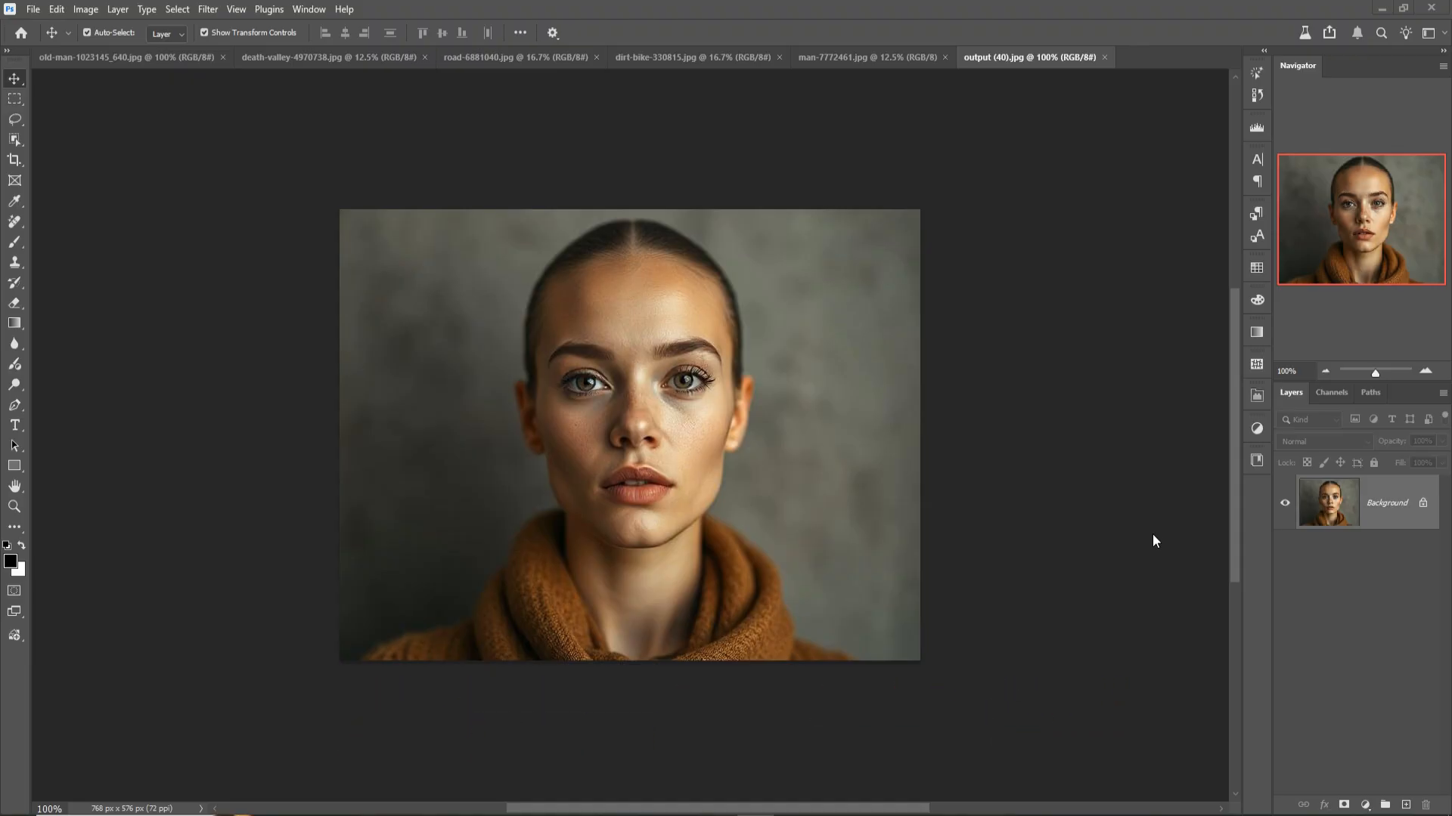
pyautogui.moveTo(630, 296)
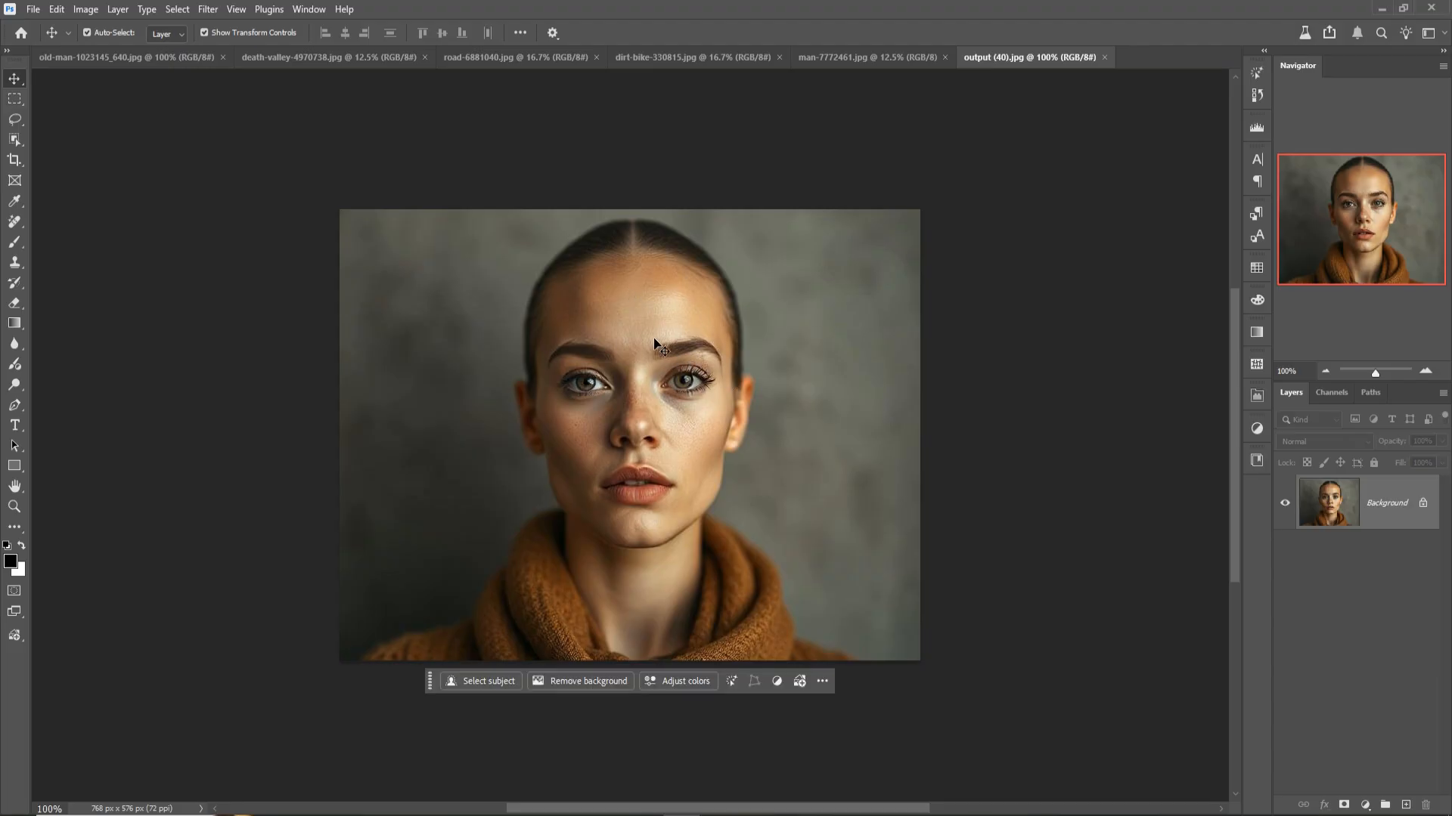
pyautogui.moveTo(654, 388)
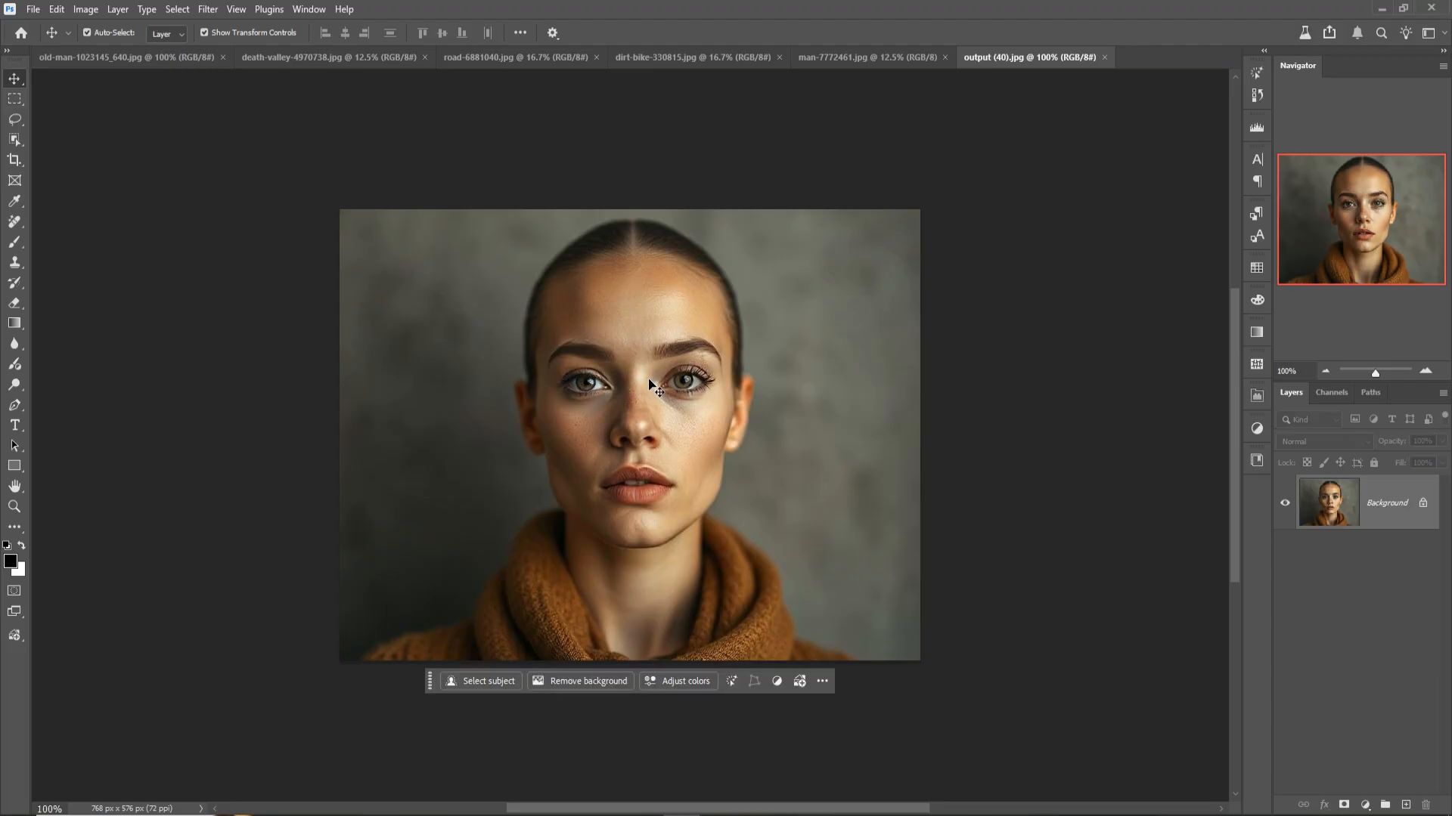
pyautogui.moveTo(645, 500)
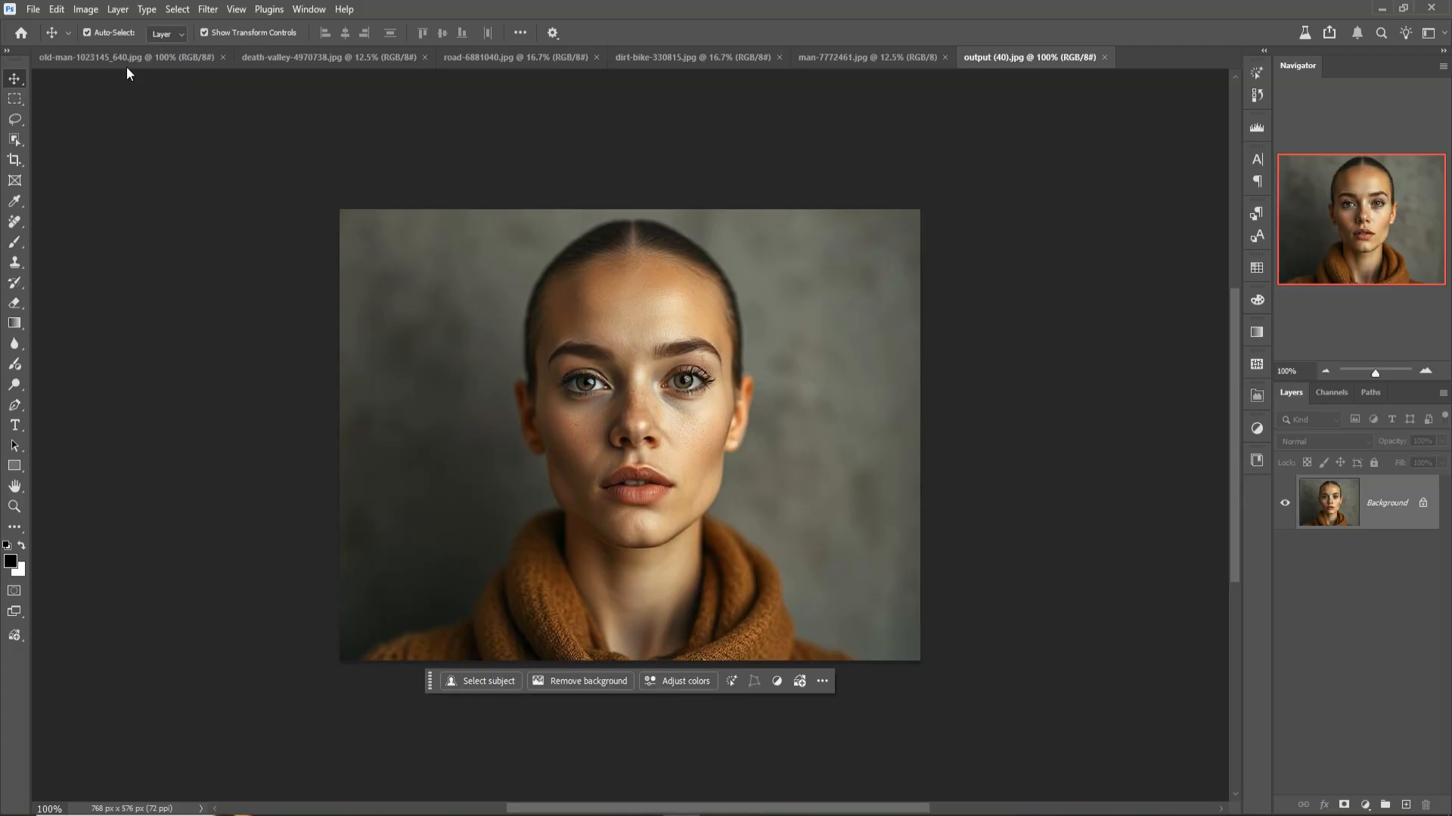
pyautogui.moveTo(435, 148)
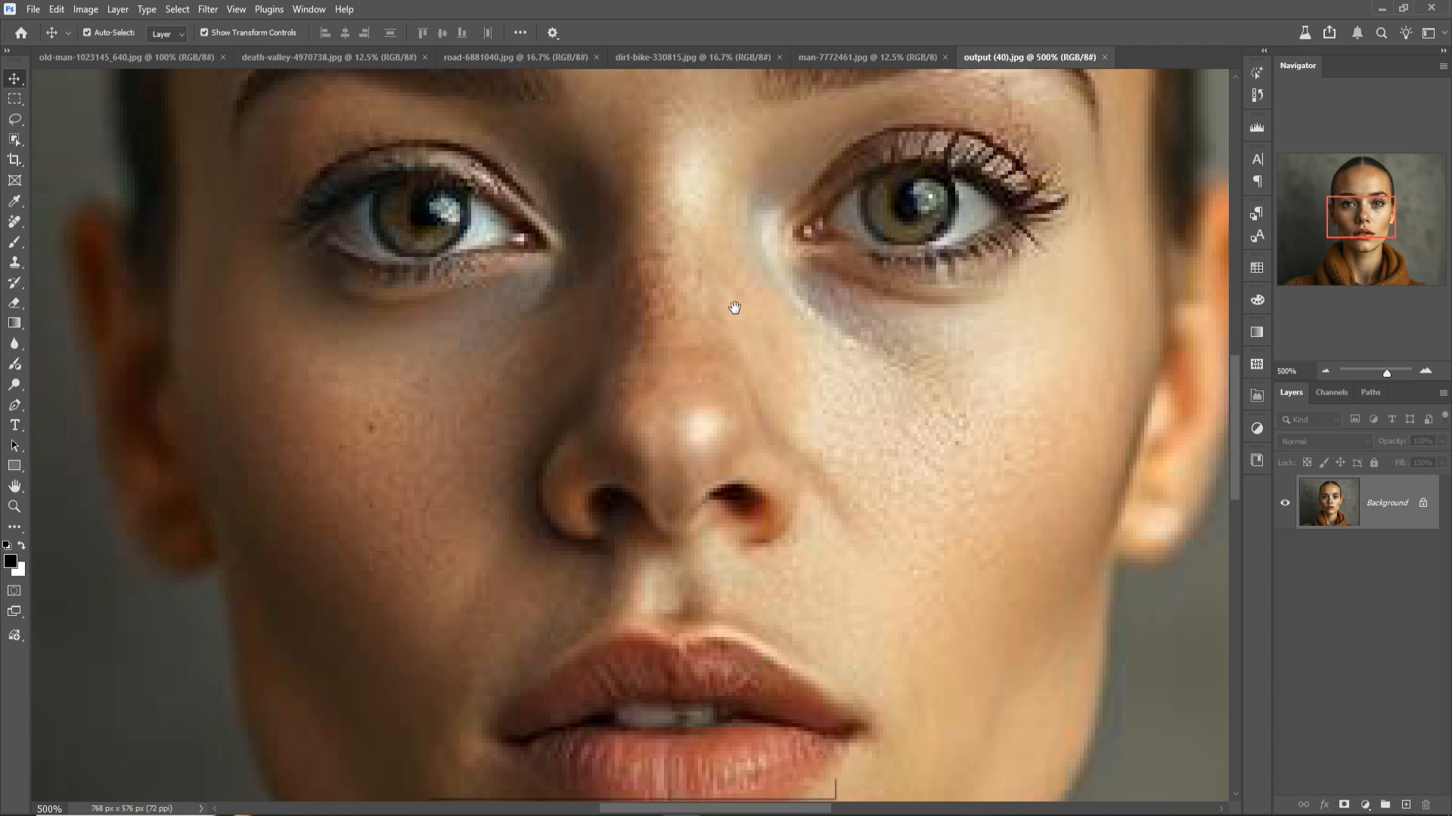
# Generatively upscale the woman's portrait at 3x into a new 2304×1728 px document
pyautogui.click(84, 9)
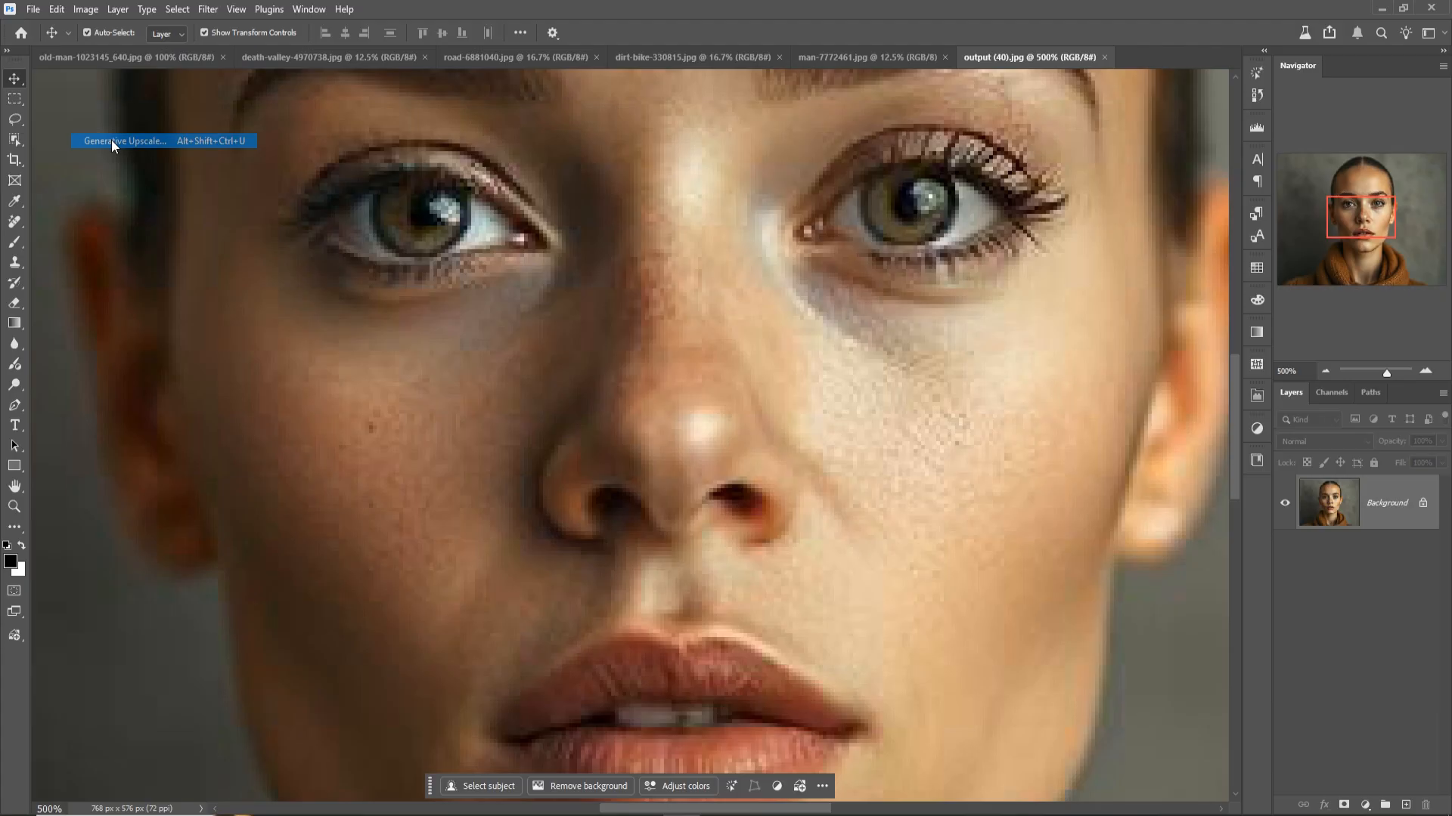
pyautogui.click(125, 141)
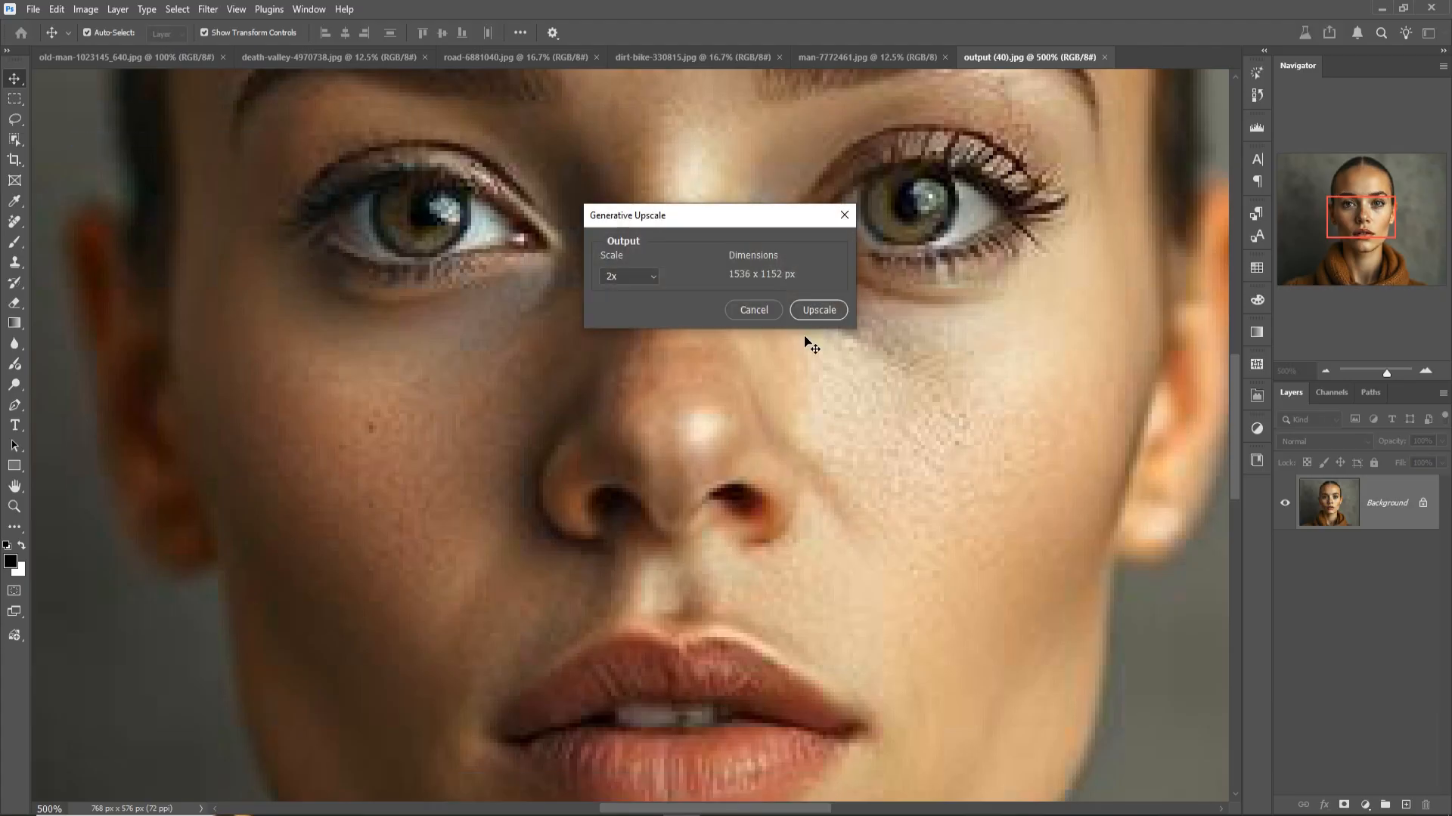
pyautogui.click(629, 276)
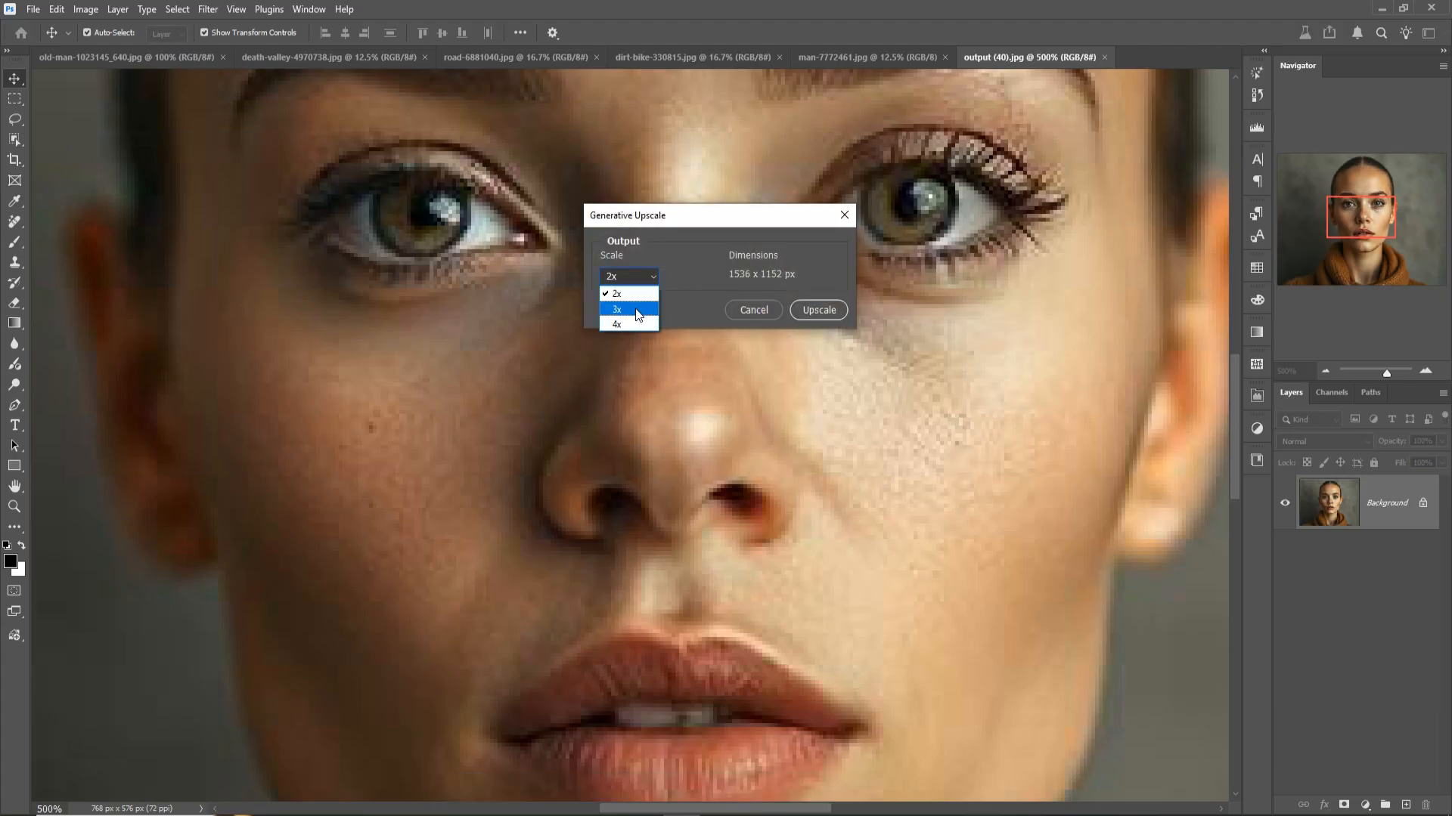
pyautogui.click(615, 309)
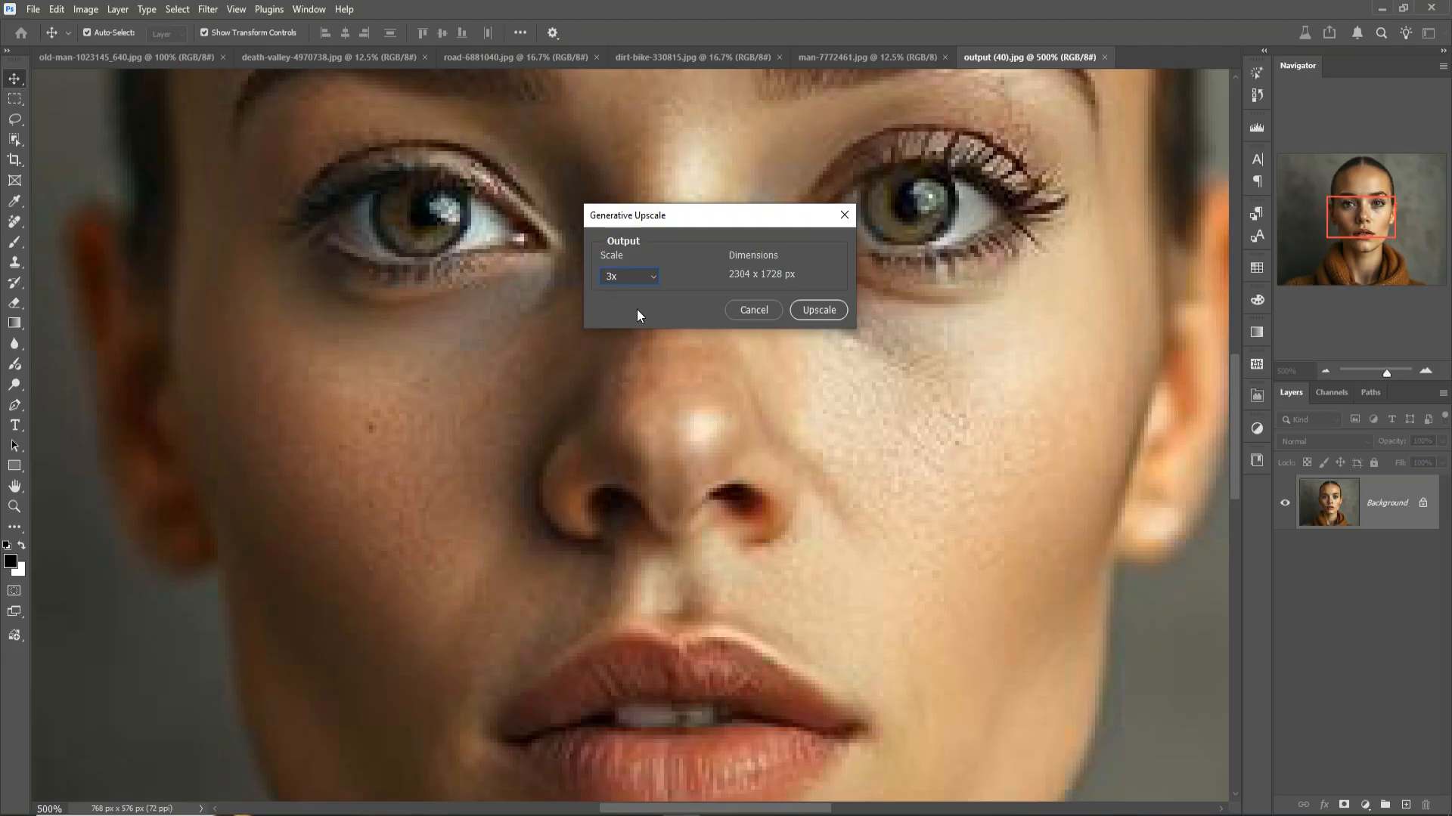
pyautogui.moveTo(822, 319)
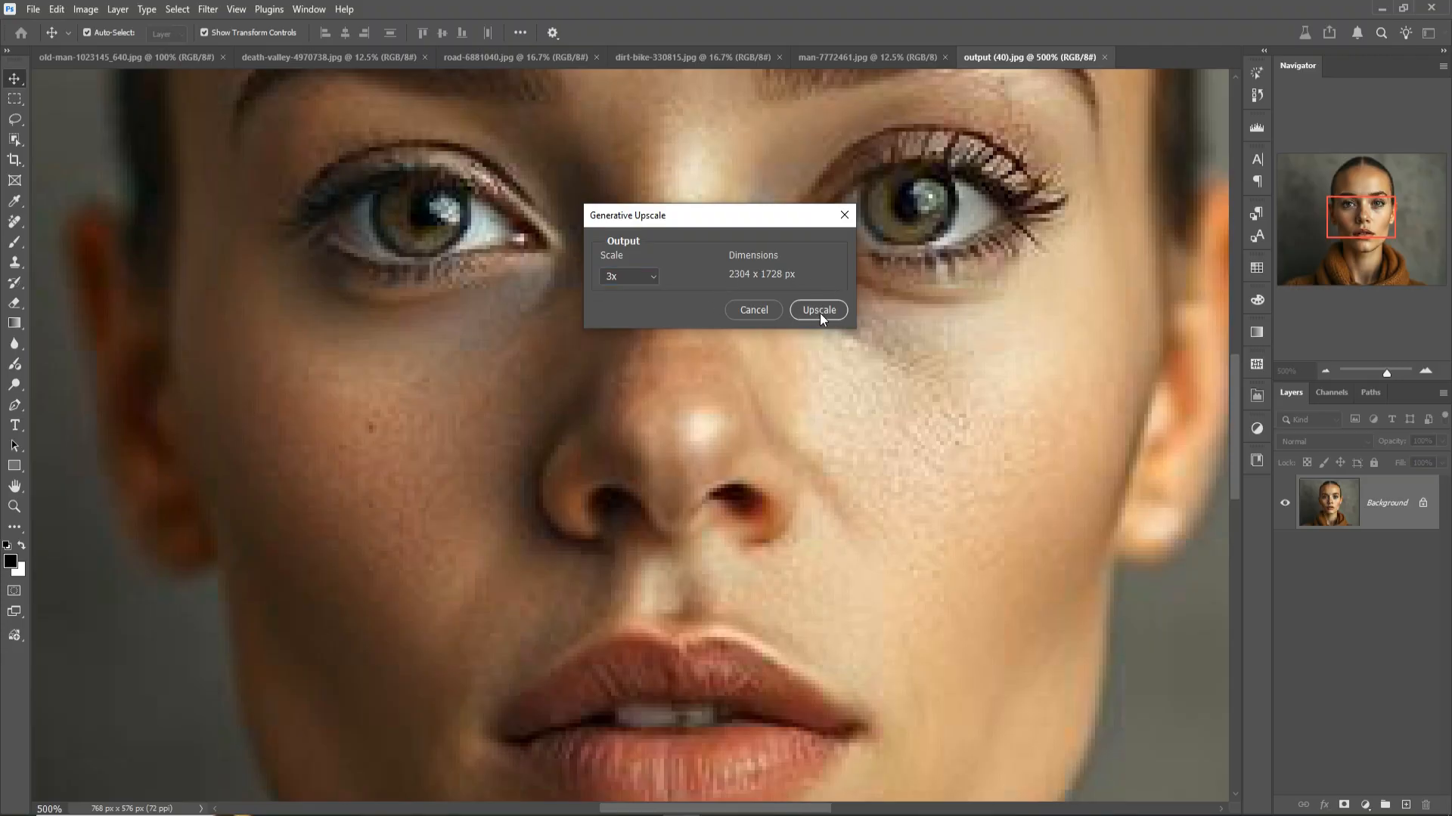
pyautogui.click(818, 309)
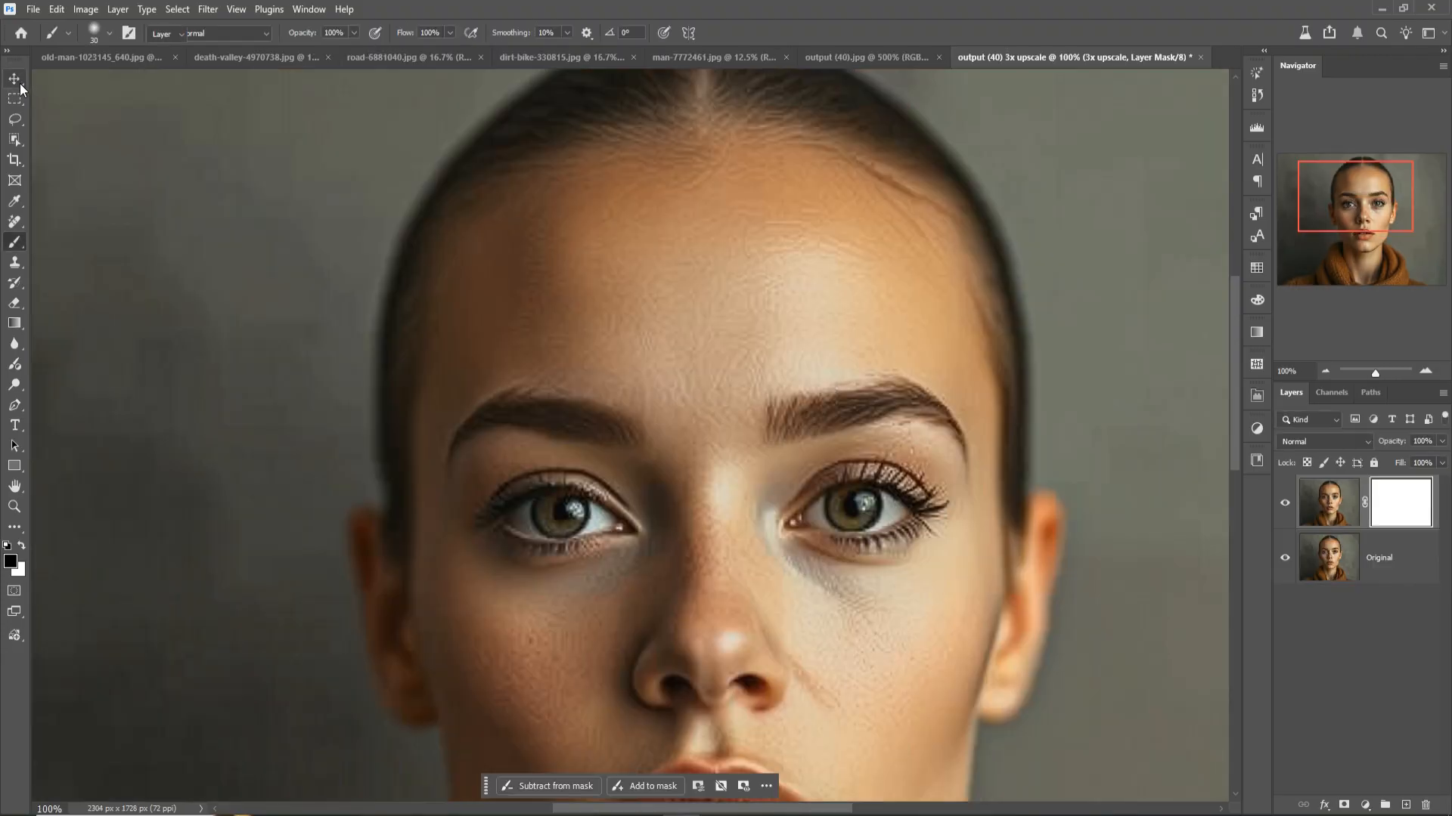
pyautogui.click(14, 78)
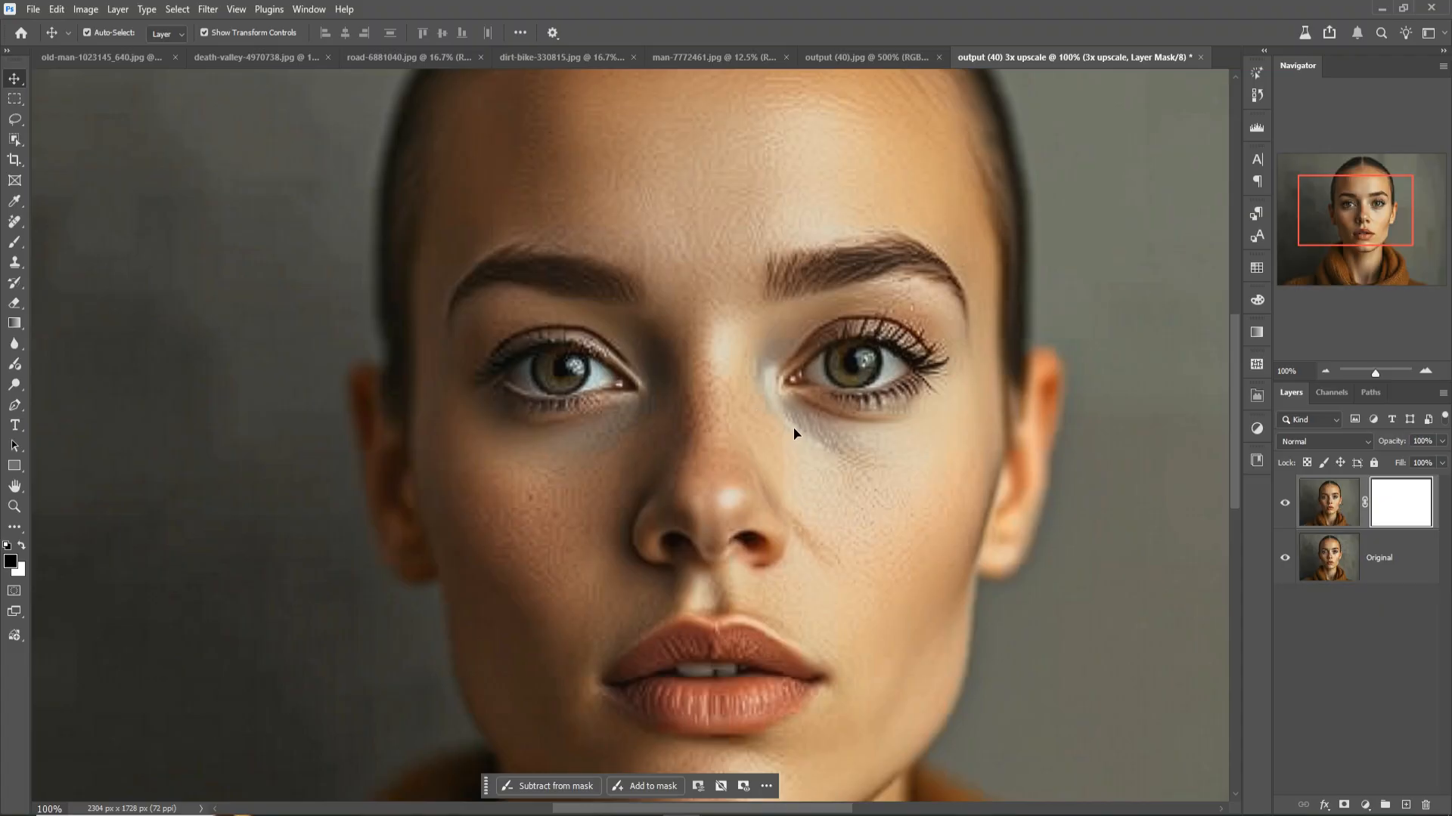
pyautogui.moveTo(599, 430)
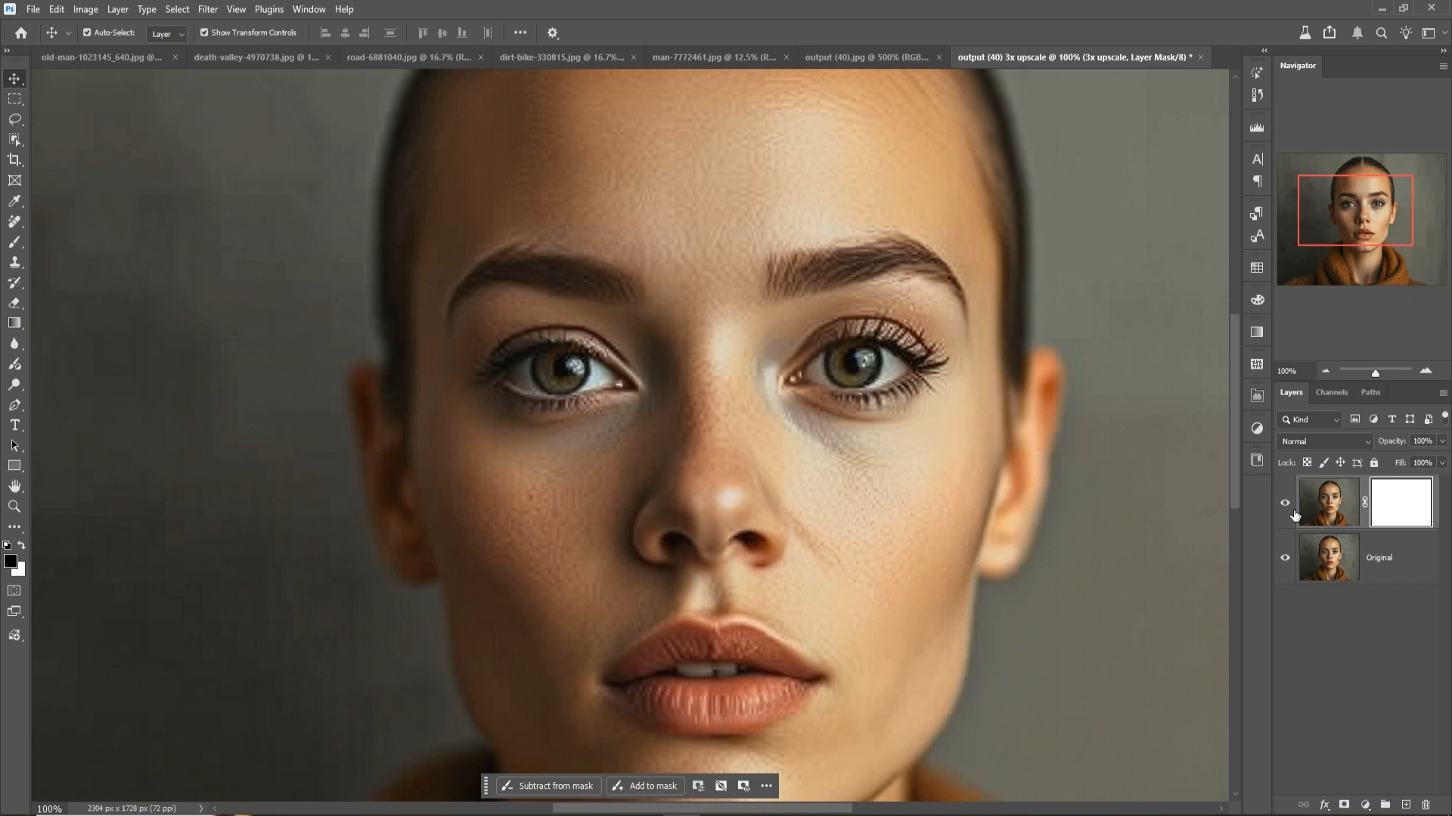
pyautogui.click(1283, 503)
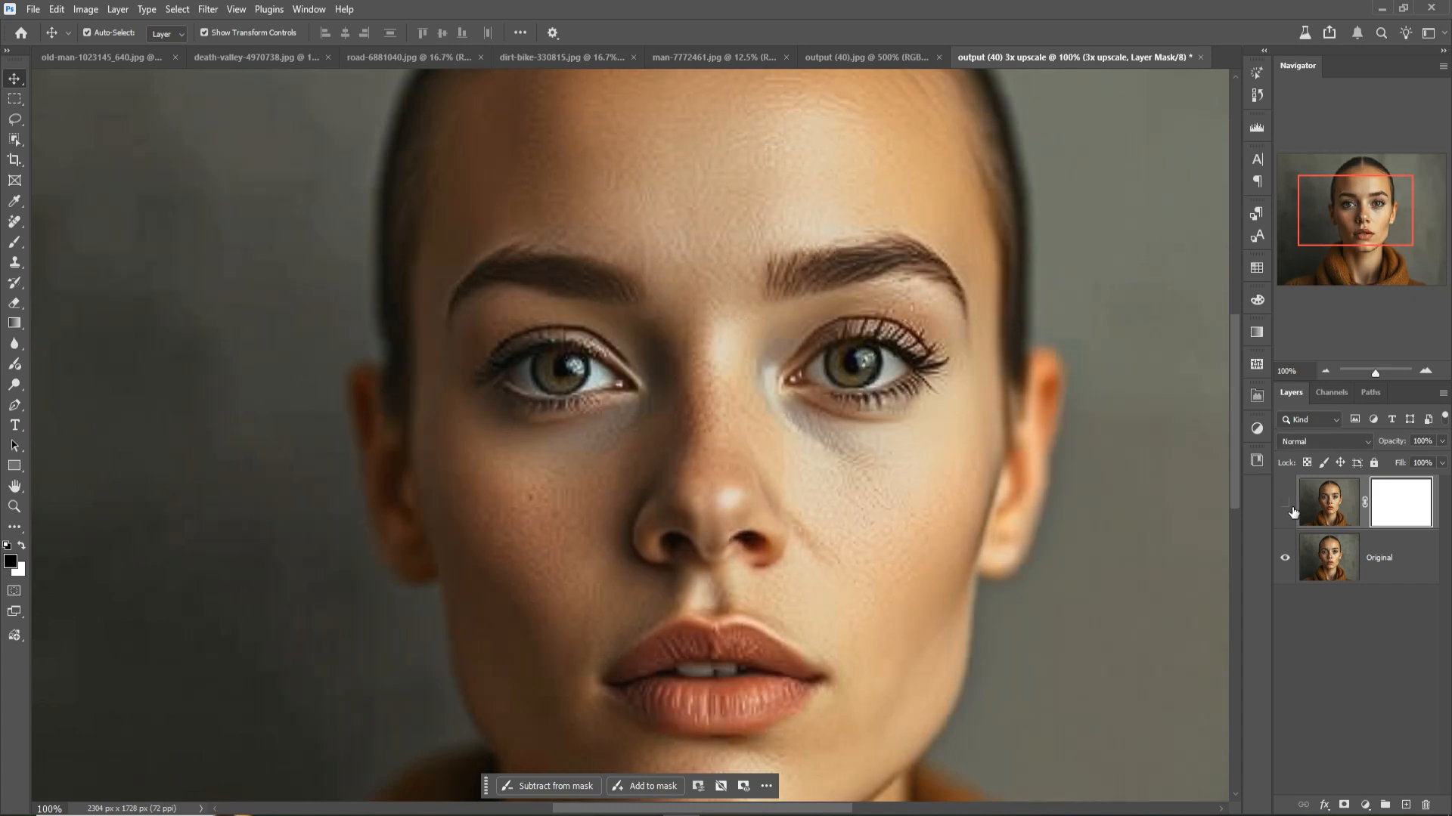
pyautogui.click(1286, 502)
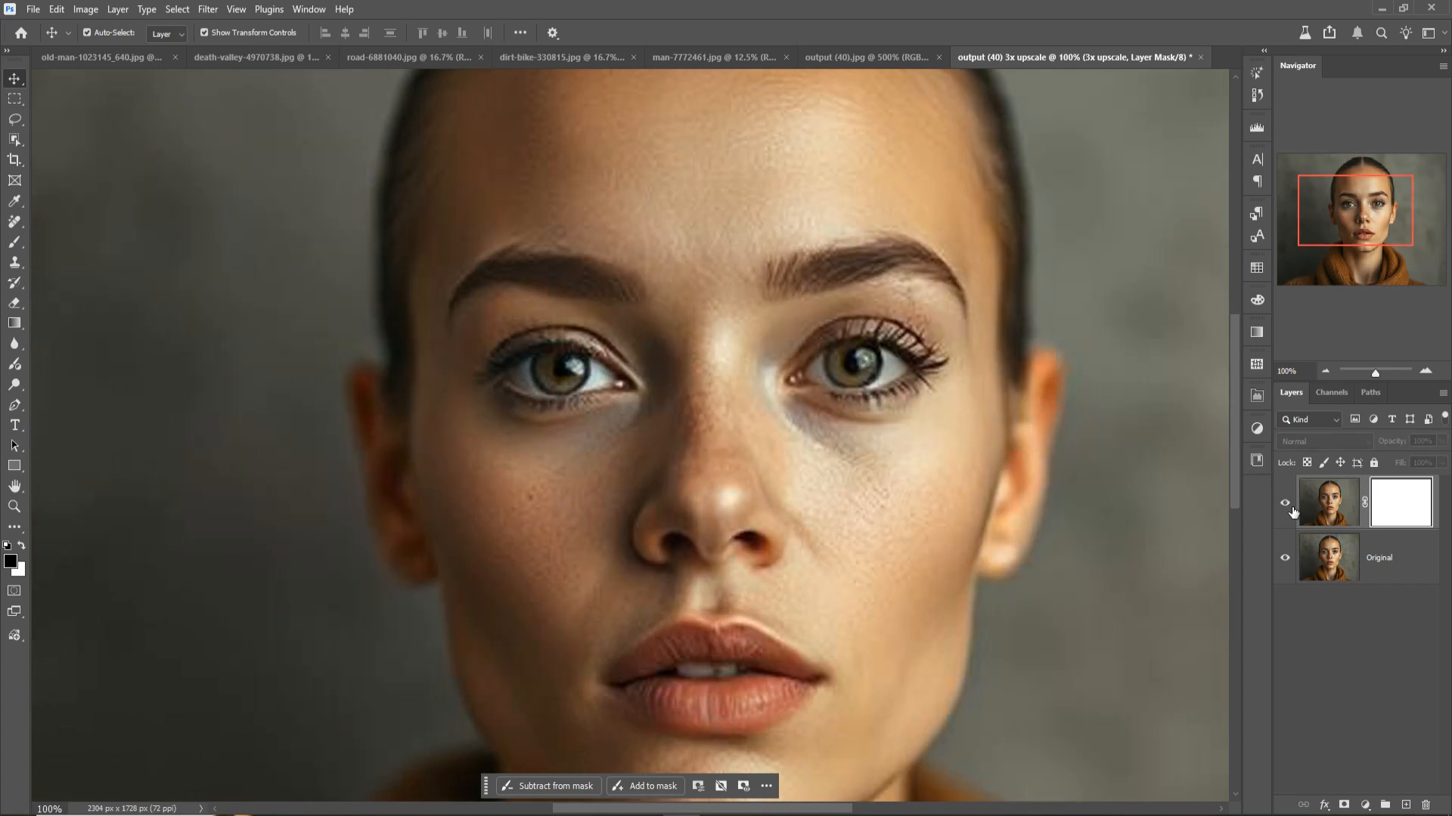
pyautogui.click(1286, 503)
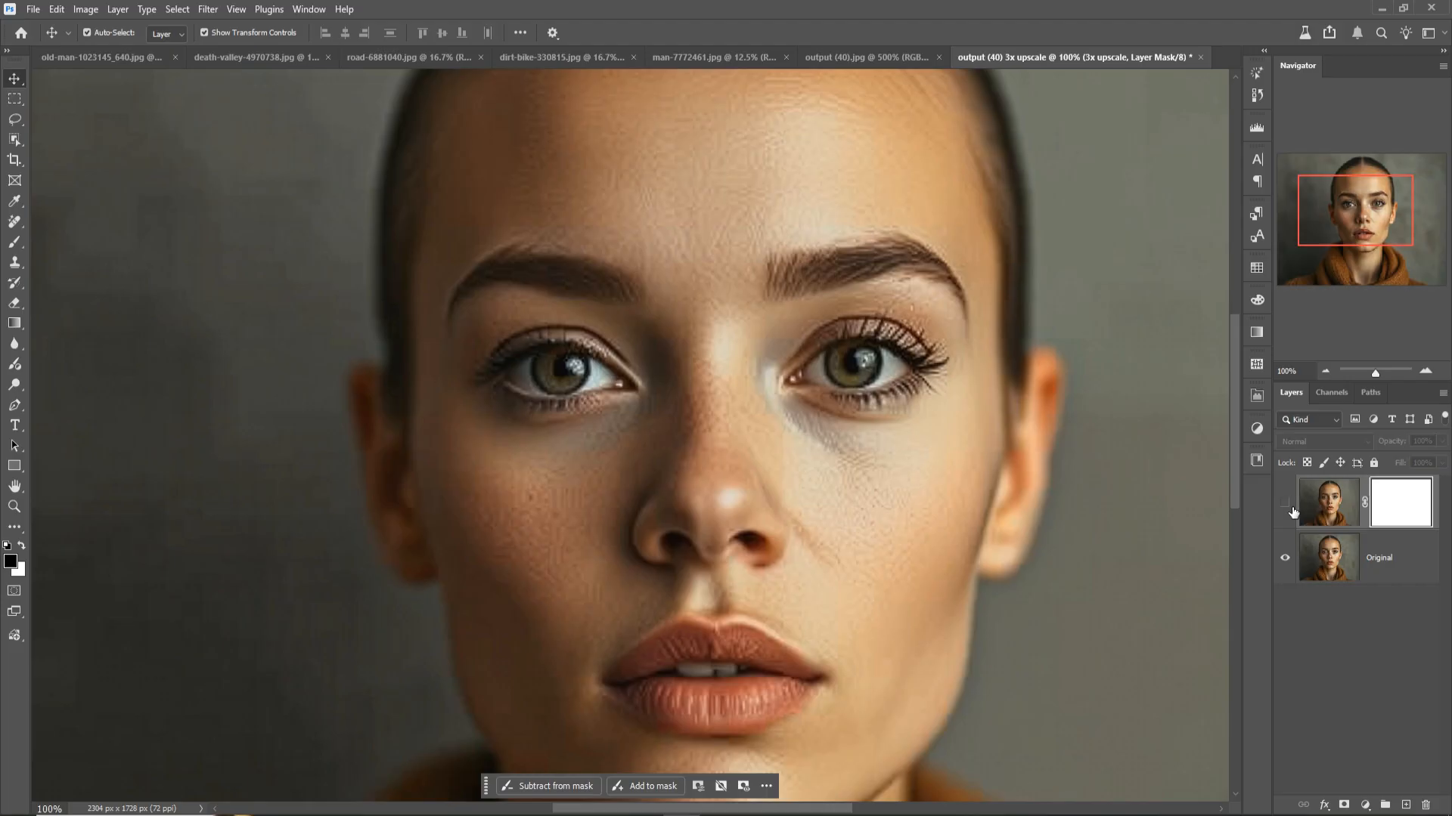
pyautogui.click(1285, 507)
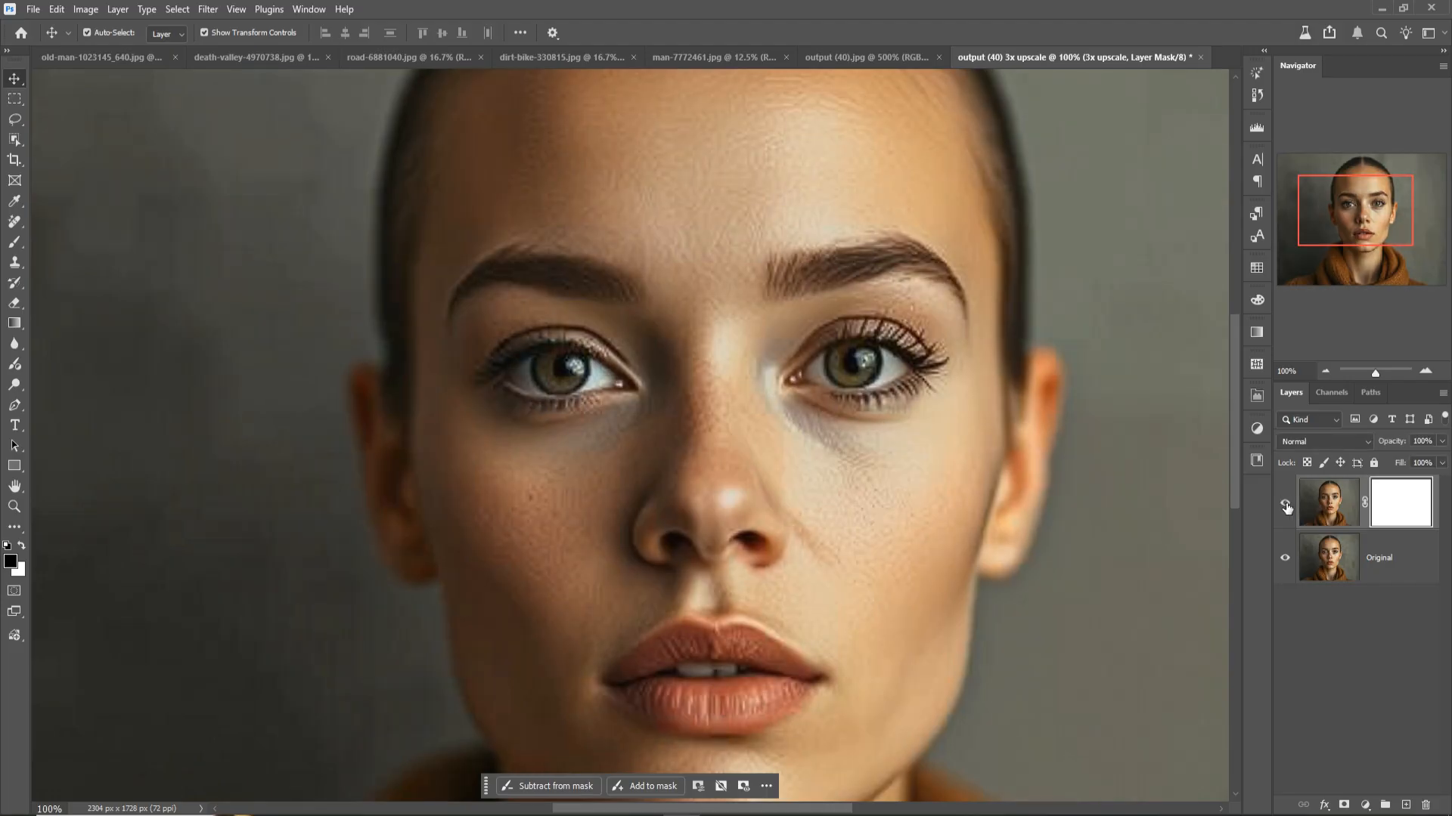
pyautogui.click(1286, 503)
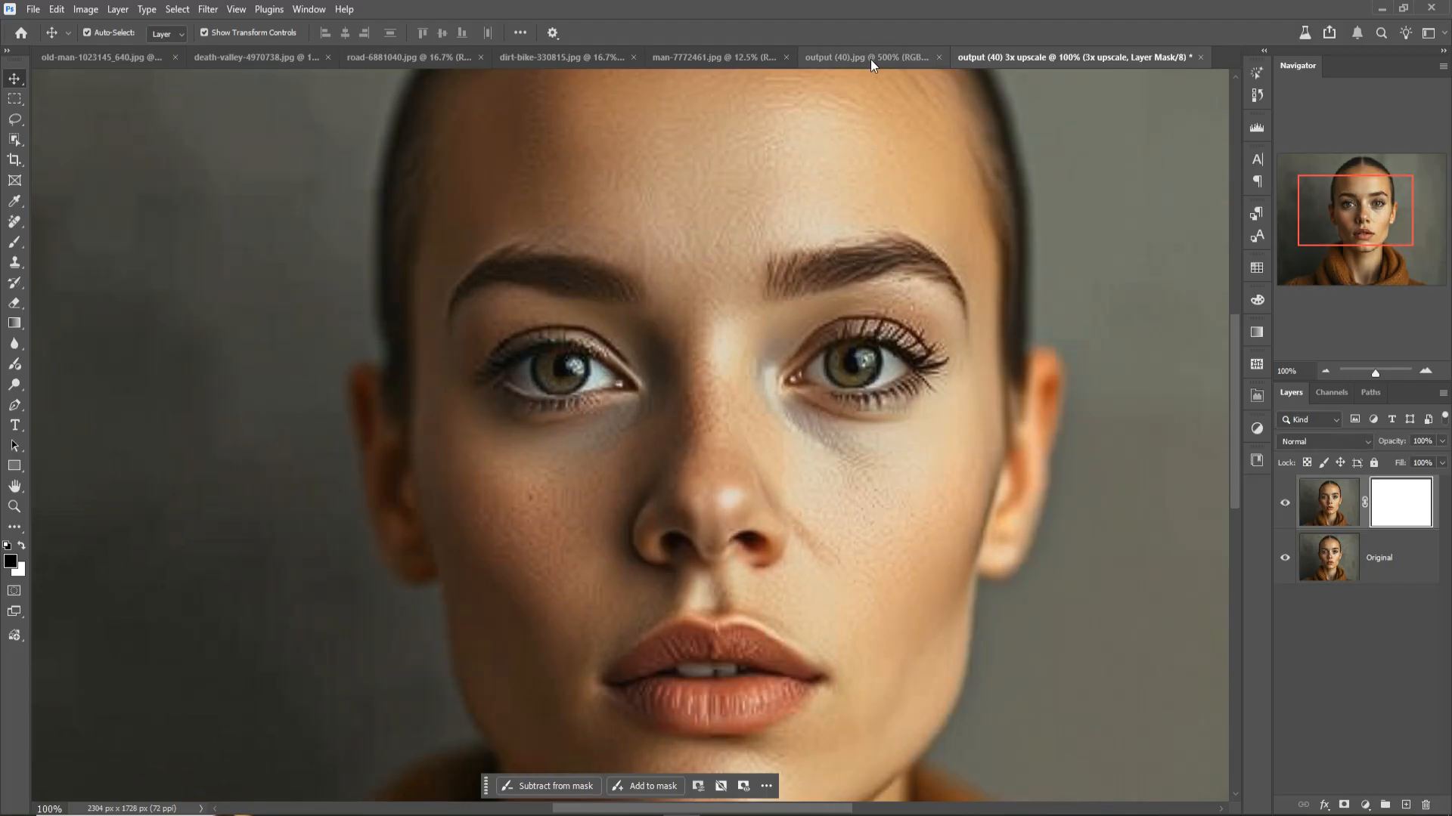
# Switch to the old-man-1023145_640.jpg document showing the elderly woman in a chair
pyautogui.click(102, 56)
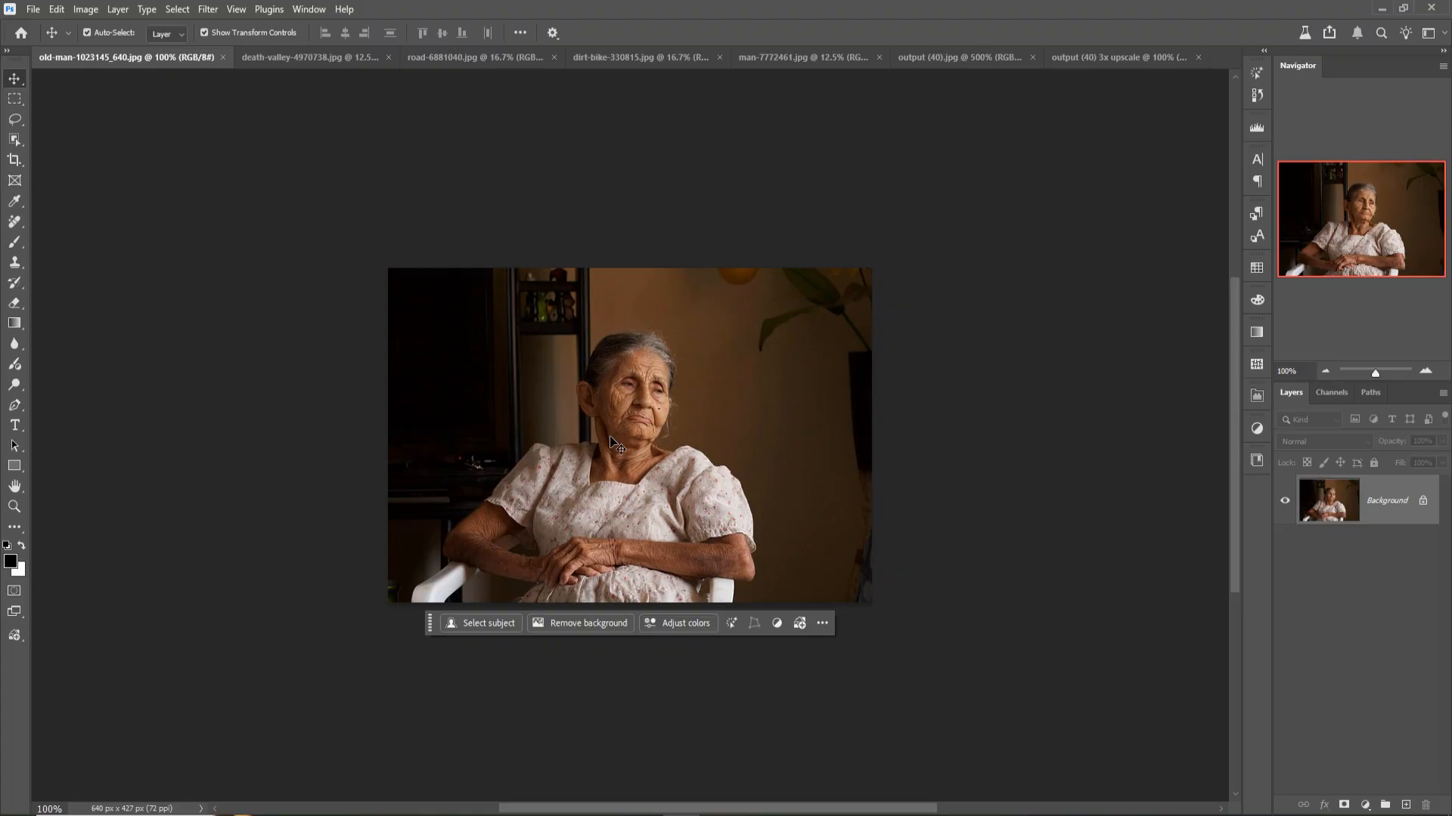
pyautogui.moveTo(613, 445)
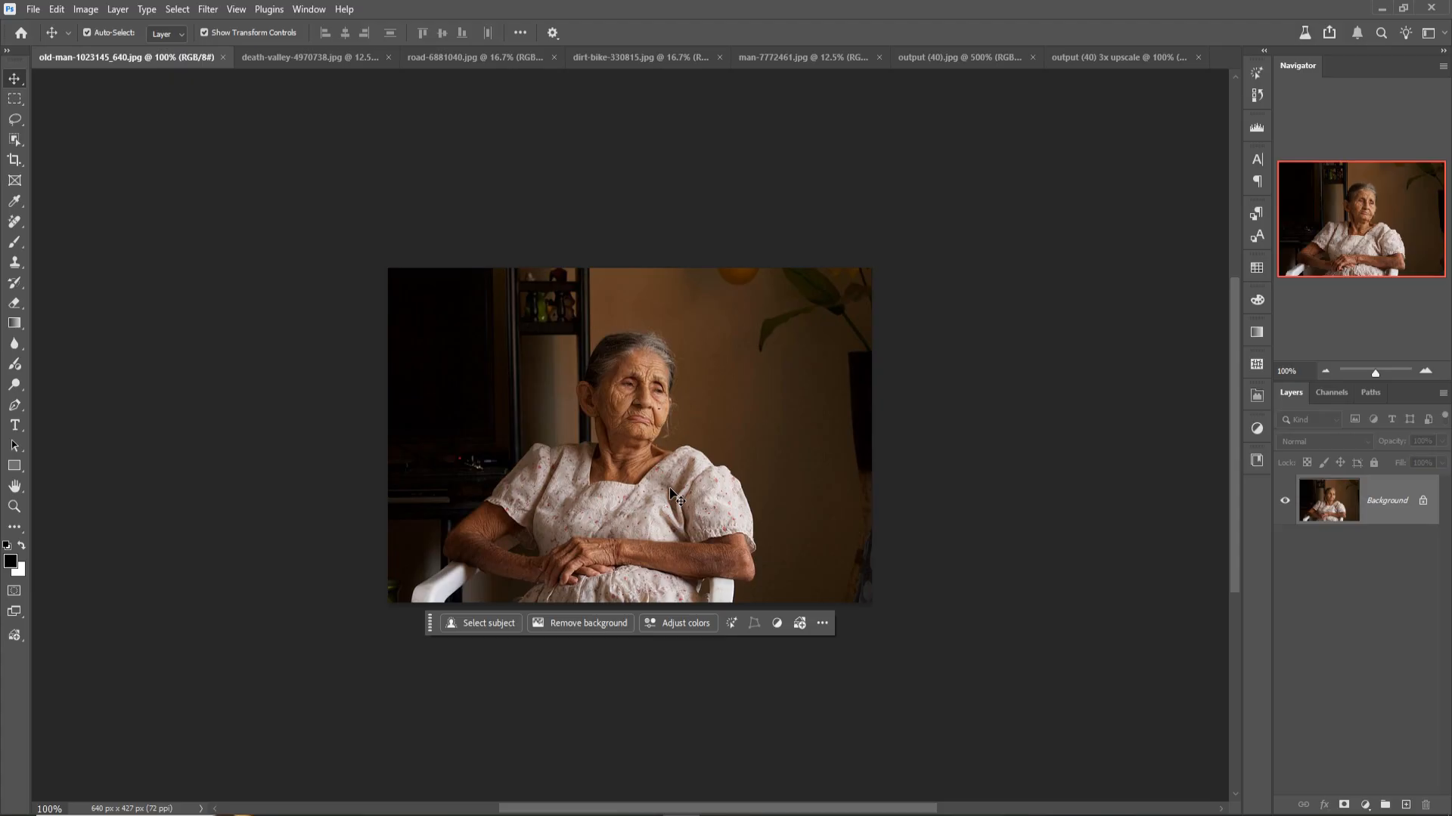
pyautogui.moveTo(529, 313)
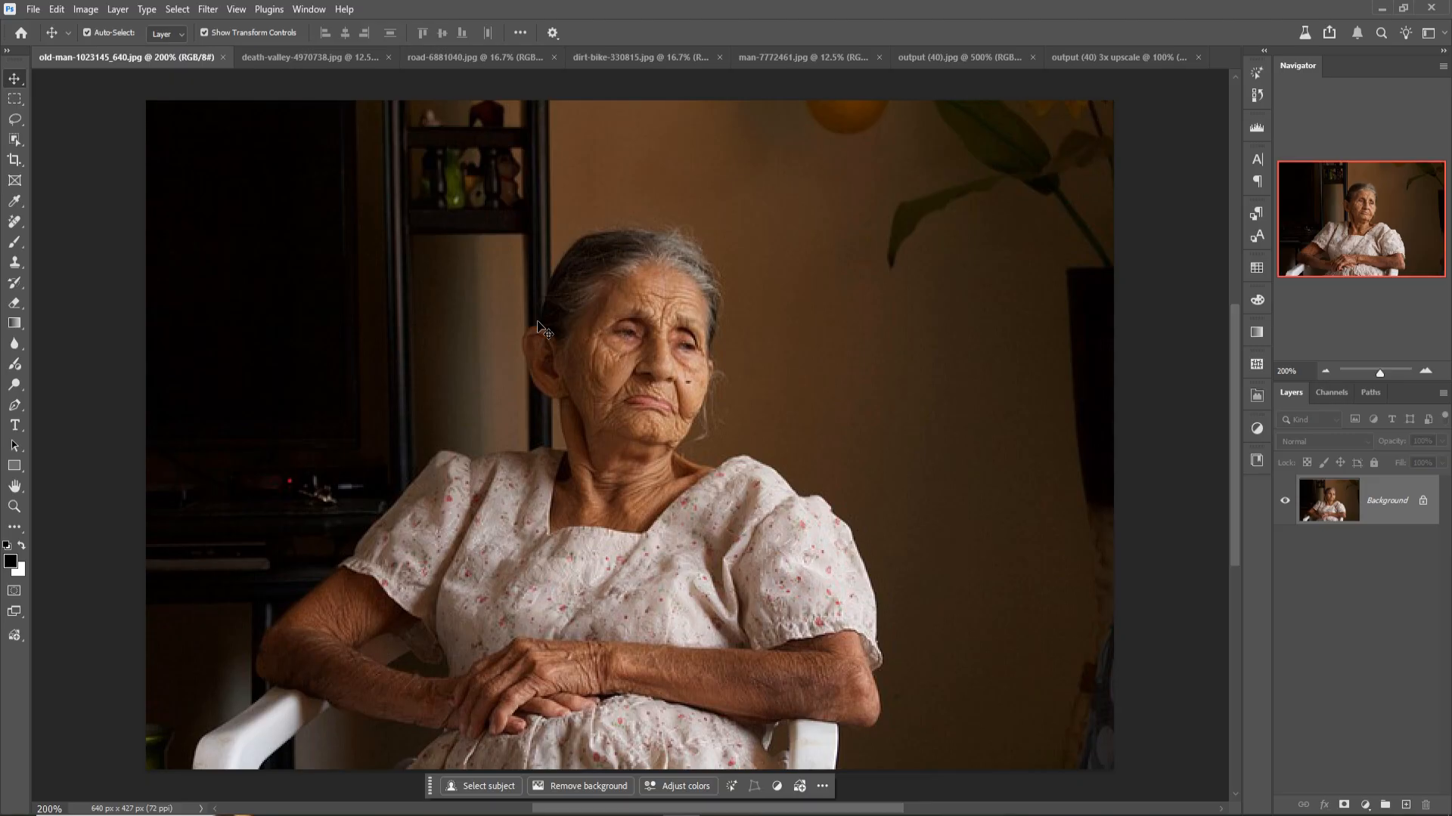
pyautogui.moveTo(442, 169)
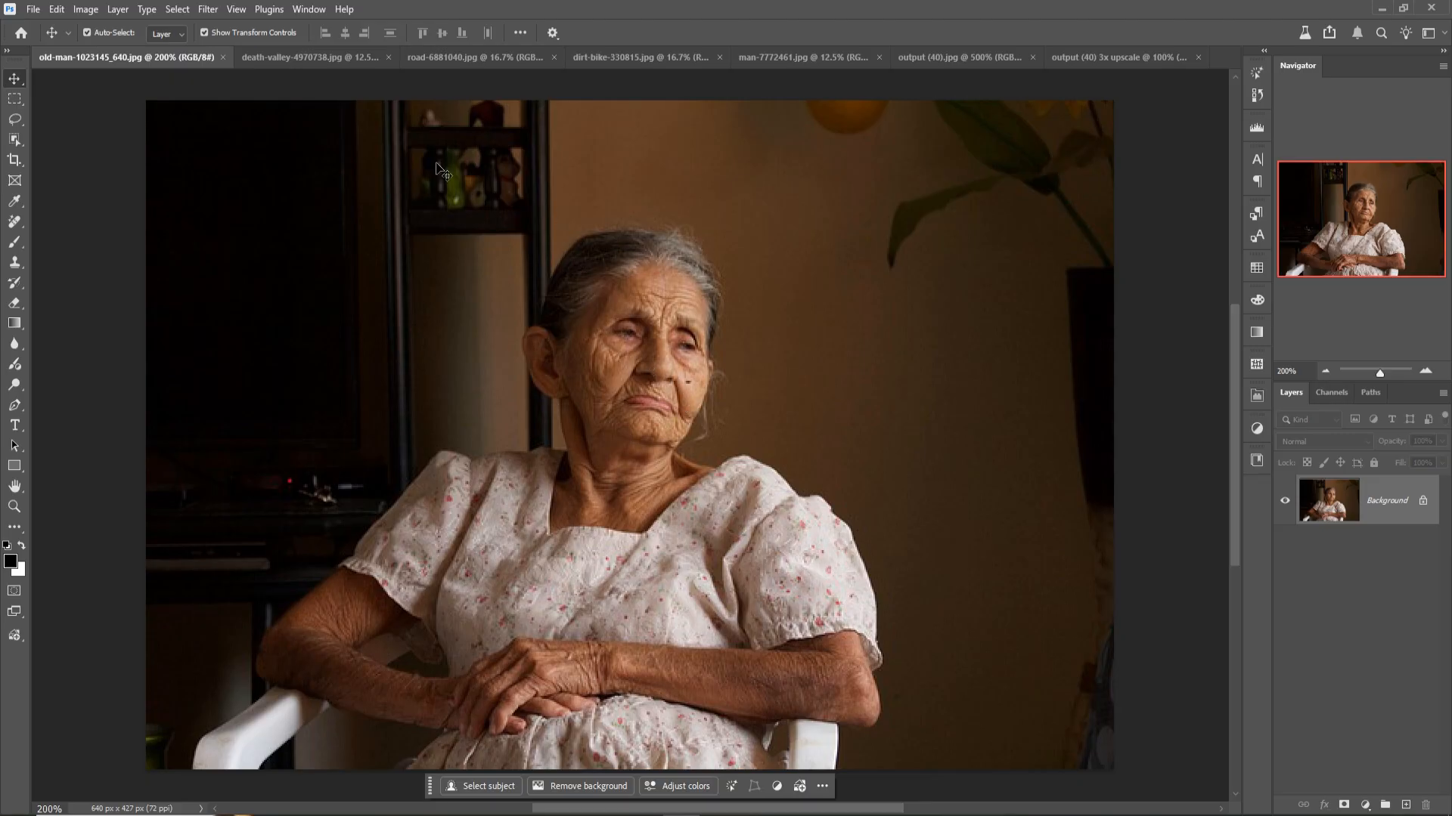
# Generatively upscale the elderly woman's photo at 4x into a 2560×1708 px document
pyautogui.click(84, 9)
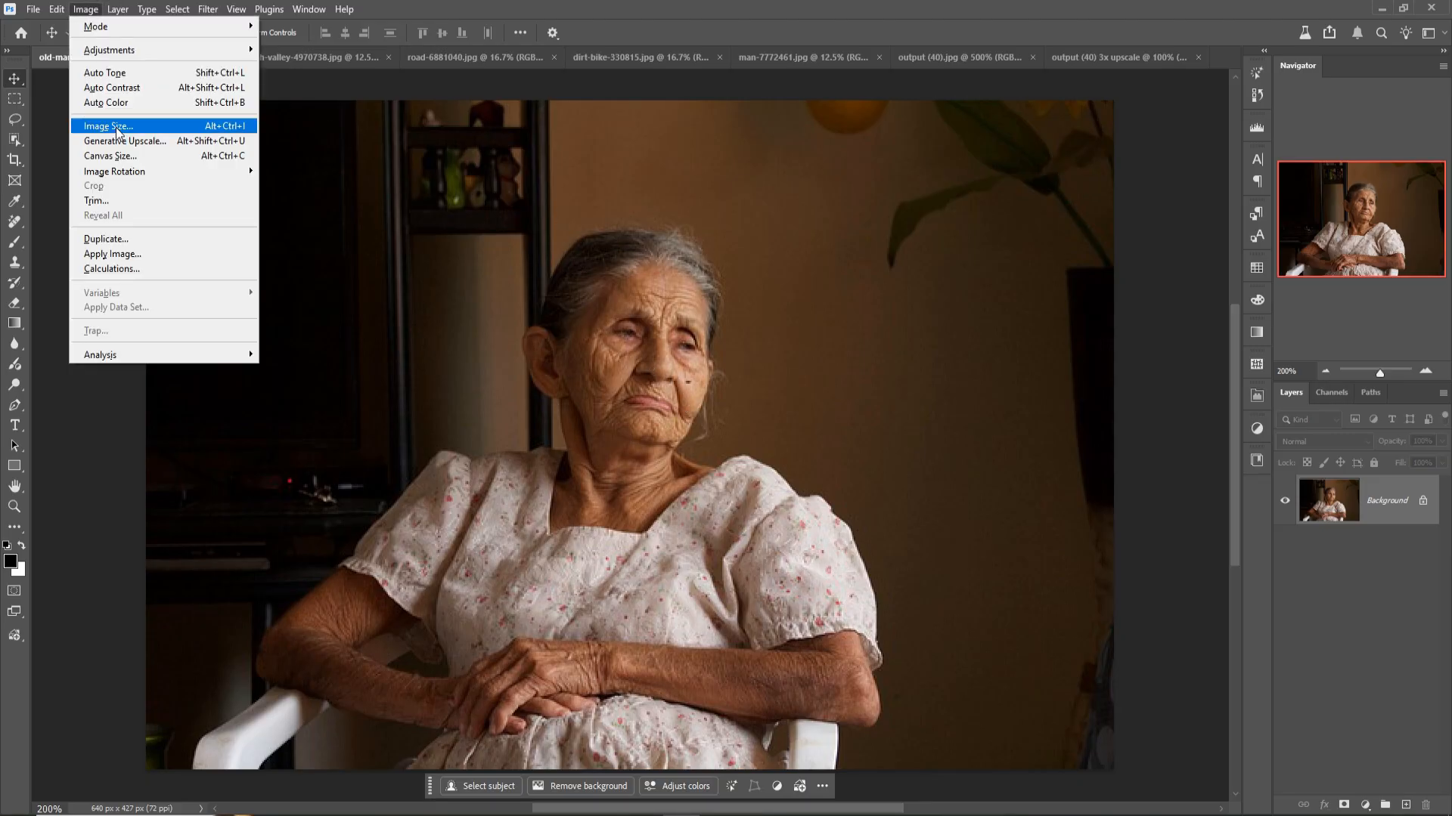
pyautogui.click(125, 141)
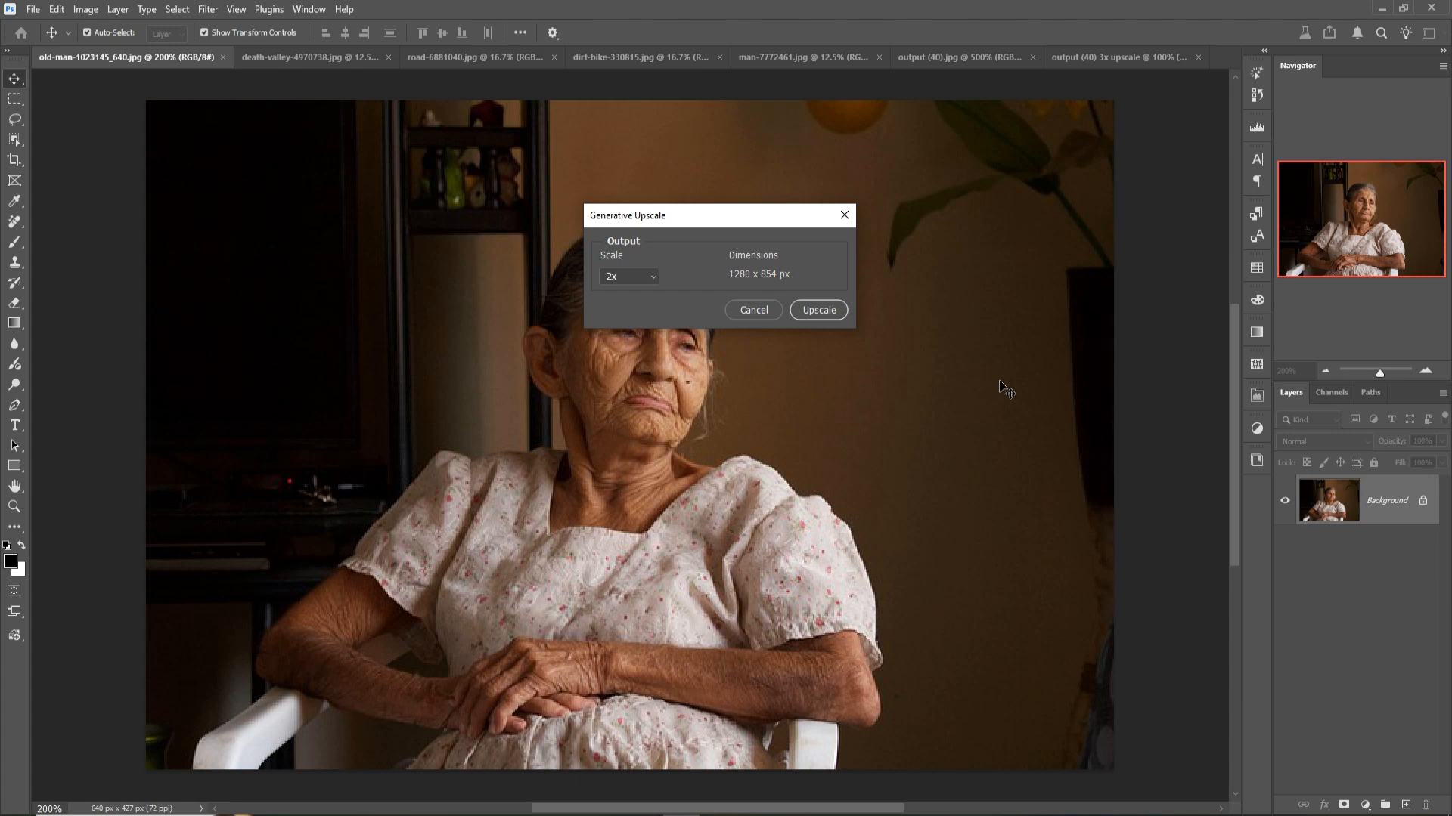
pyautogui.click(628, 276)
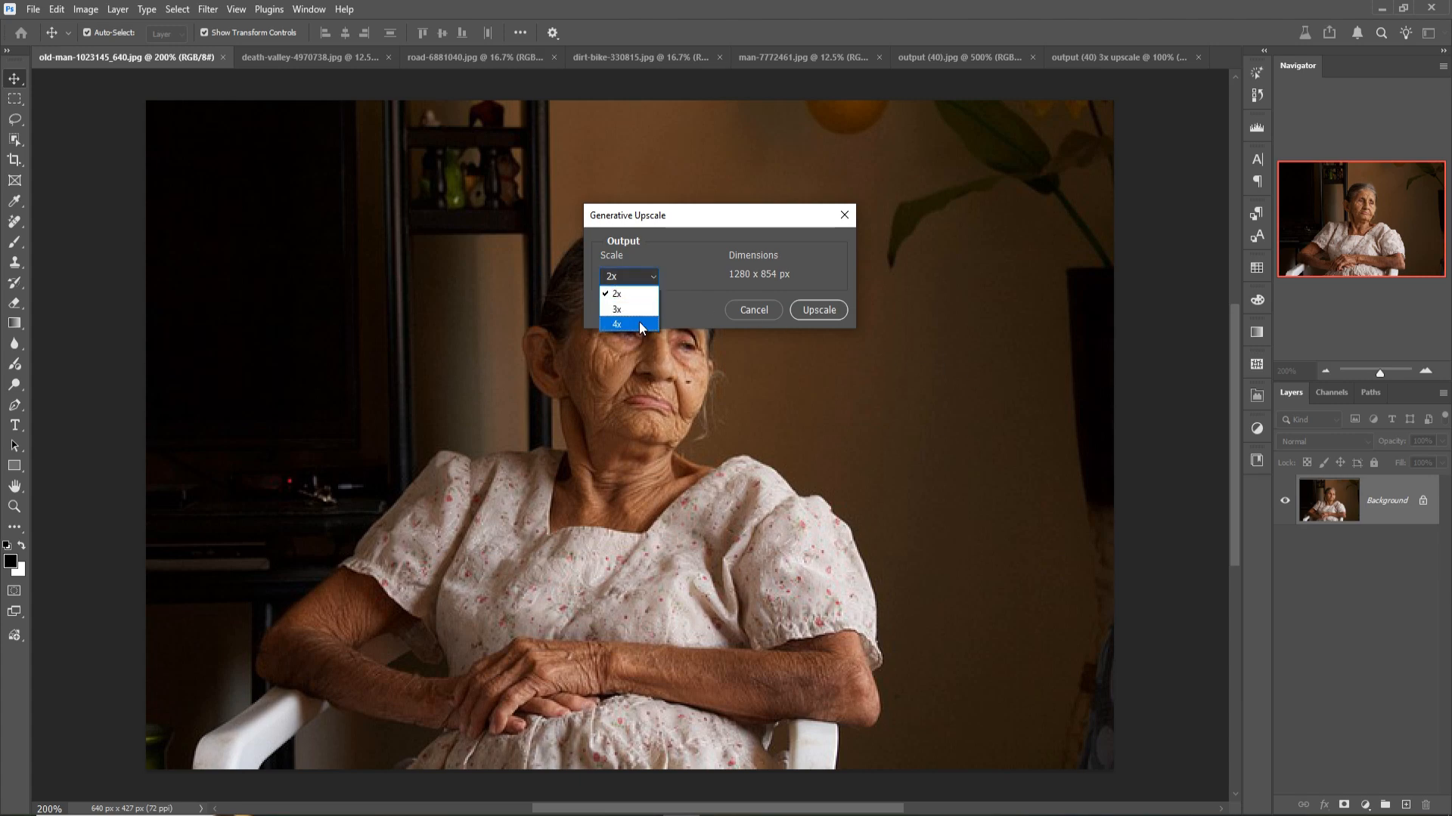
pyautogui.click(628, 325)
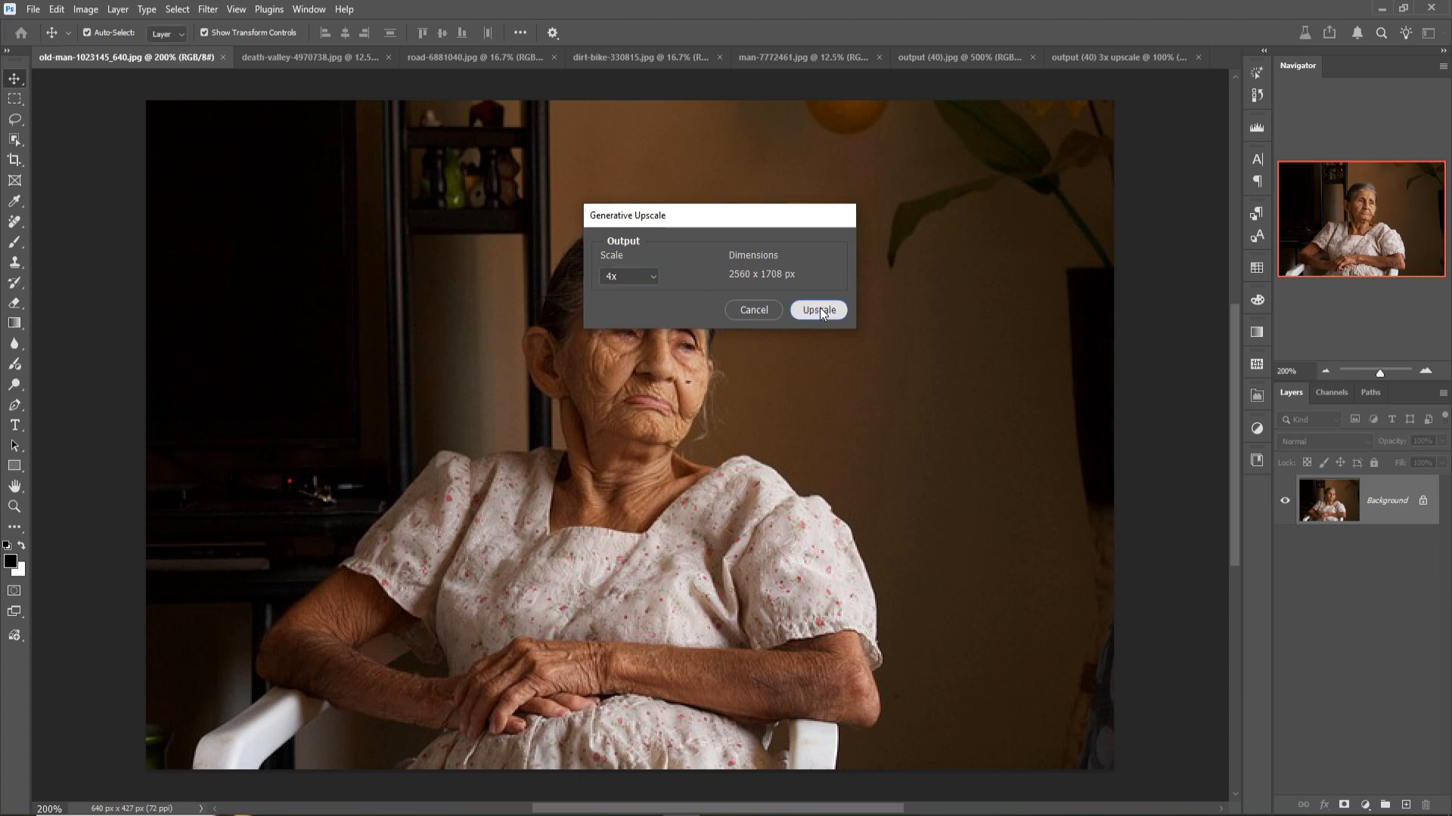
pyautogui.click(817, 310)
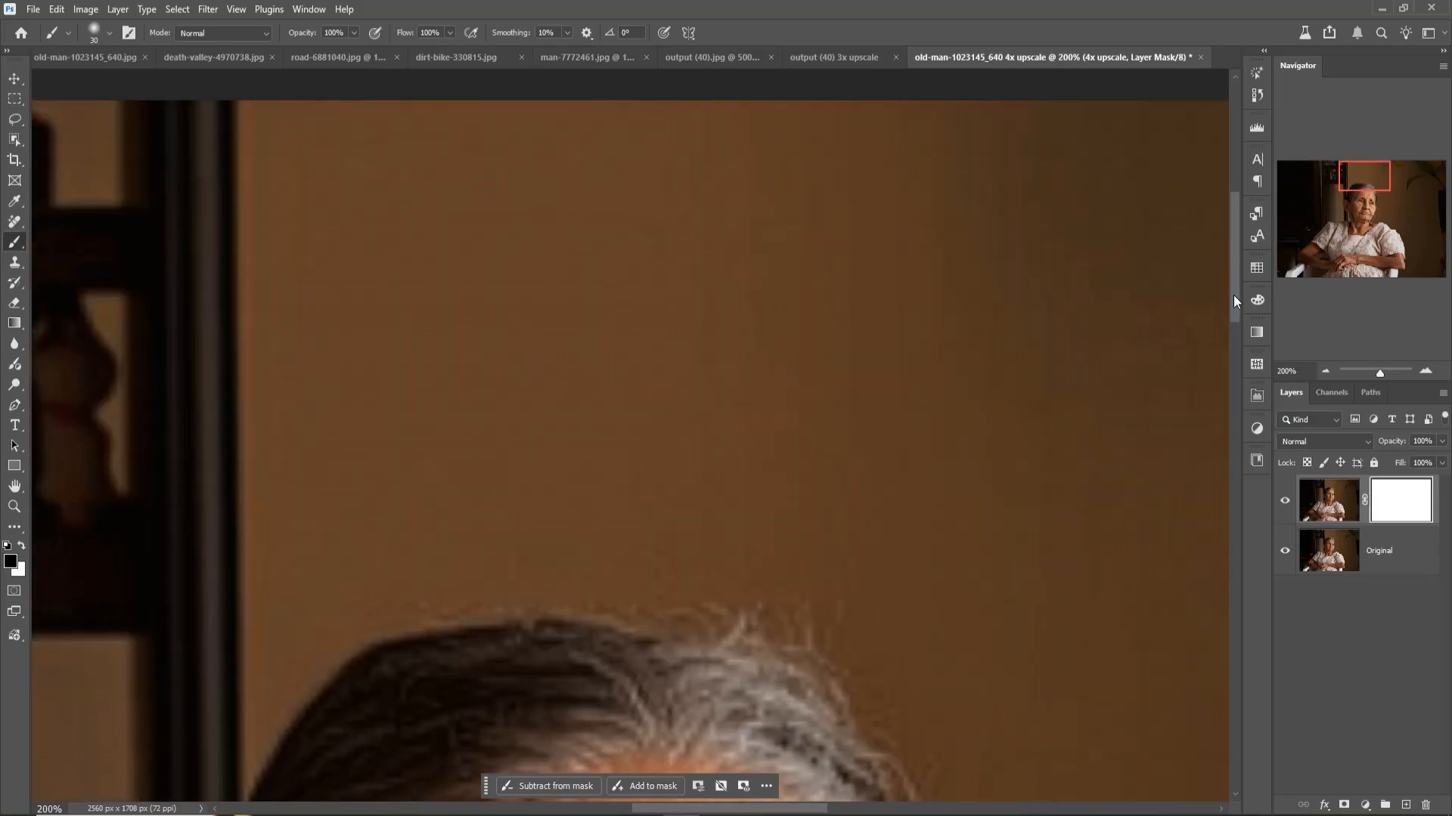
pyautogui.scroll(-3)
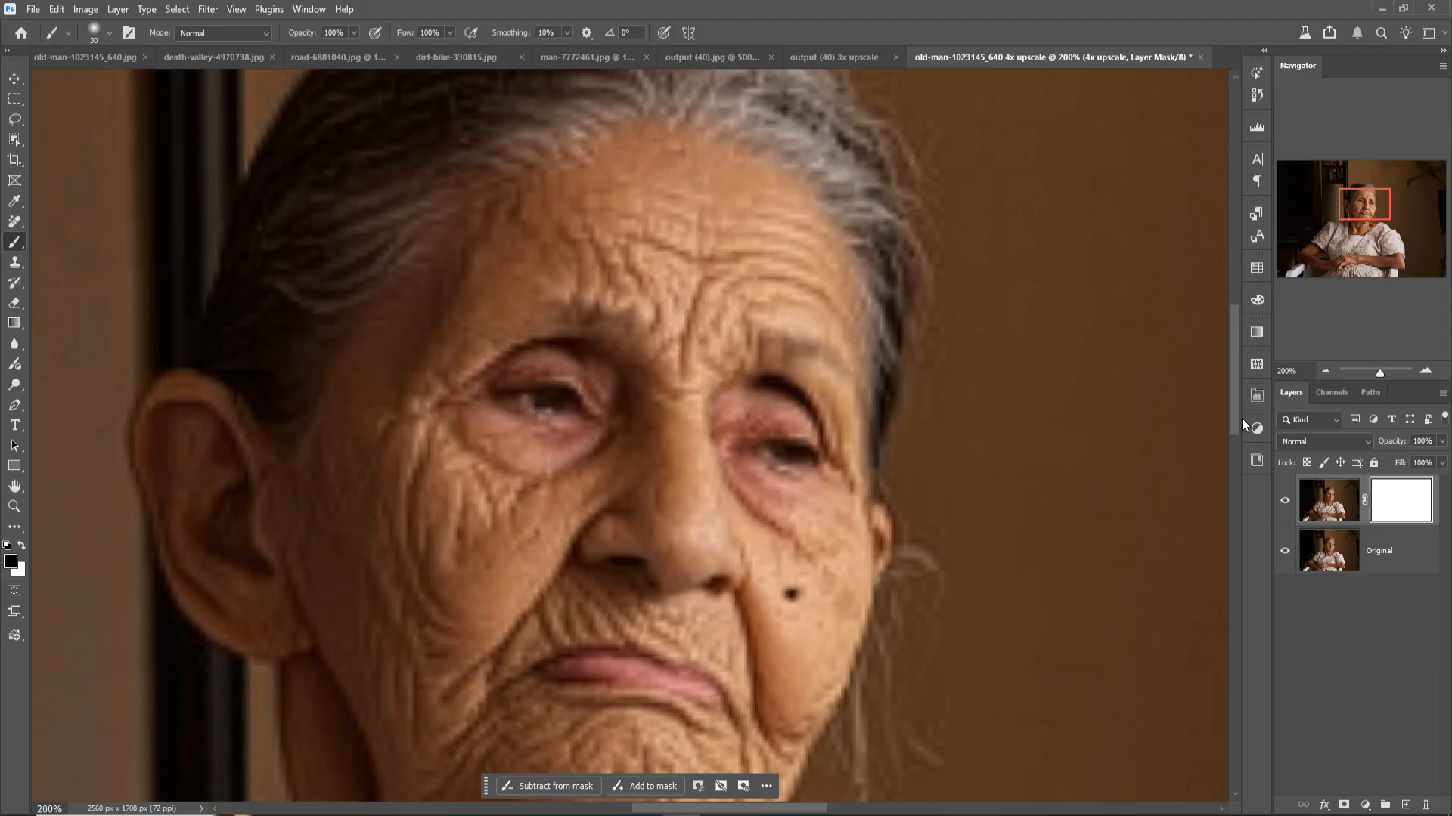
pyautogui.scroll(-3)
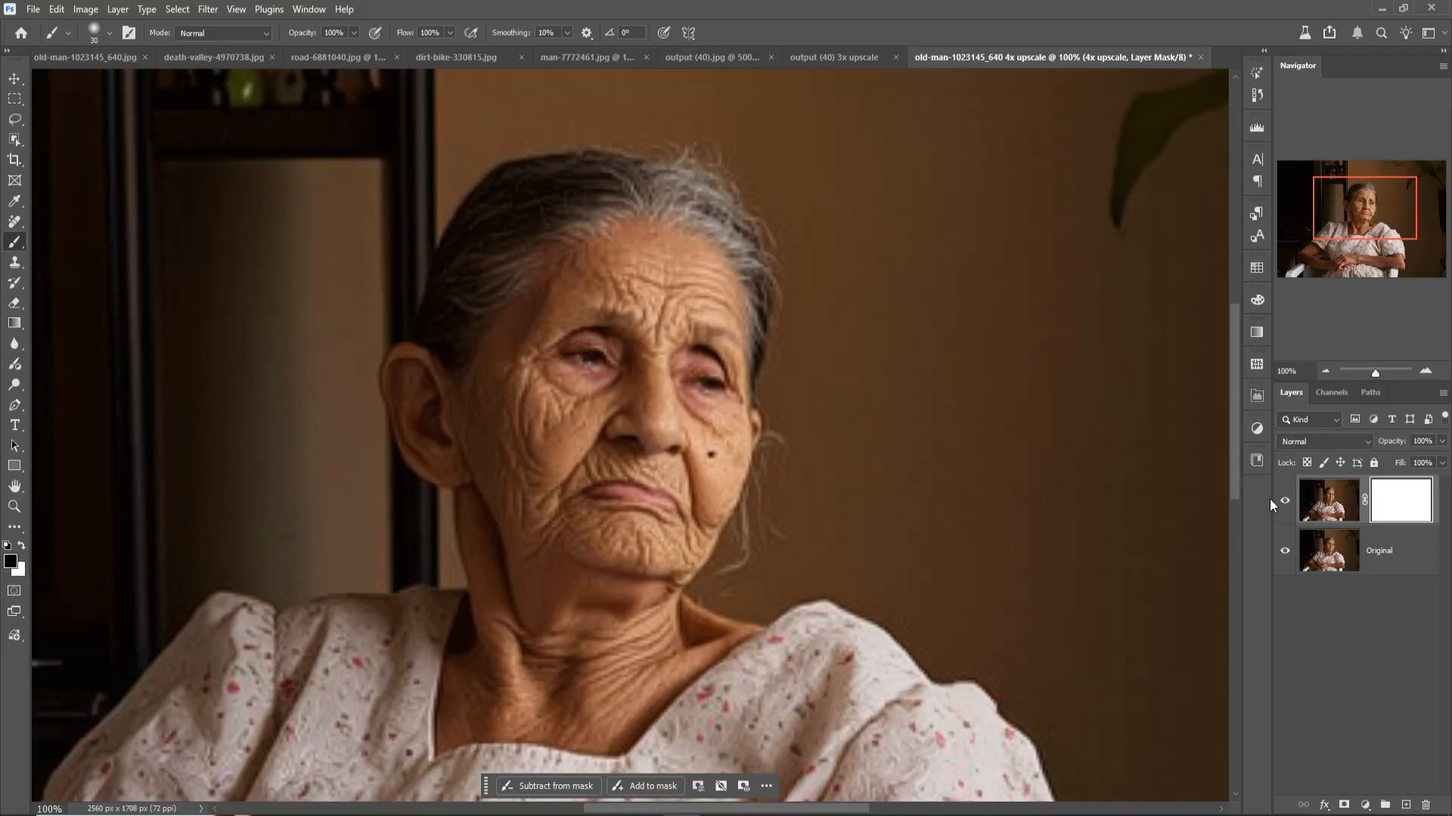
pyautogui.moveTo(505, 424)
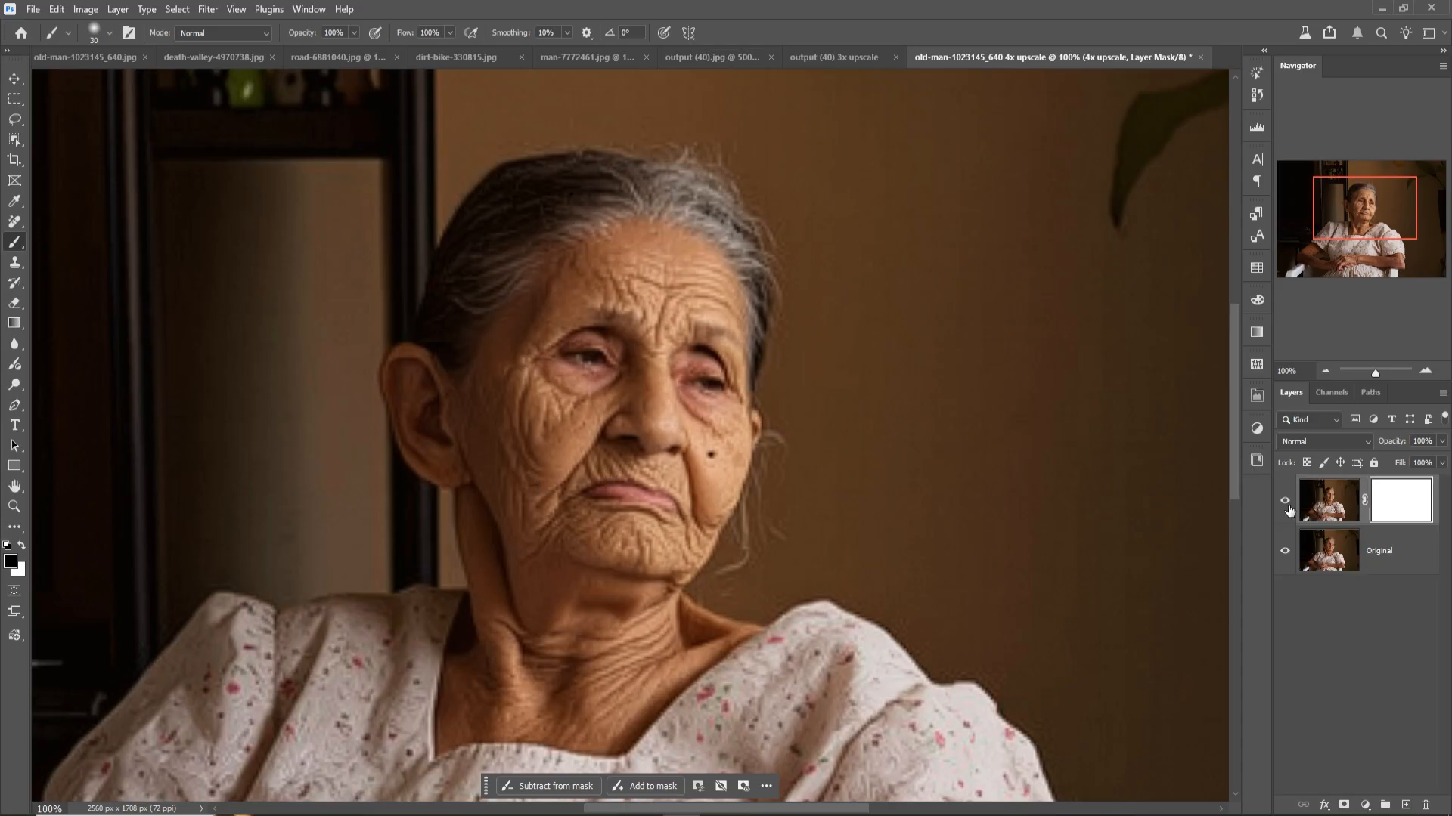
pyautogui.moveTo(937, 463)
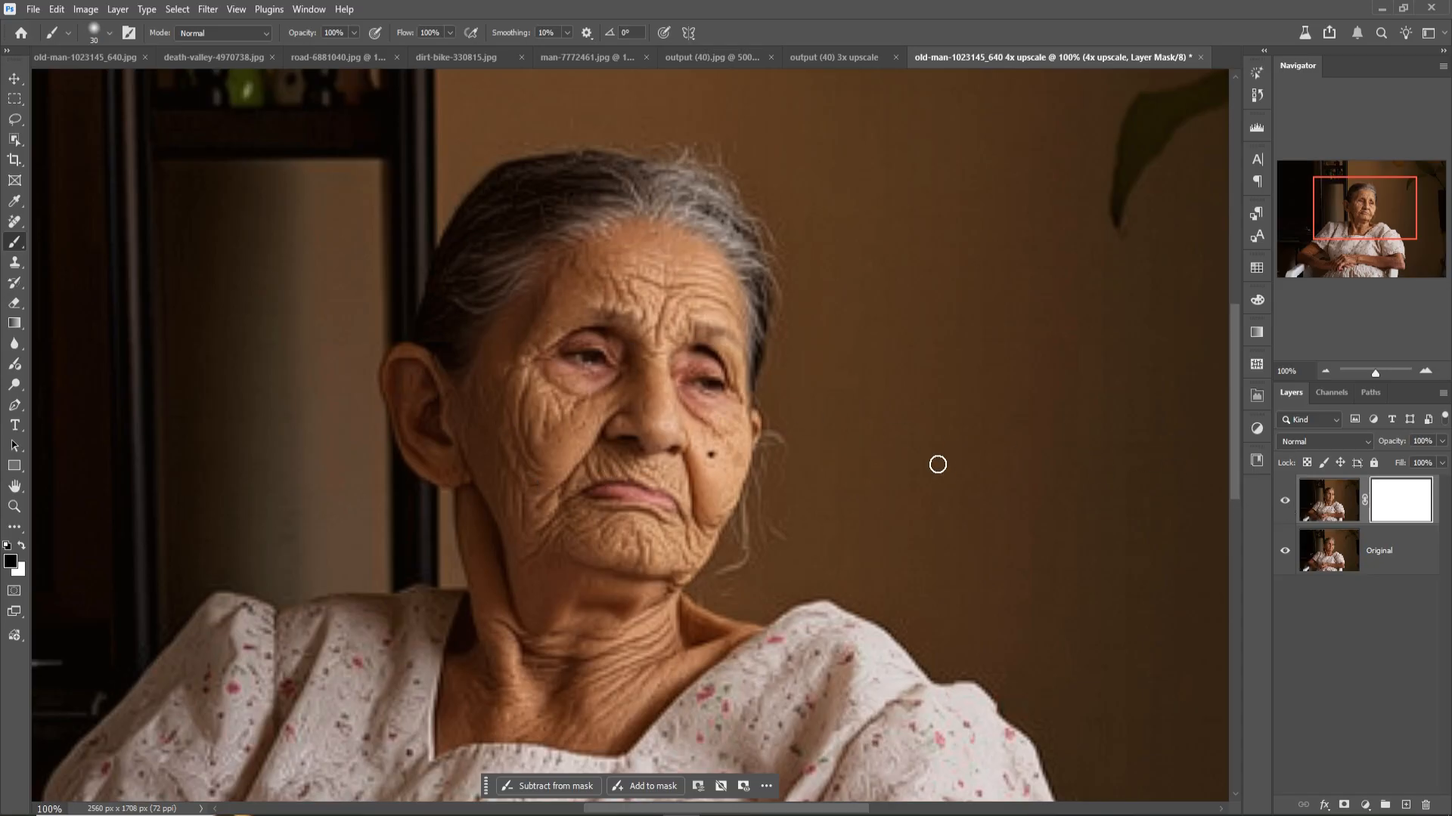
pyautogui.click(84, 9)
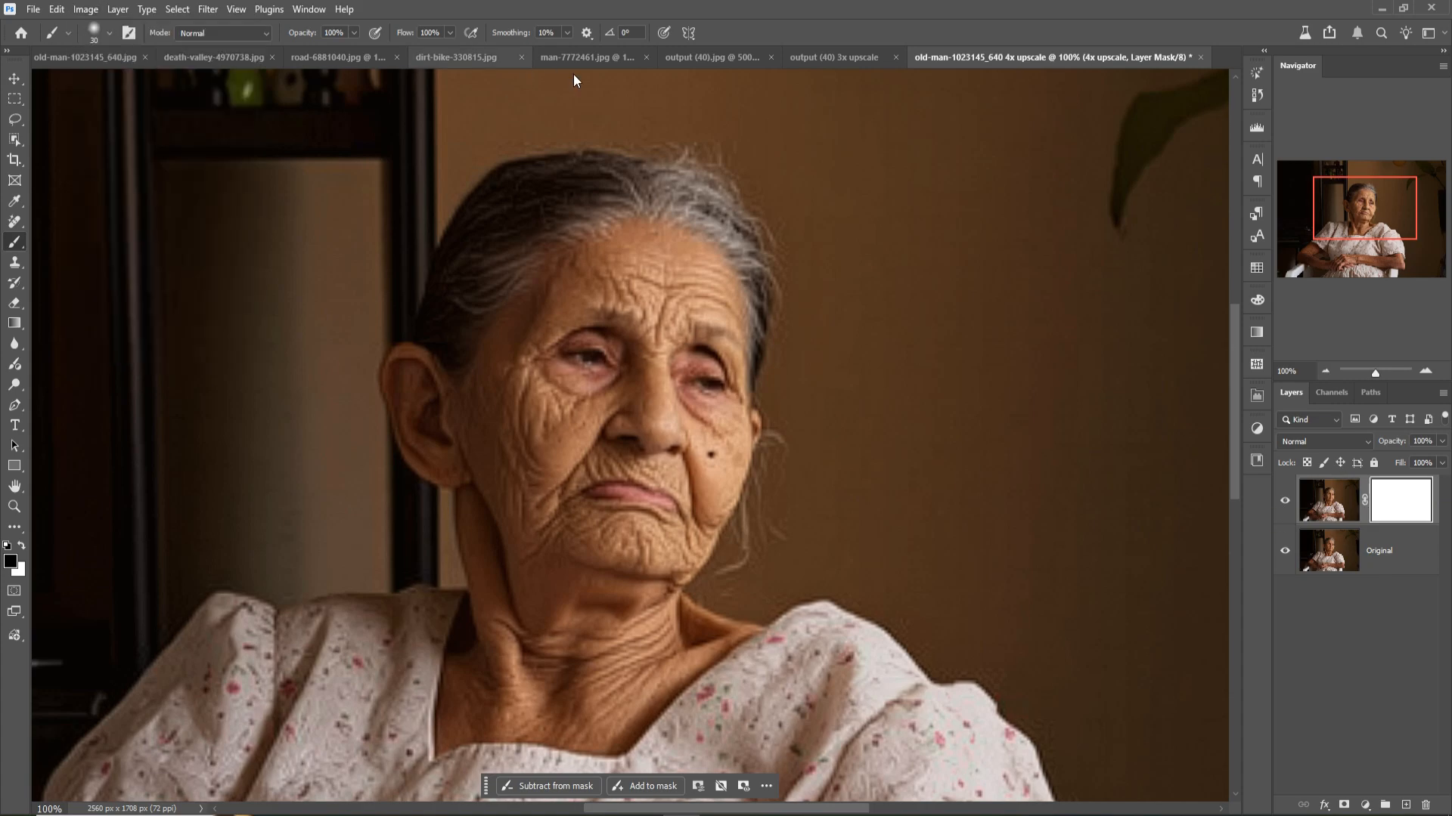
# Drag the dirt-bike photo into the Death Valley salt-flats document and scale the layer down
pyautogui.click(461, 57)
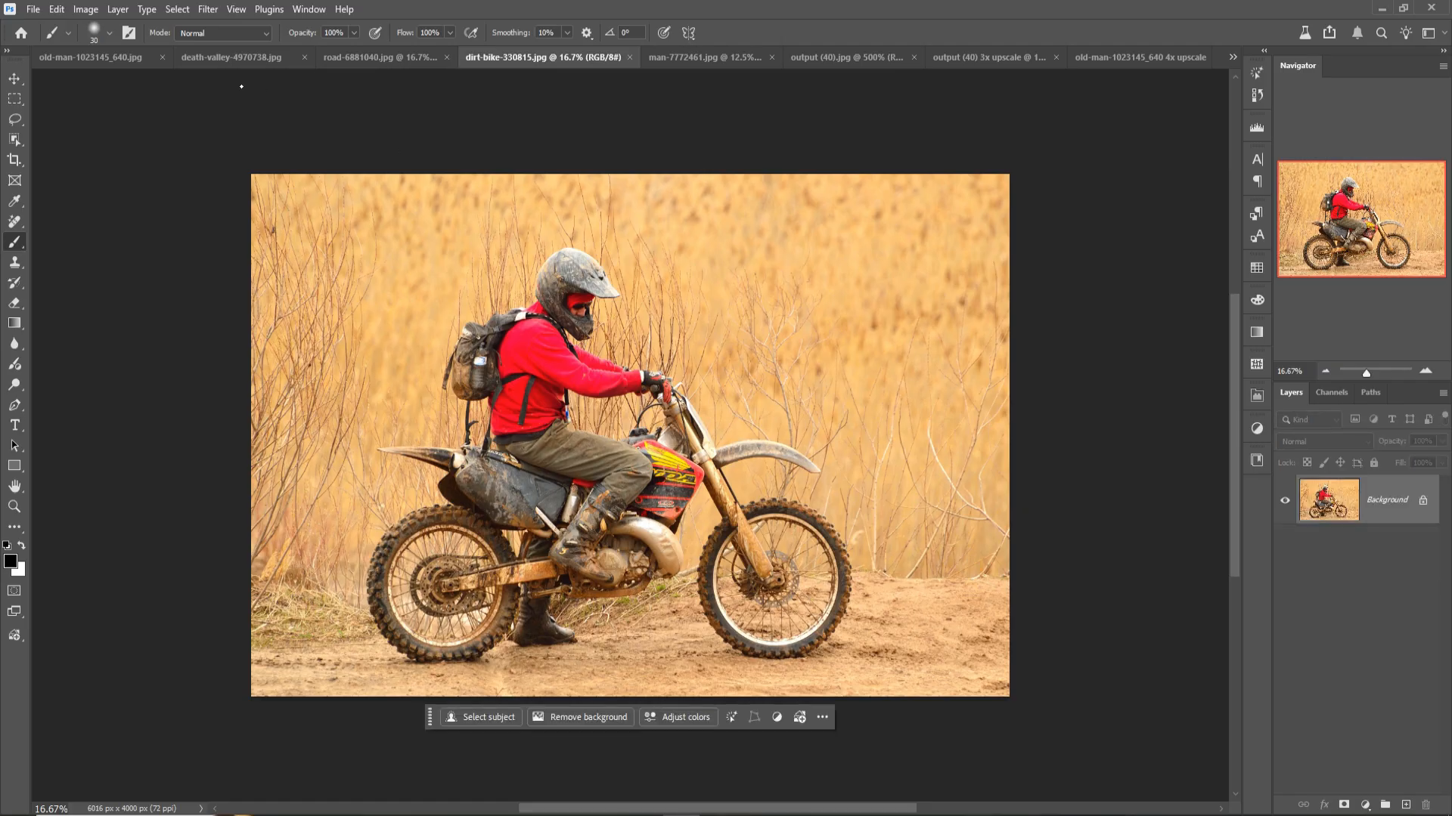
pyautogui.click(15, 79)
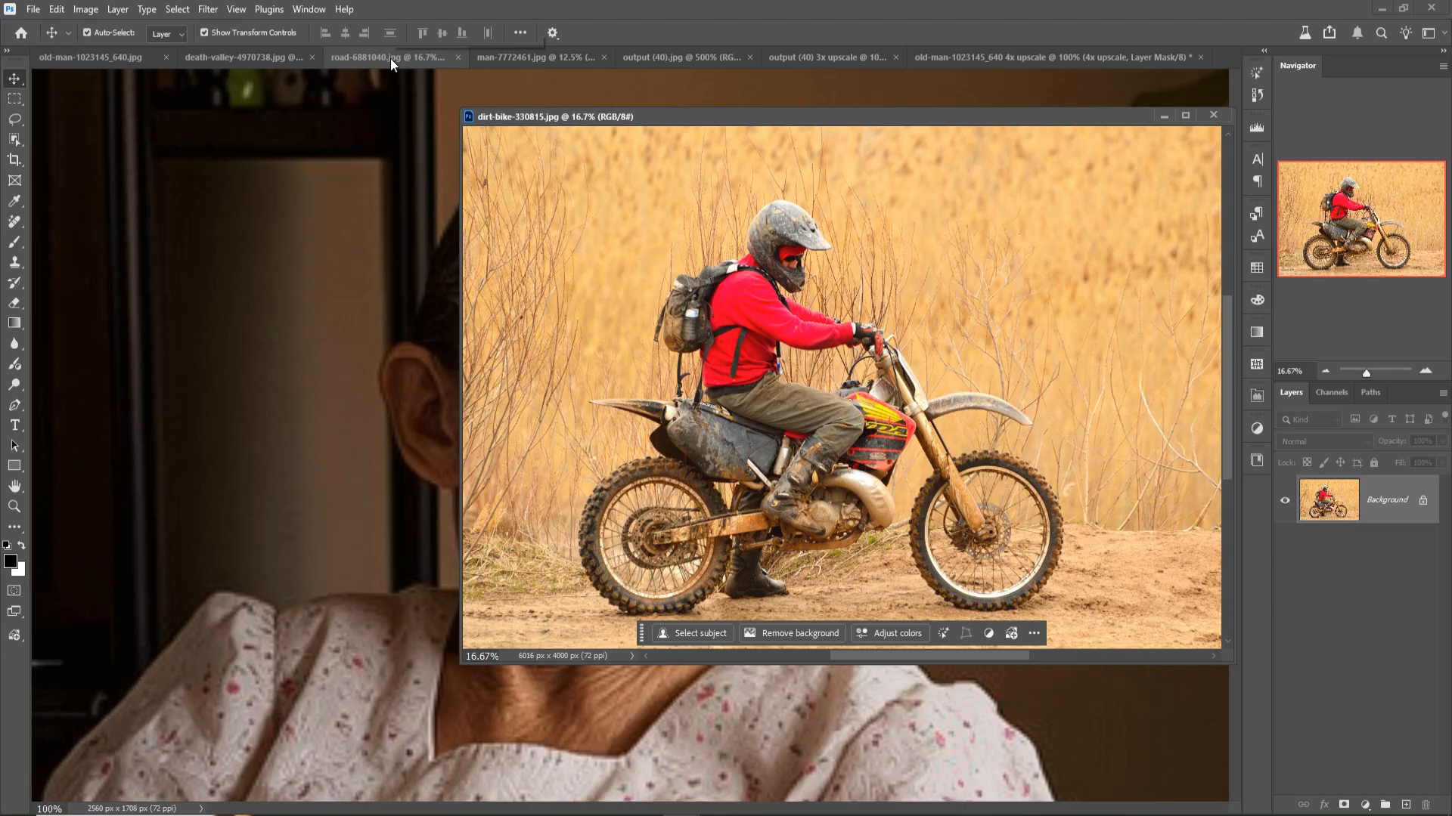
pyautogui.click(388, 57)
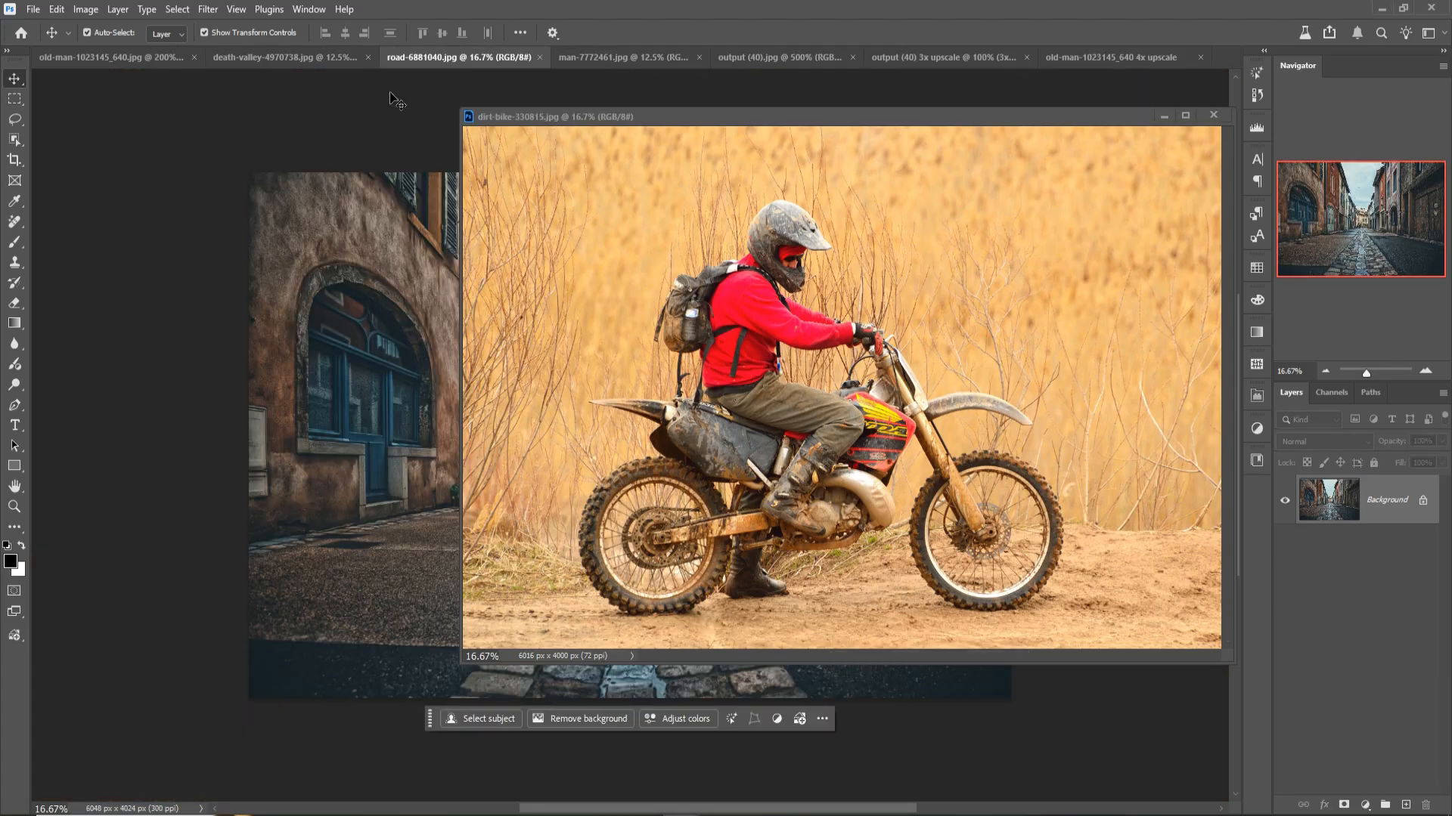
pyautogui.click(287, 57)
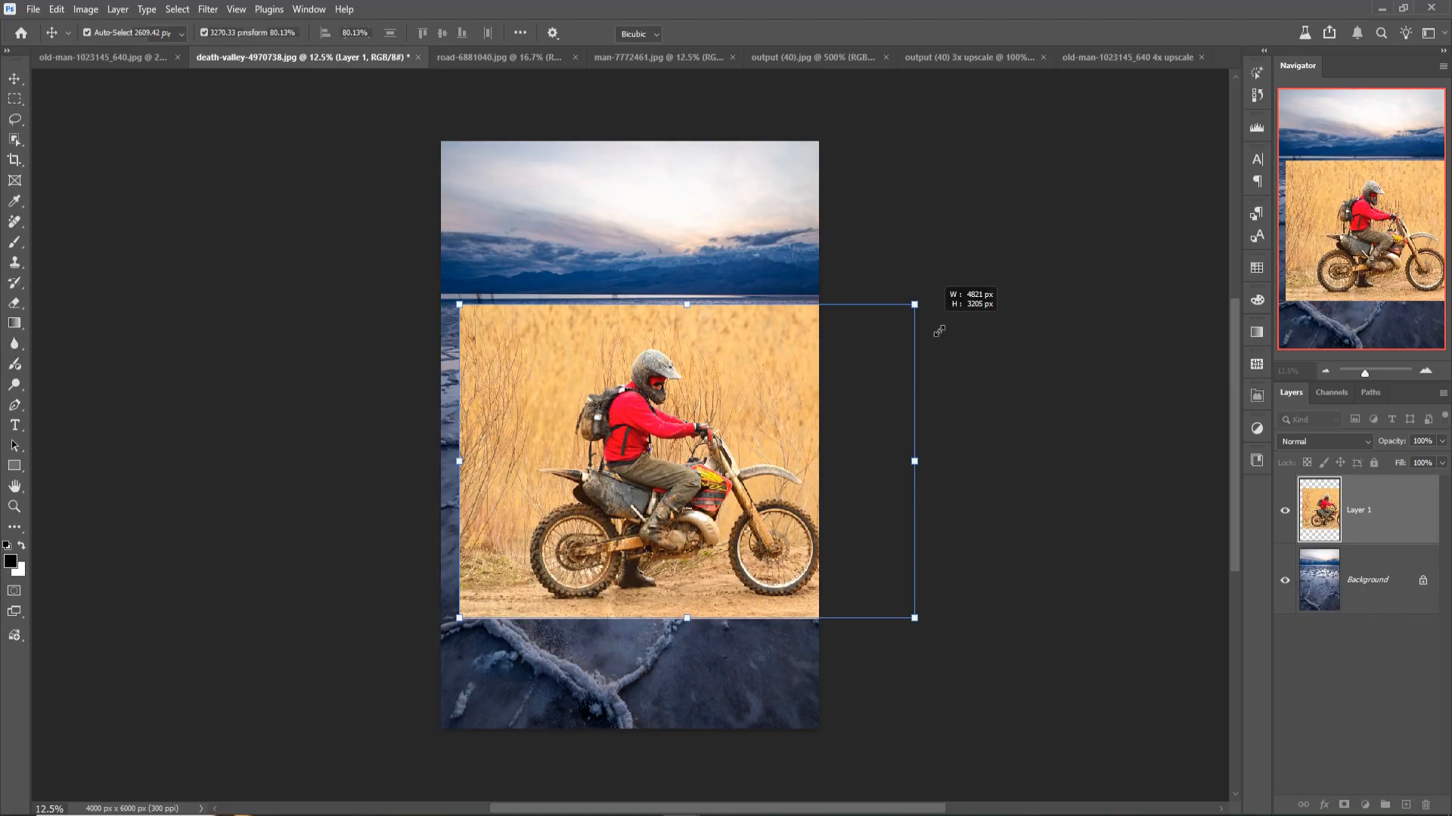
pyautogui.click(15, 158)
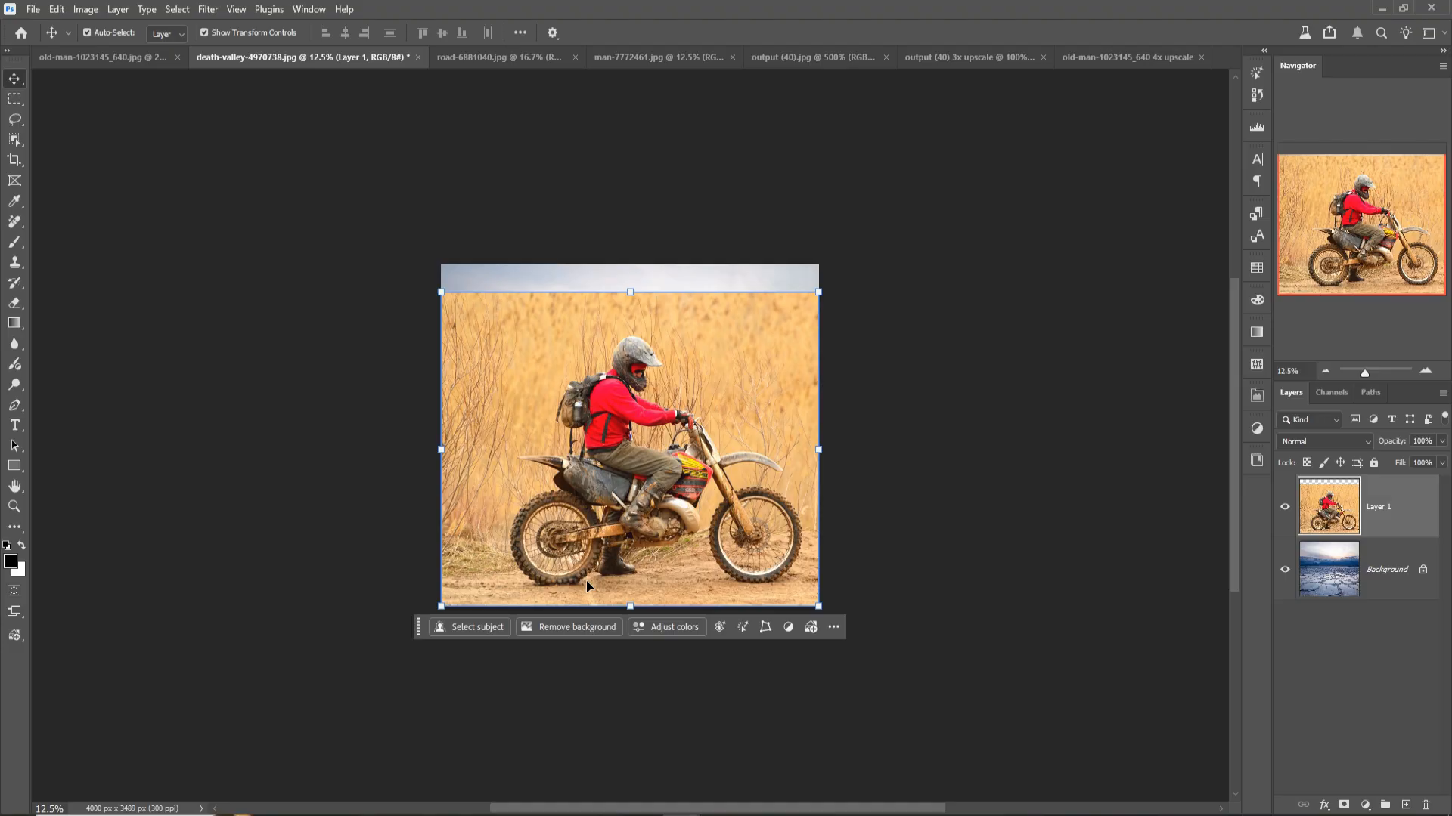
# Open the Filter menu with the dirt-bike layer over the salt flats
pyautogui.click(207, 8)
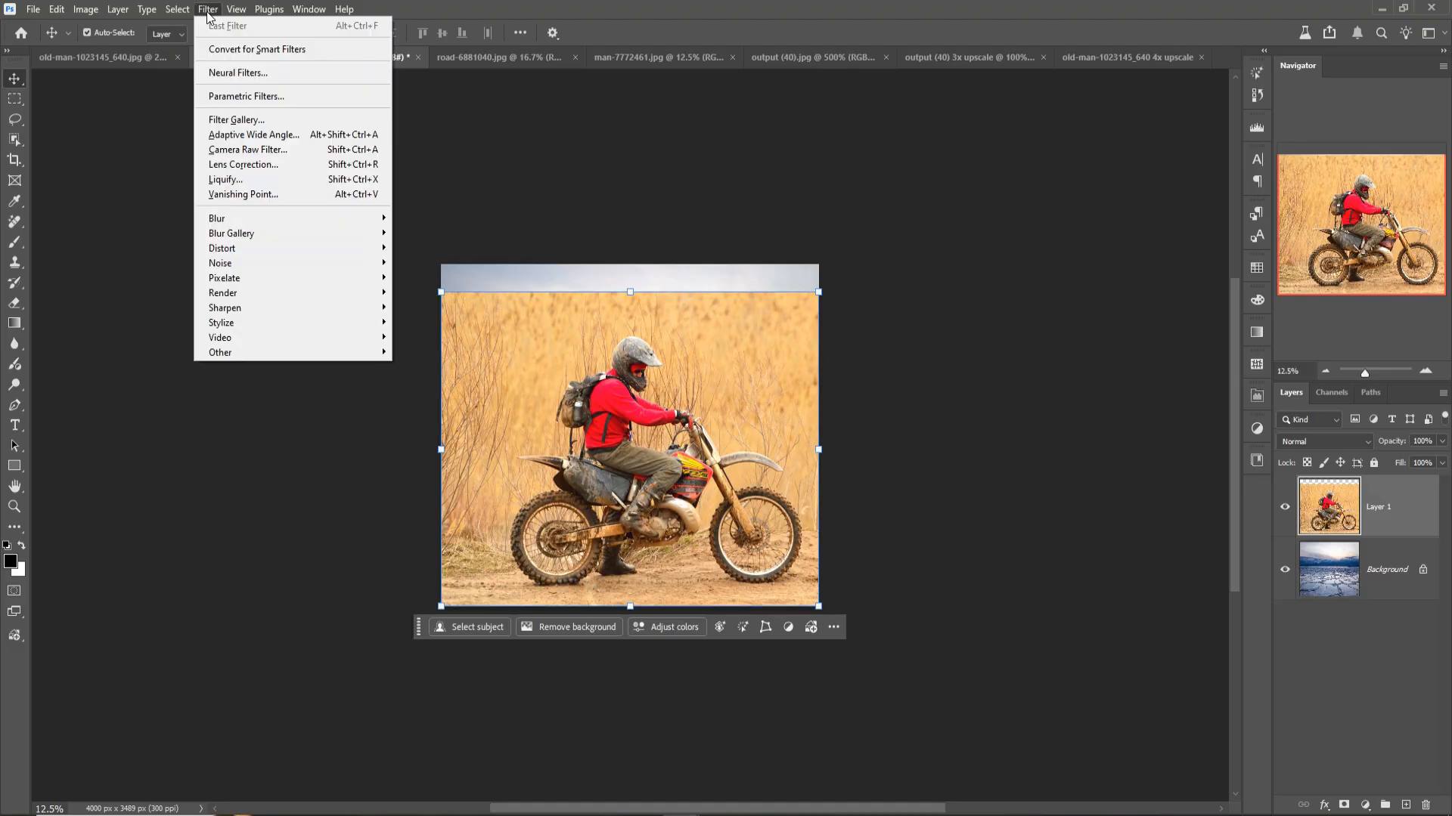
pyautogui.moveTo(239, 219)
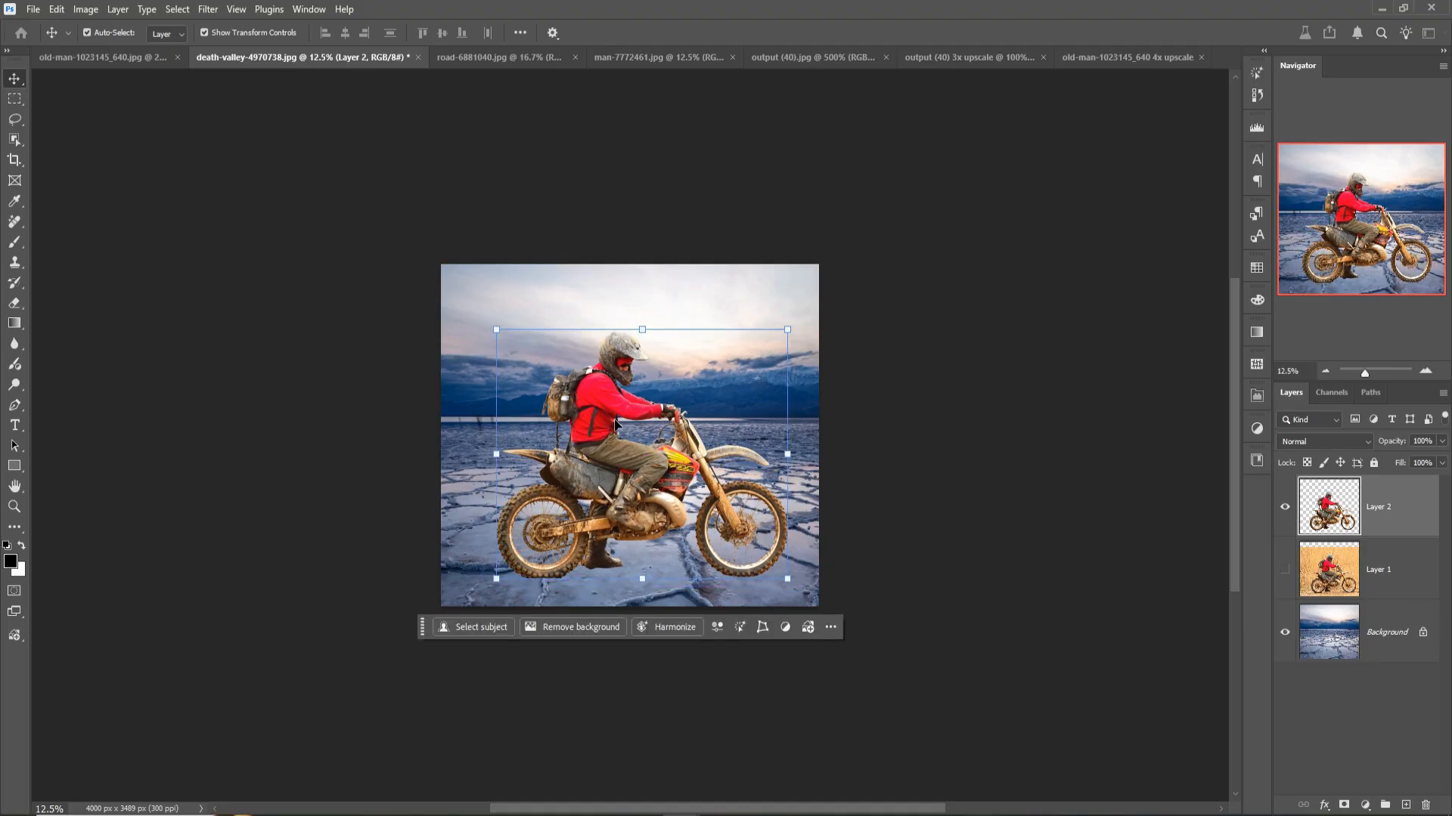
pyautogui.moveTo(772, 569)
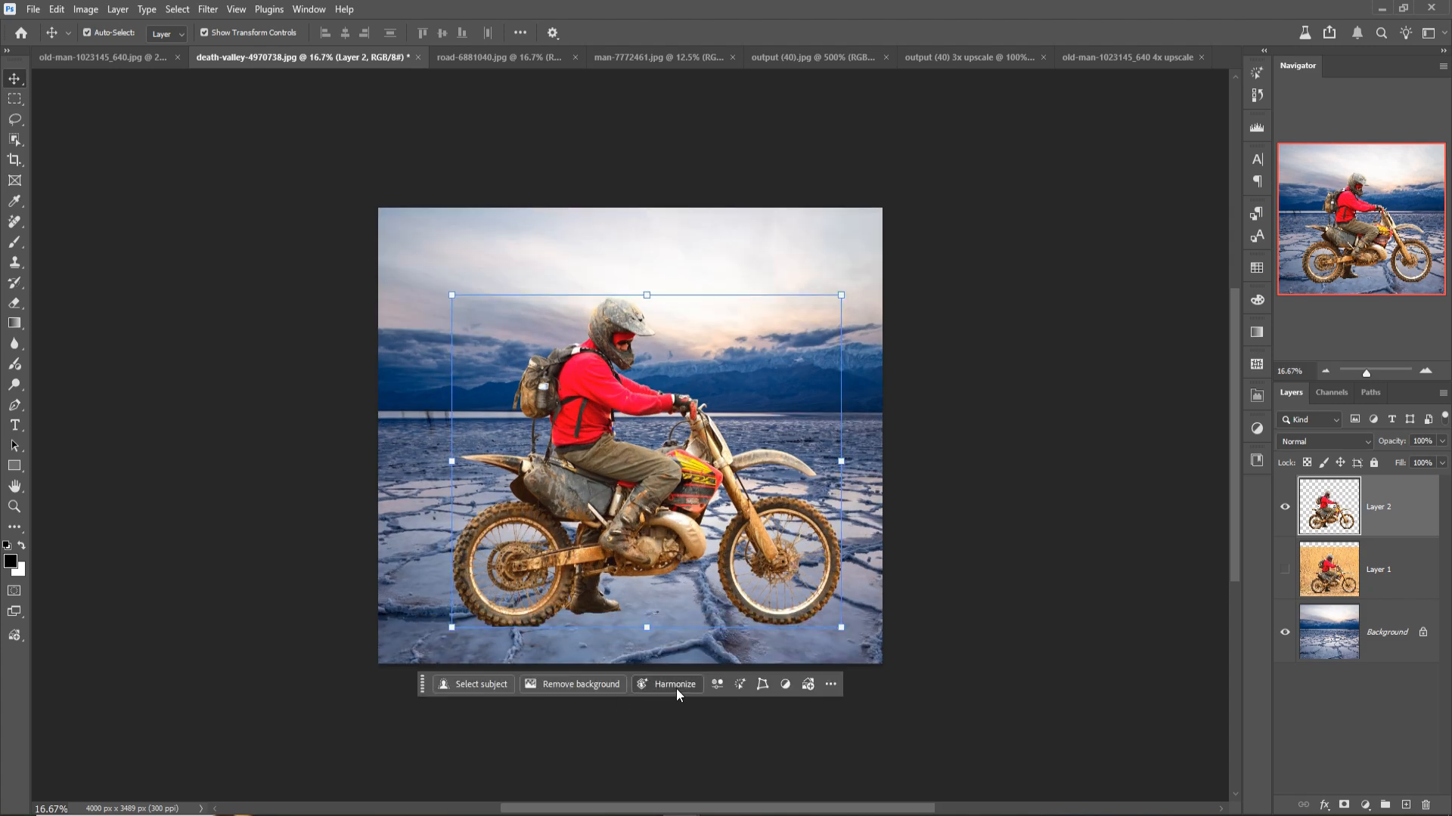
pyautogui.moveTo(675, 685)
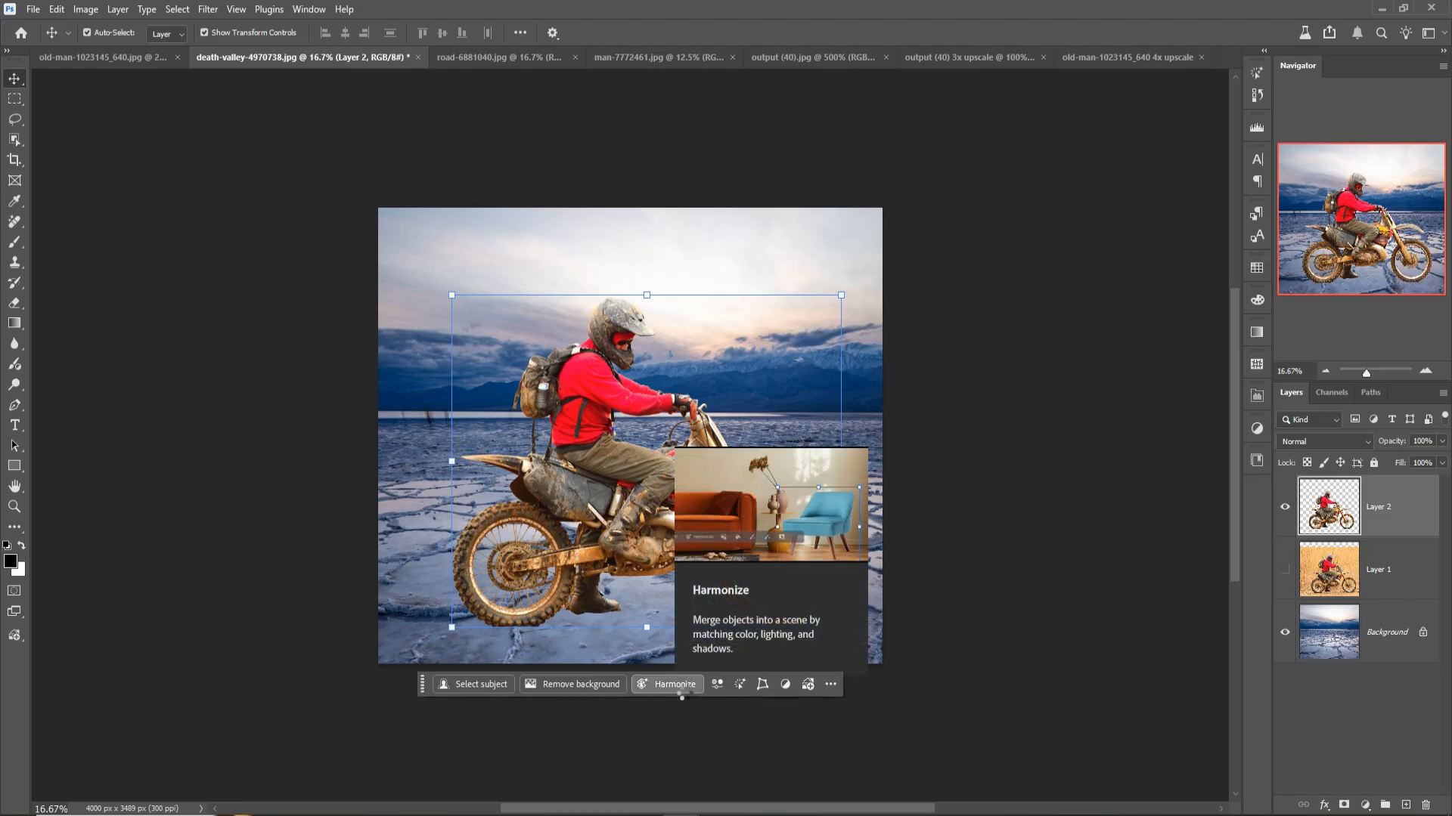
# Harmonize the rider with the salt flats and preview the three variations
pyautogui.click(674, 684)
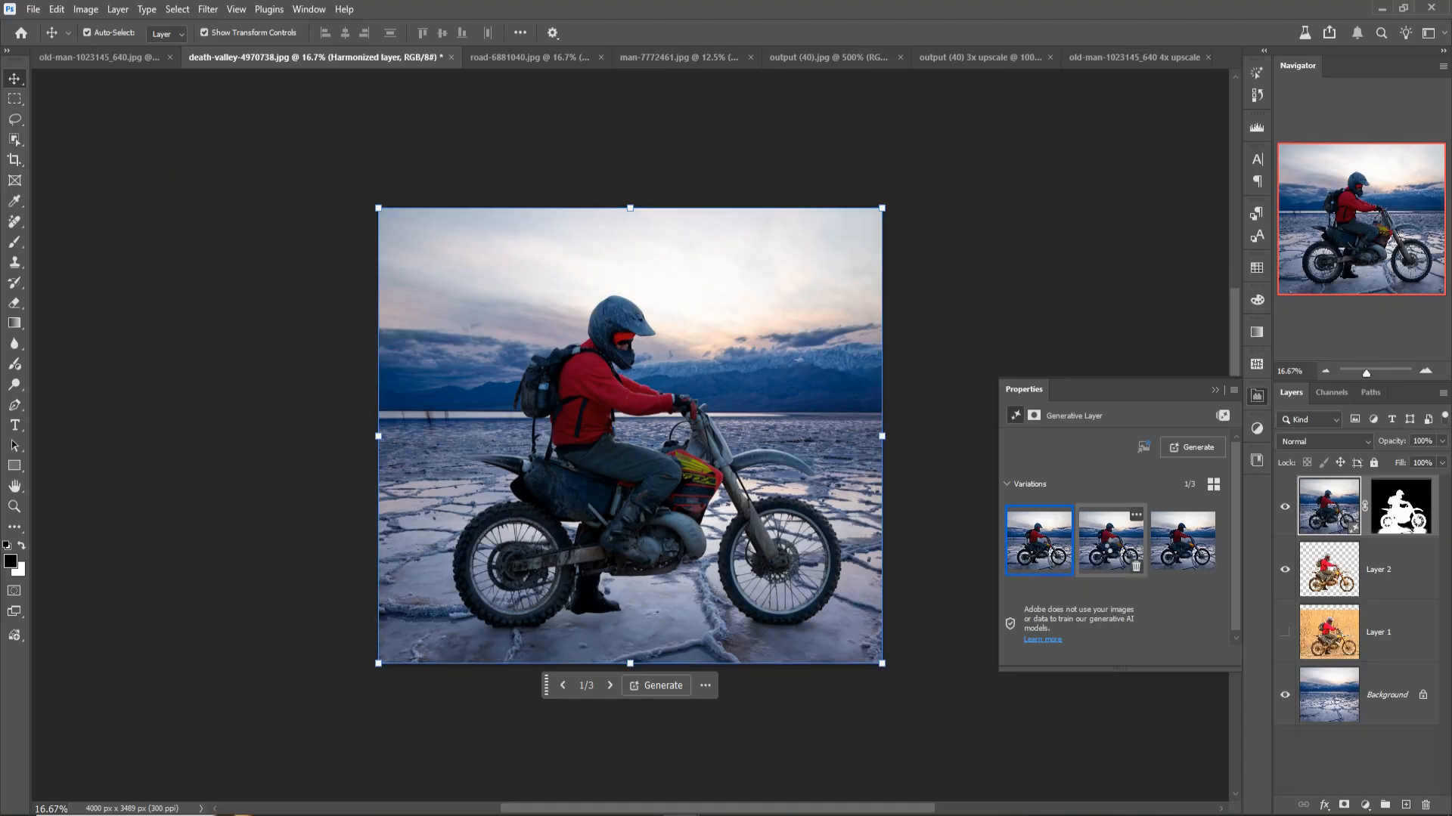
pyautogui.click(1110, 541)
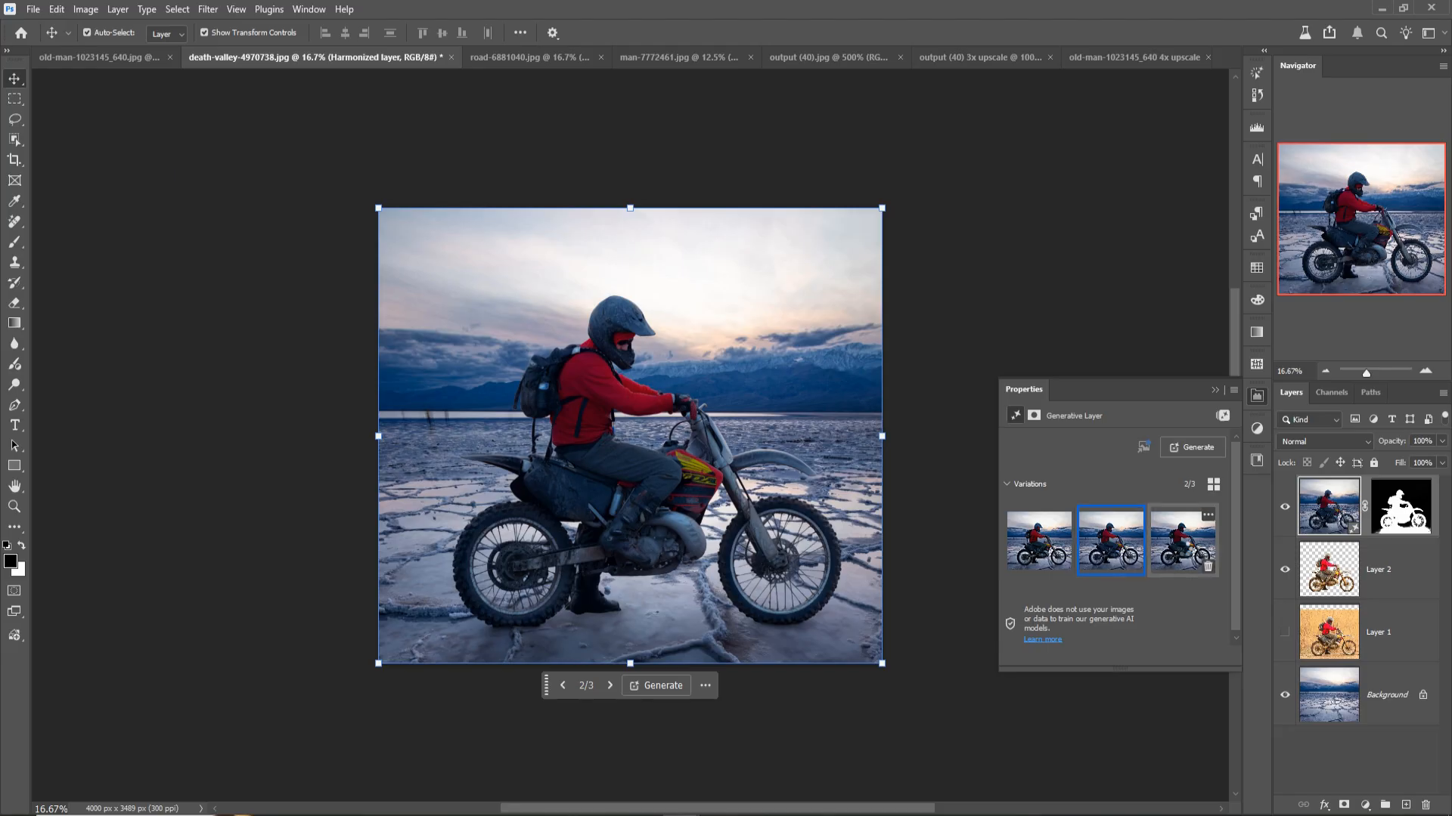
pyautogui.click(1182, 541)
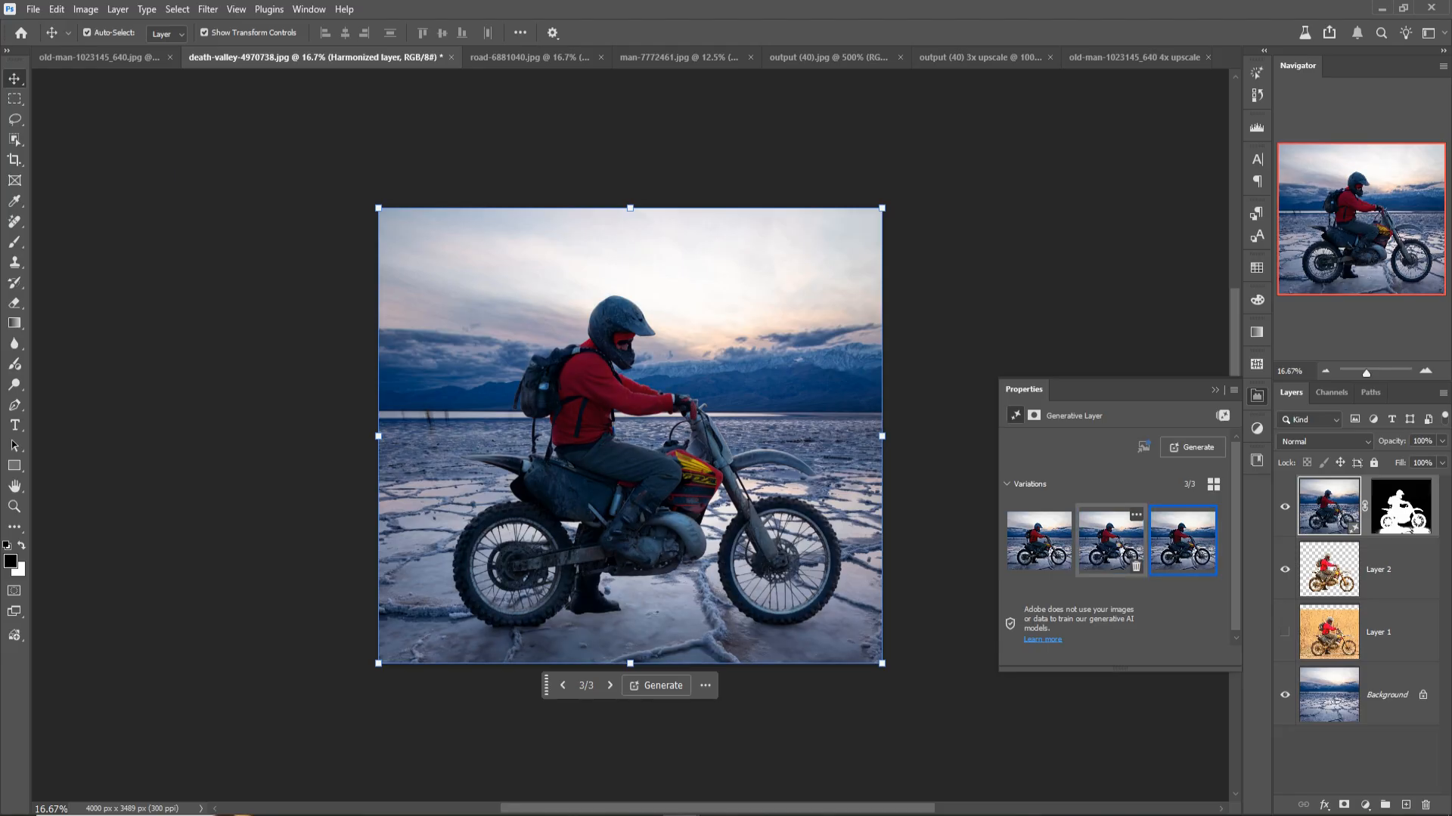
pyautogui.click(1109, 541)
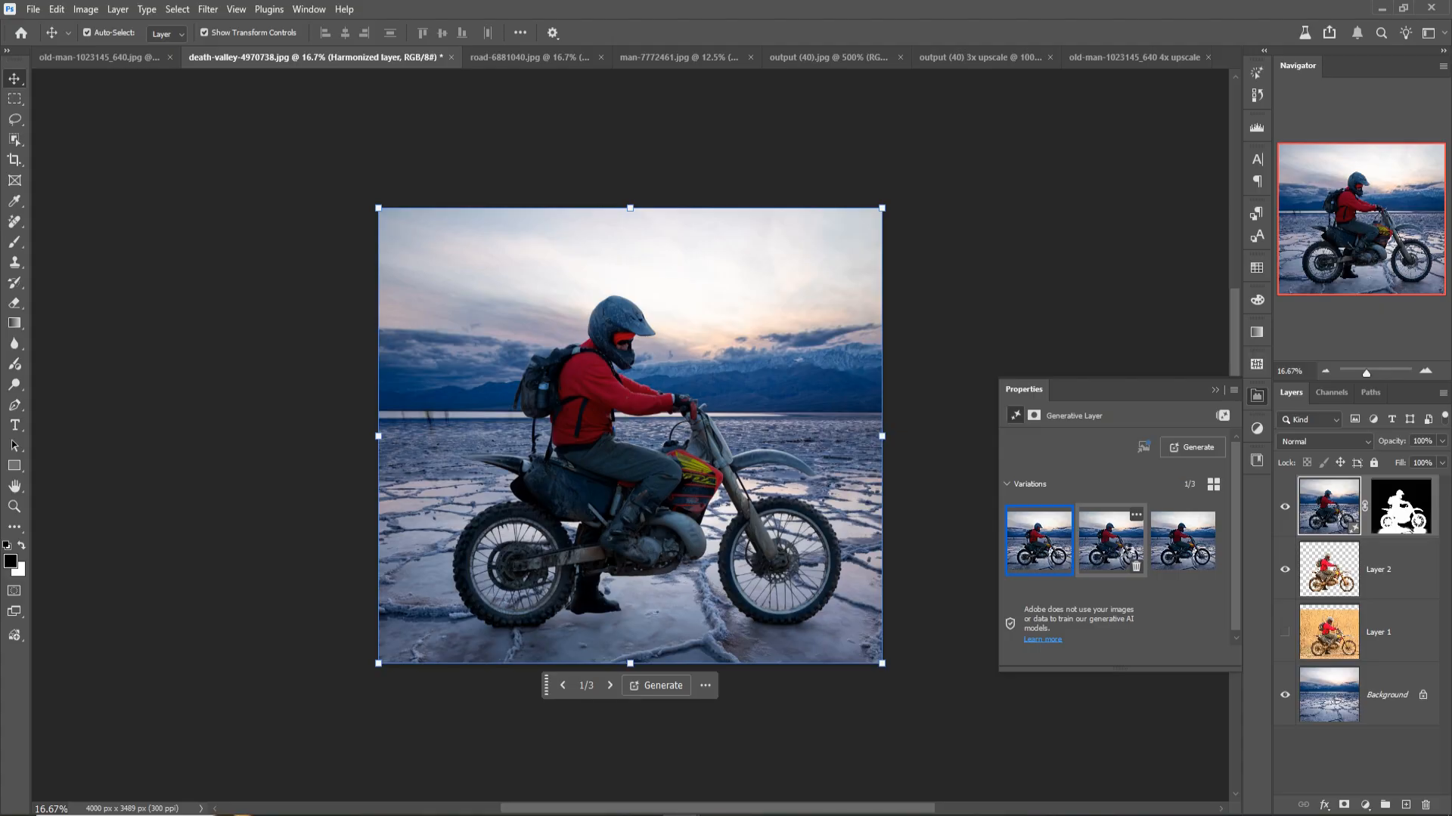
# Keep harmonized variation 2/3, close Properties, and switch to the road-6881040 street photo
pyautogui.click(1110, 541)
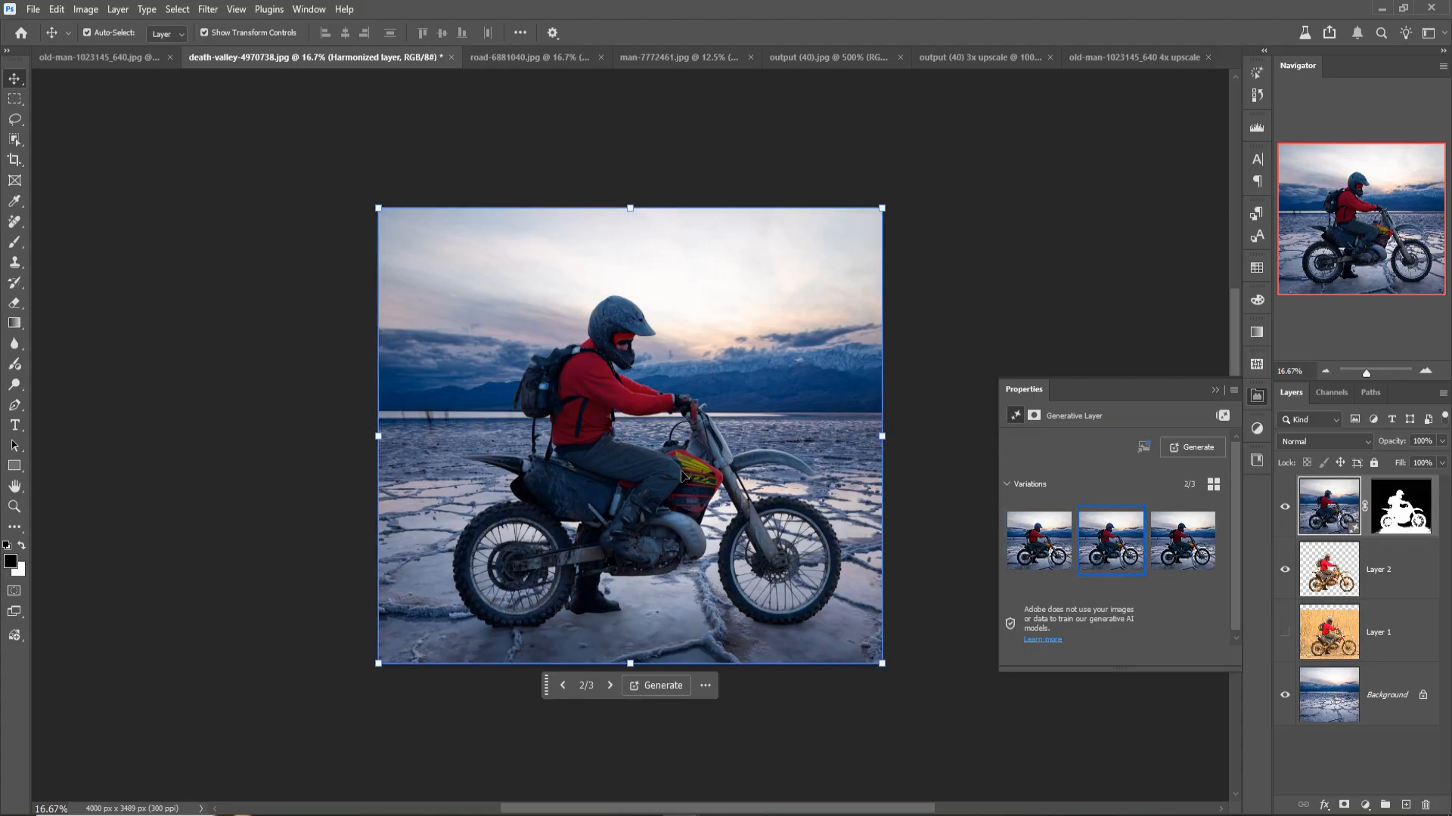
pyautogui.click(1213, 390)
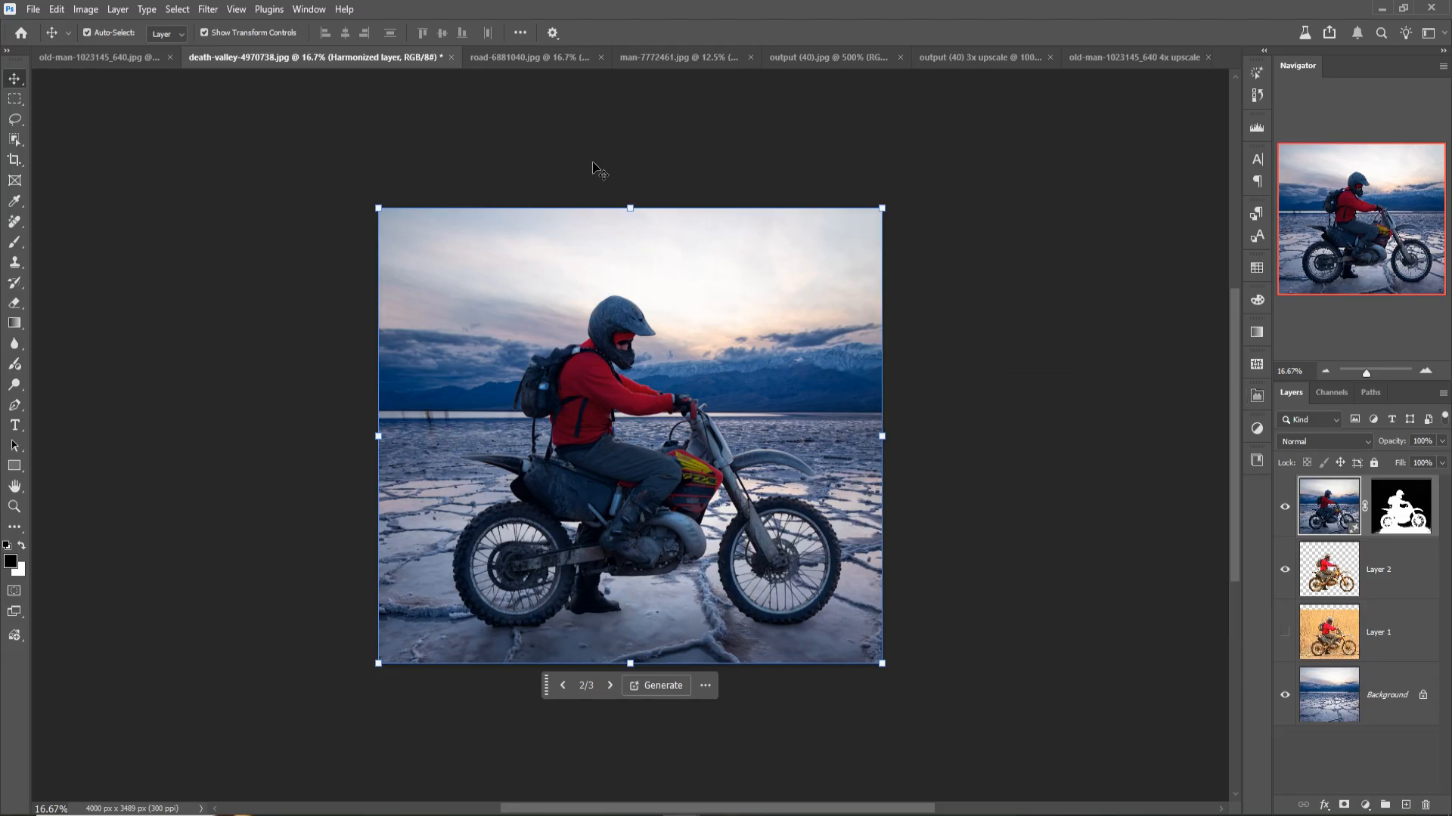
pyautogui.click(527, 57)
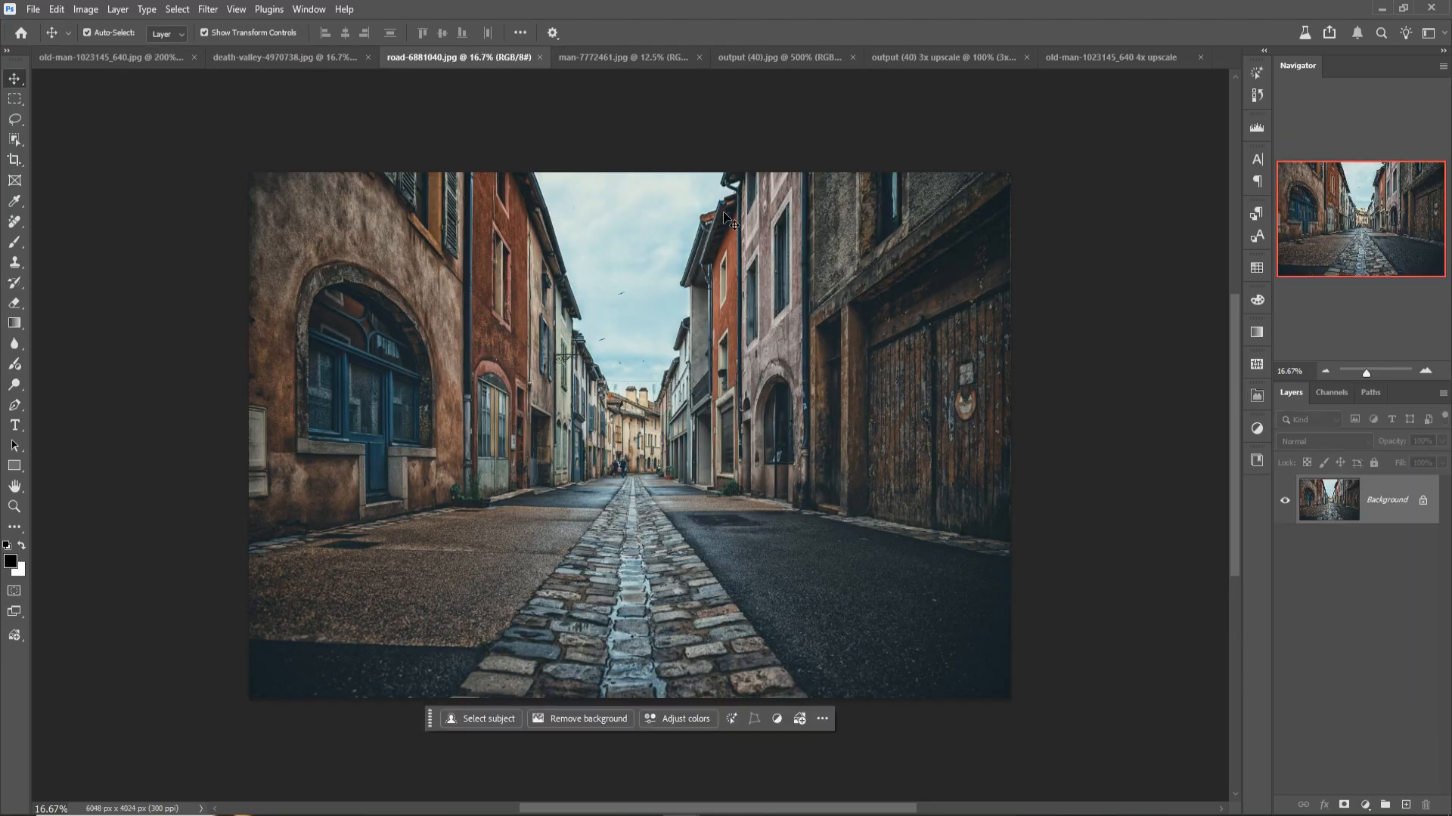
# Place the cut-out man from man-7772461 on the cobblestone street and fit the view
pyautogui.click(620, 57)
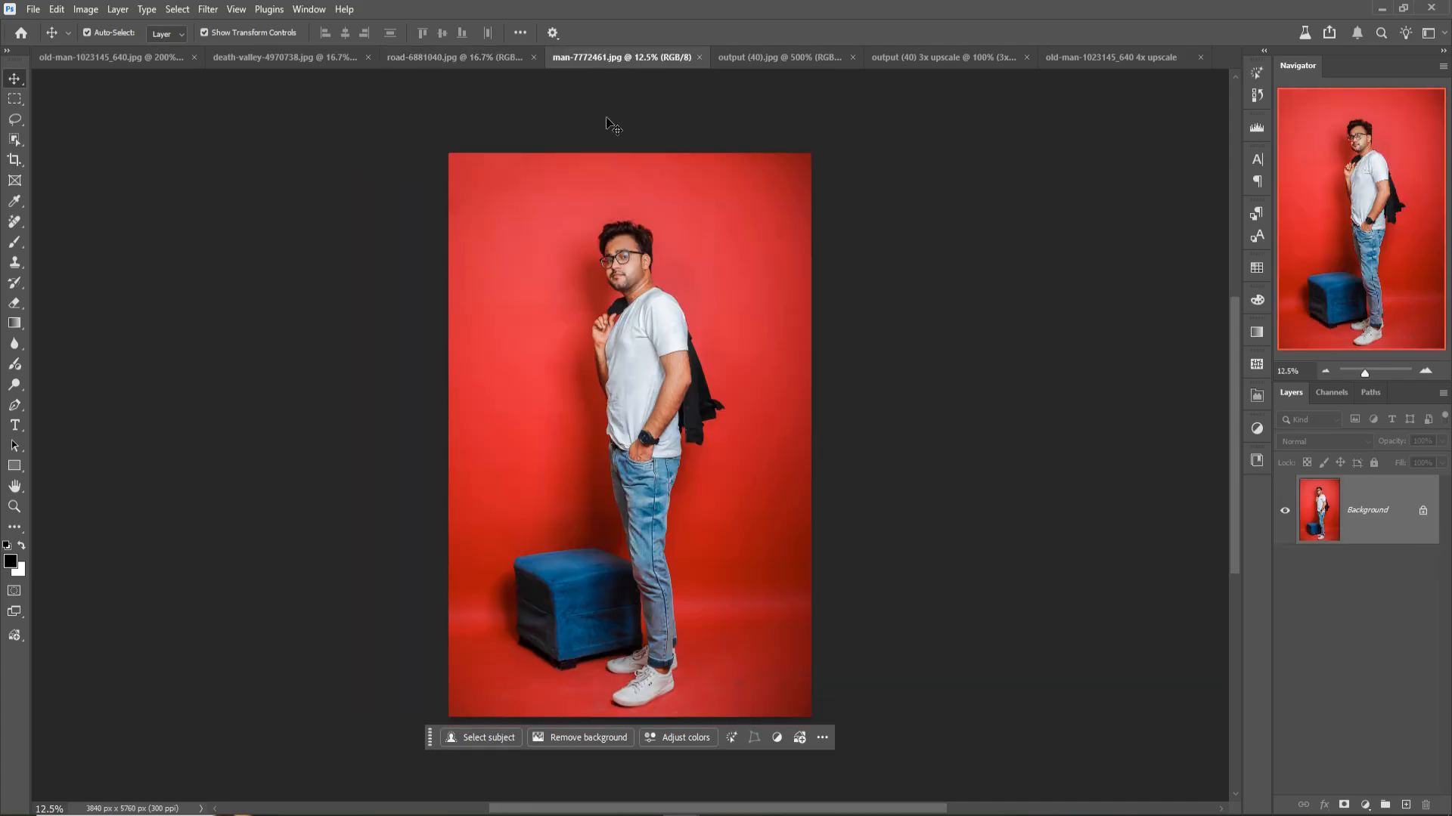
pyautogui.moveTo(611, 63)
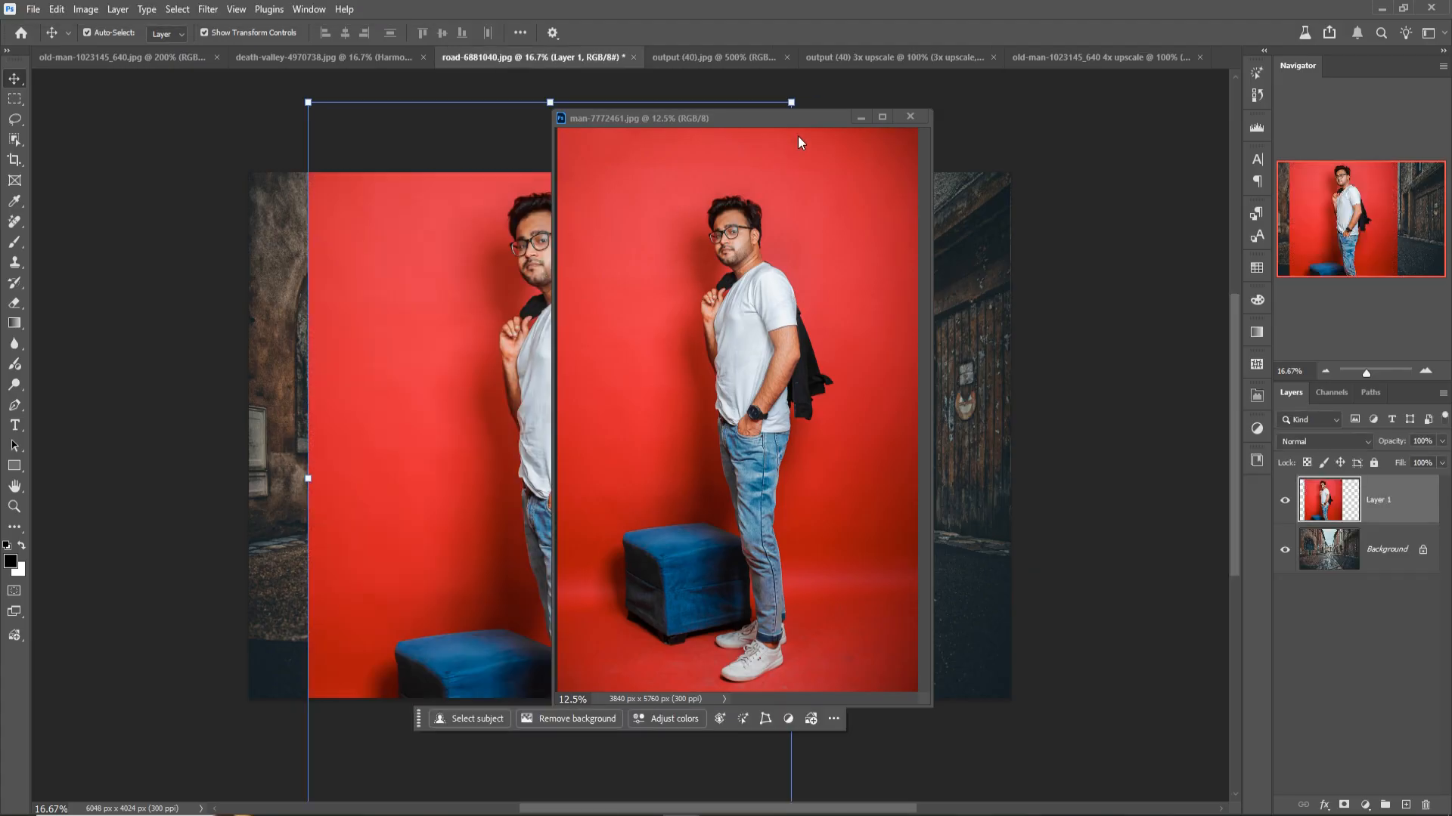
pyautogui.click(908, 117)
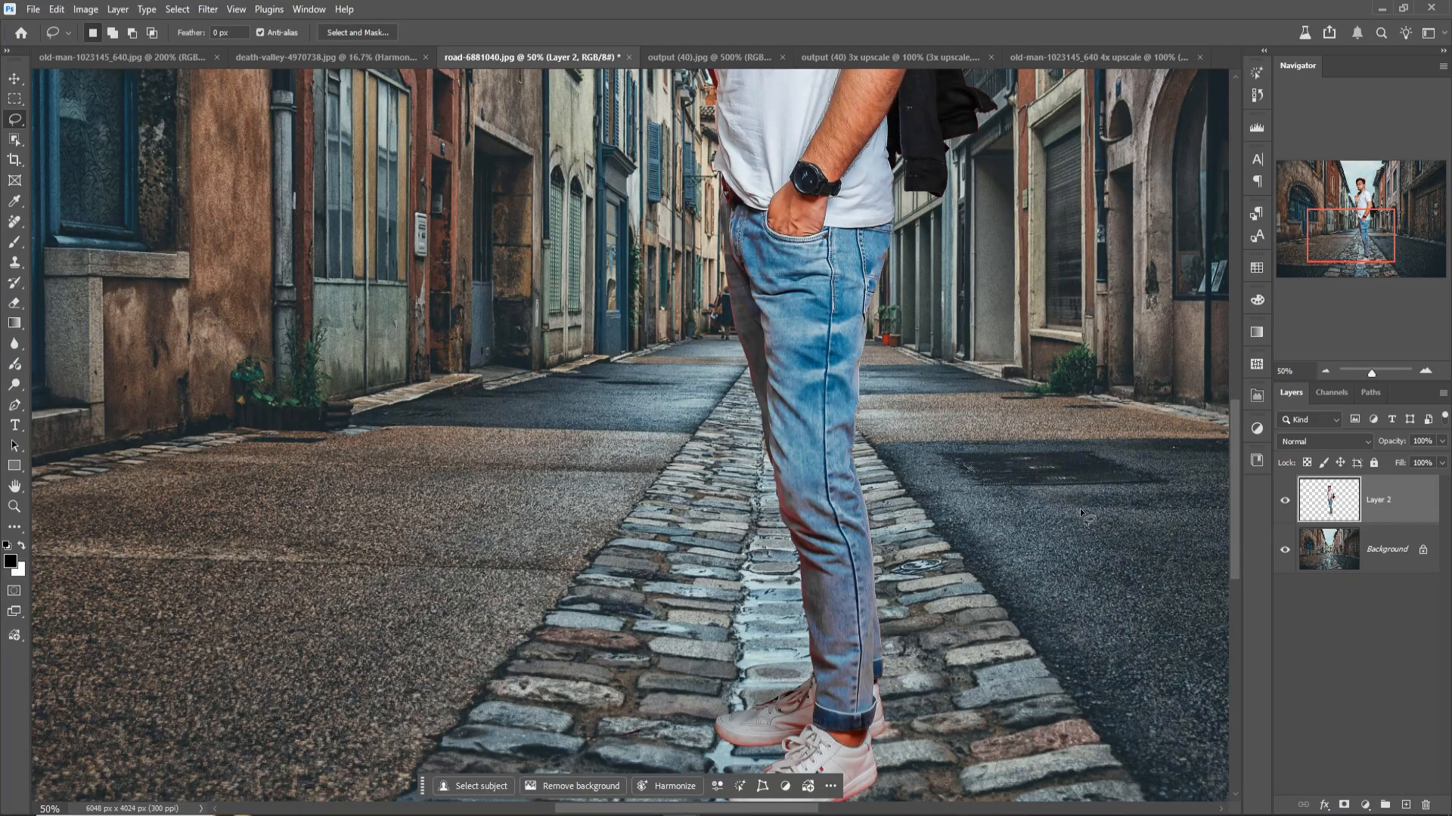
pyautogui.moveTo(1083, 514)
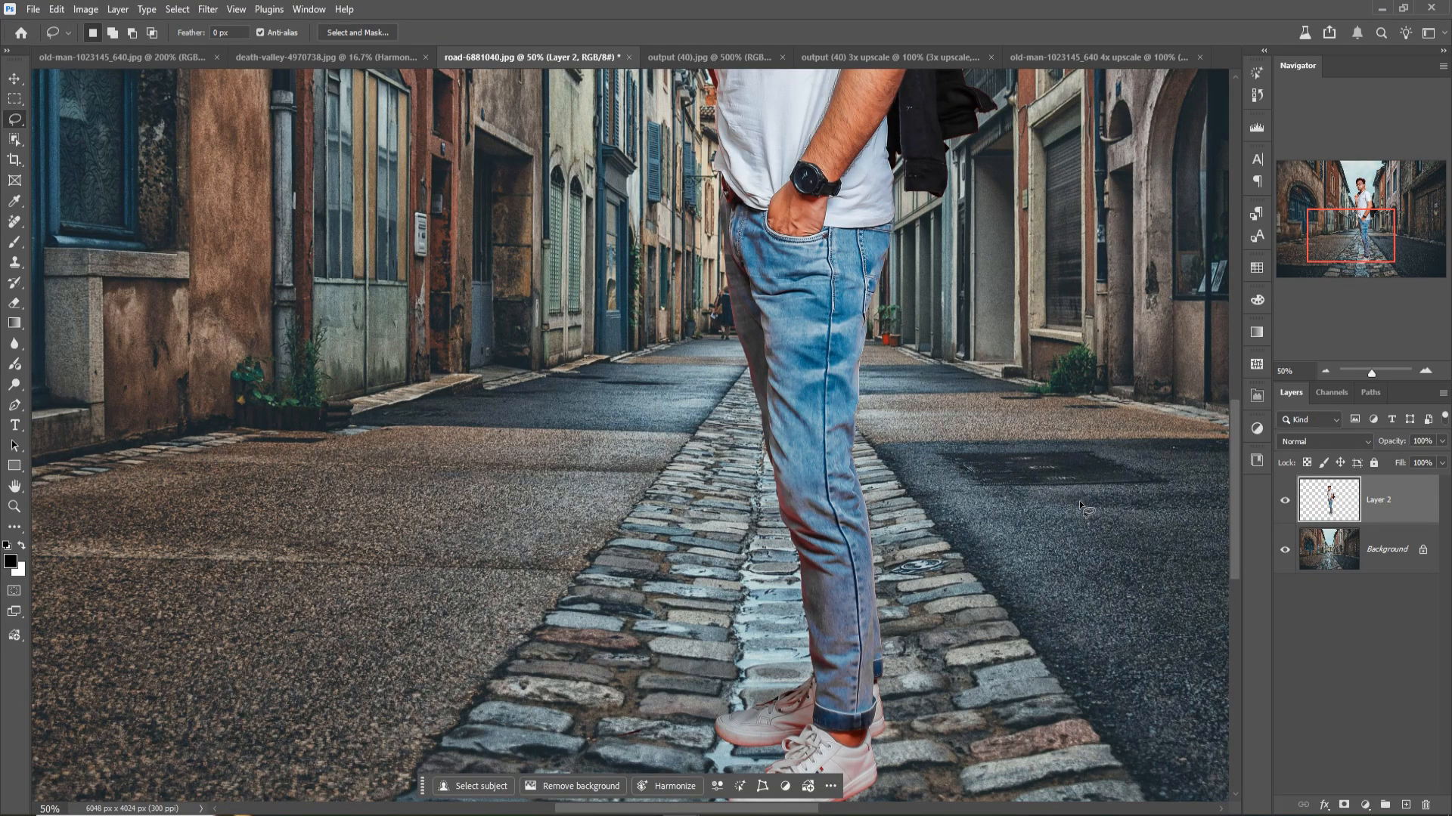
pyautogui.press('ctrl+0')
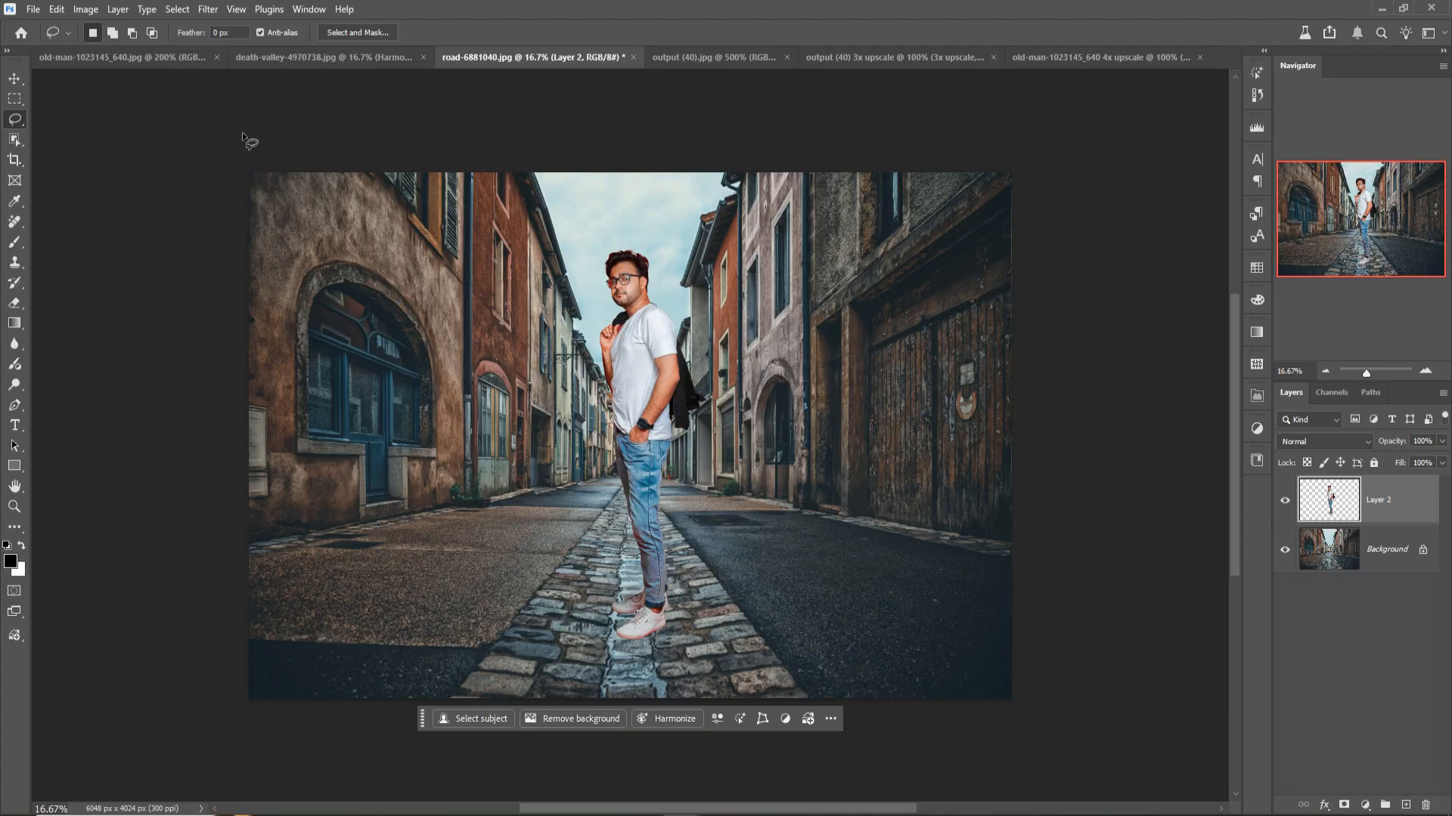
# With the Move tool active, Harmonize the man's cutout to the street's lighting
pyautogui.click(15, 78)
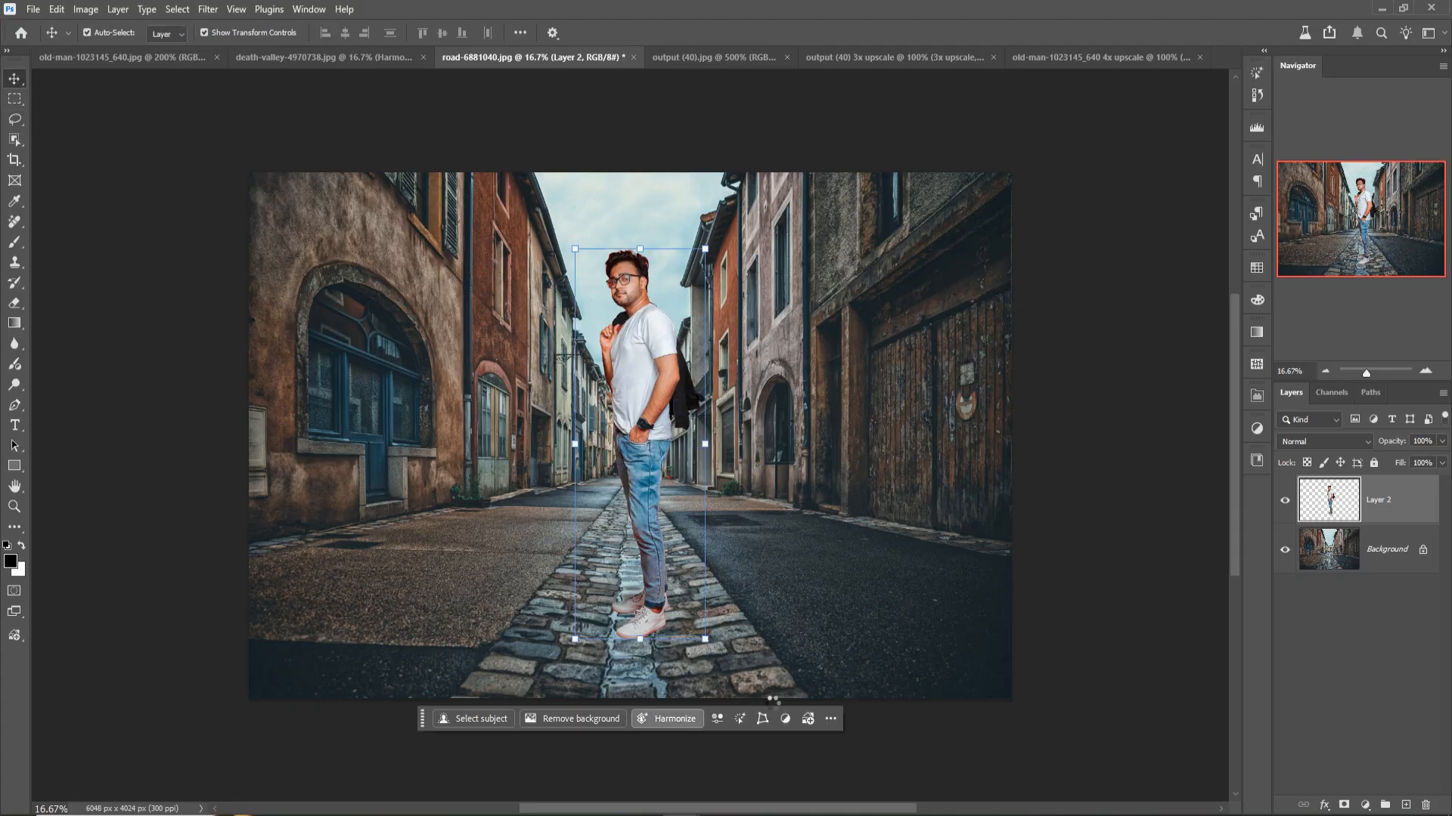
pyautogui.click(667, 719)
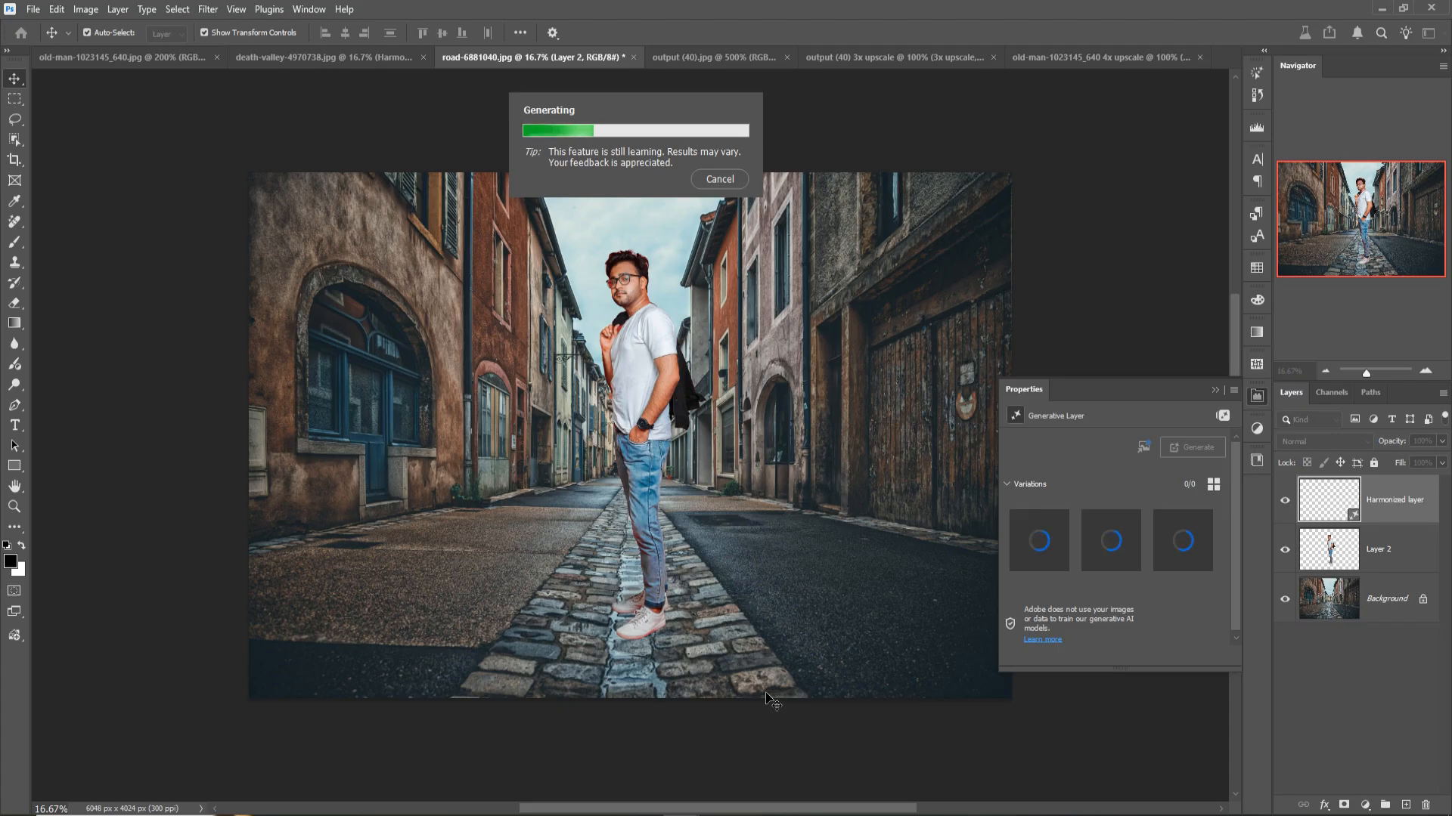
pyautogui.moveTo(753, 786)
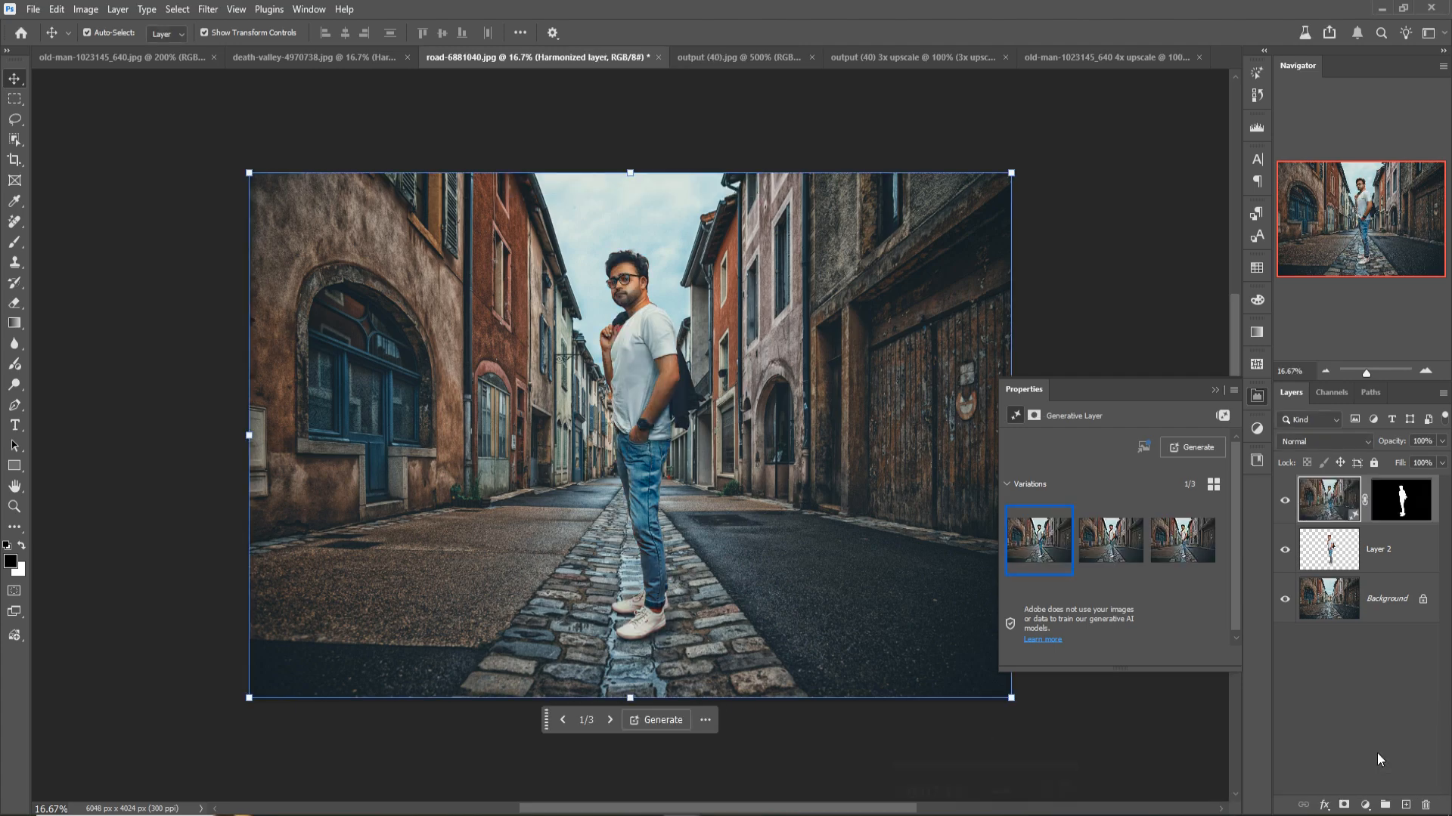
pyautogui.moveTo(602, 491)
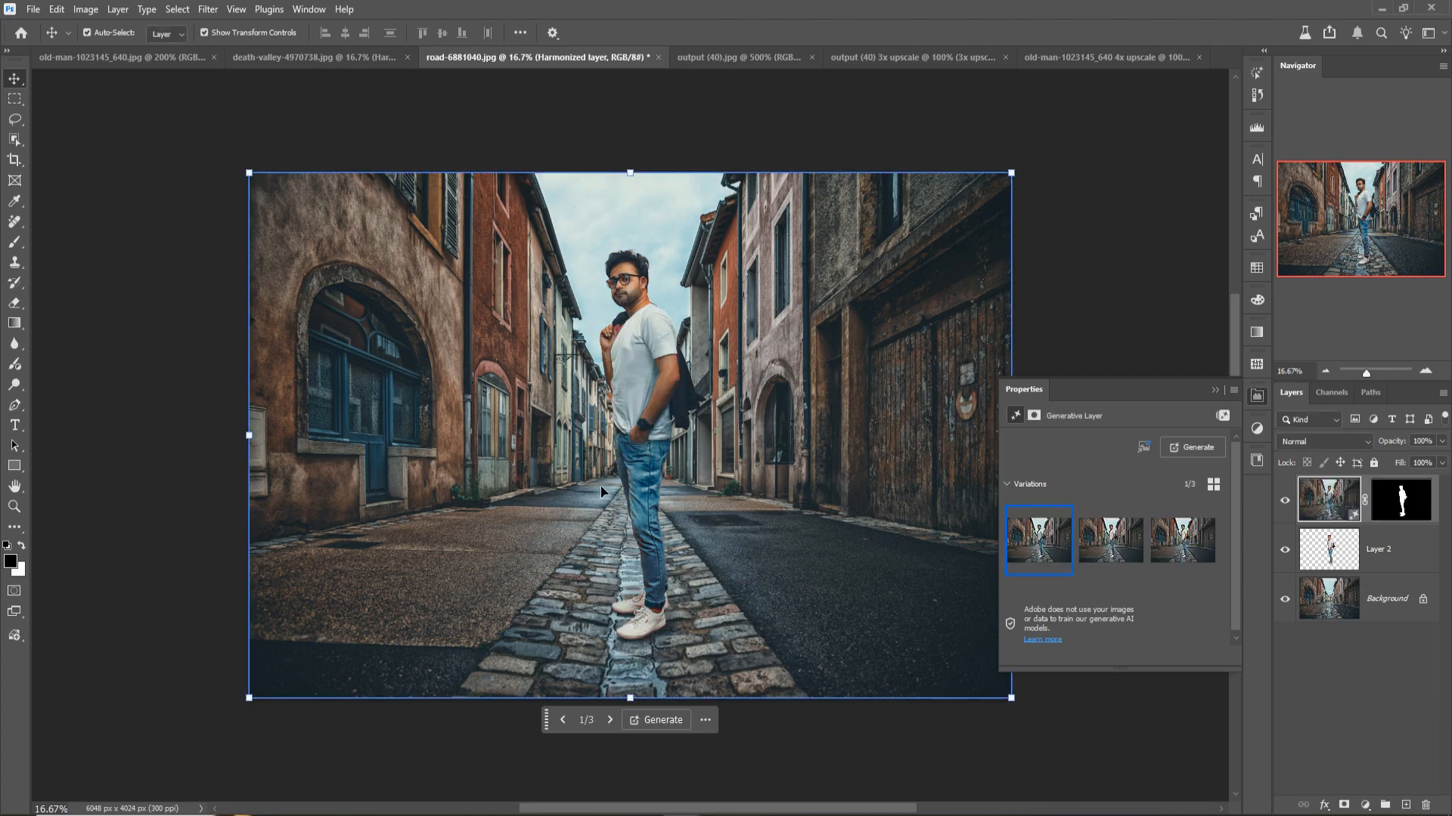
pyautogui.moveTo(645, 393)
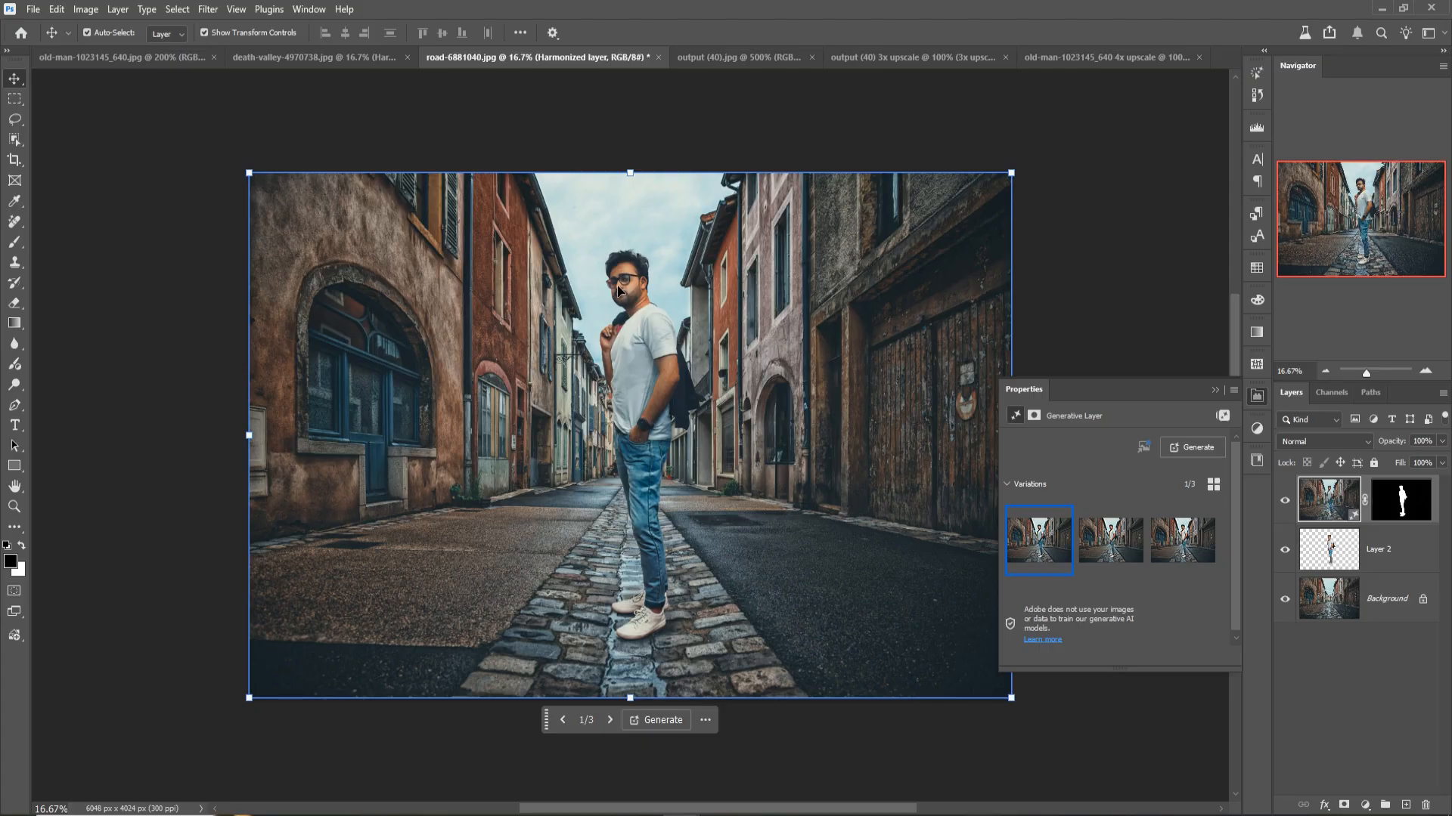
pyautogui.moveTo(773, 323)
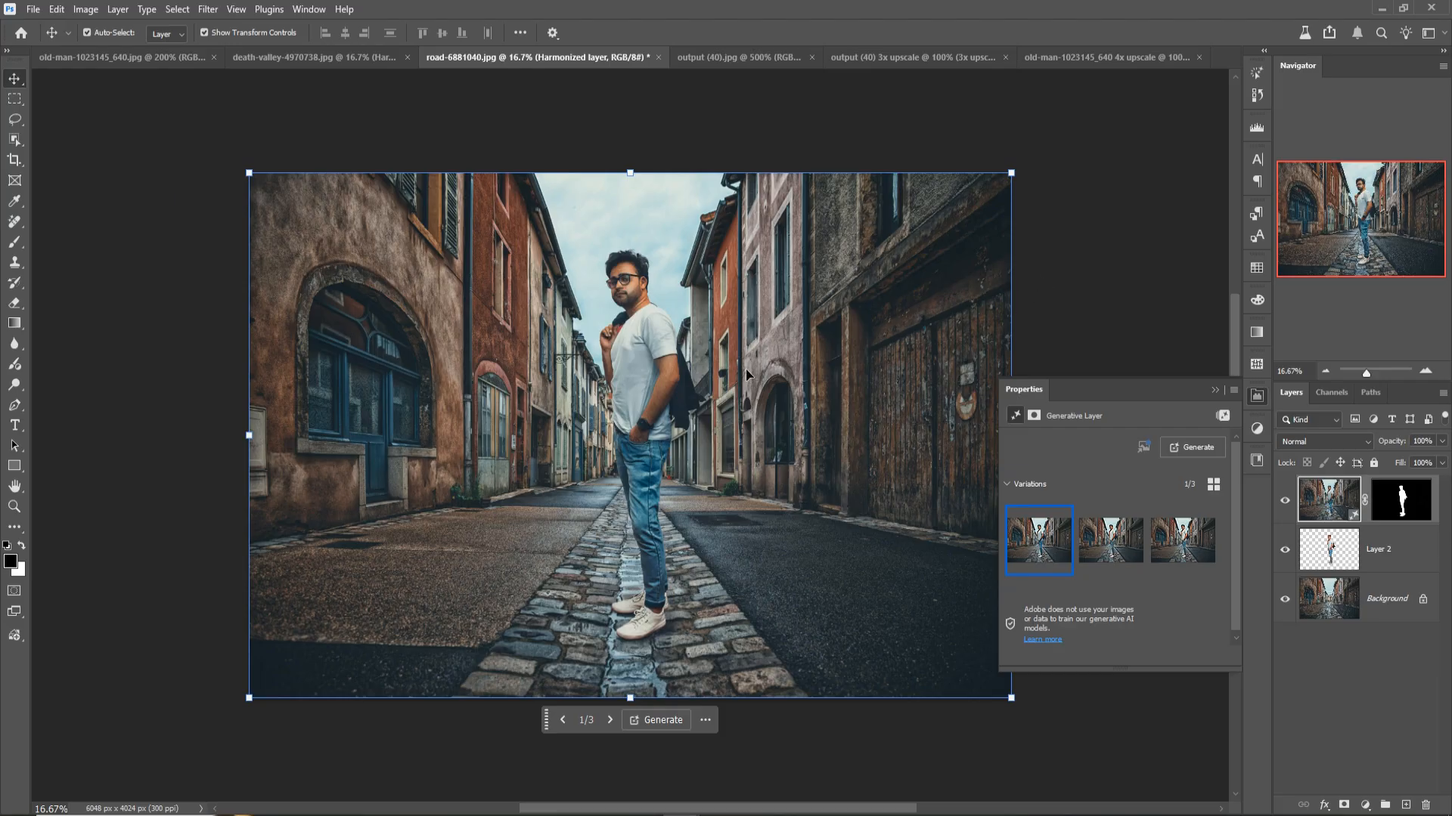
pyautogui.moveTo(1192, 405)
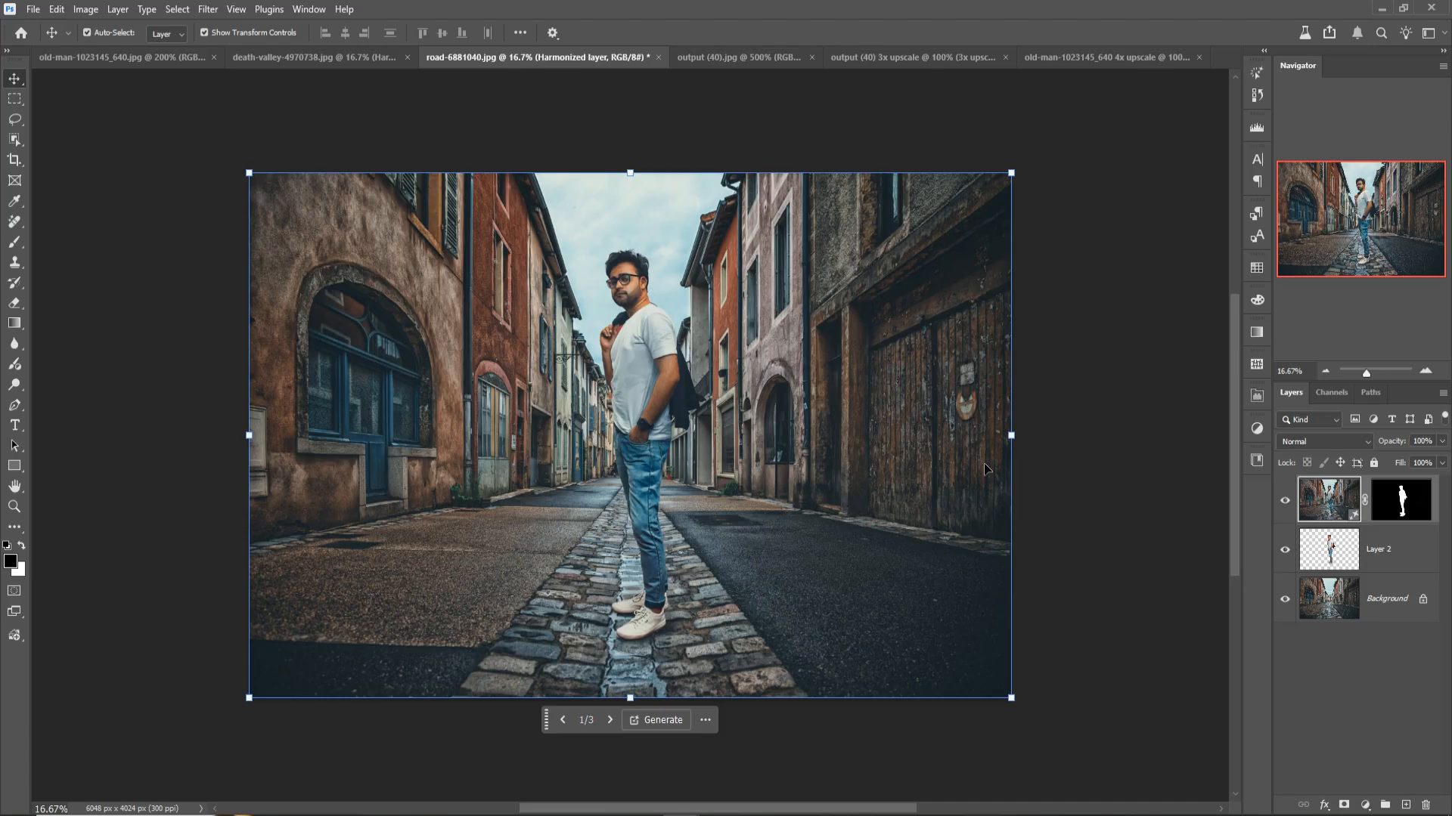
pyautogui.moveTo(1220, 480)
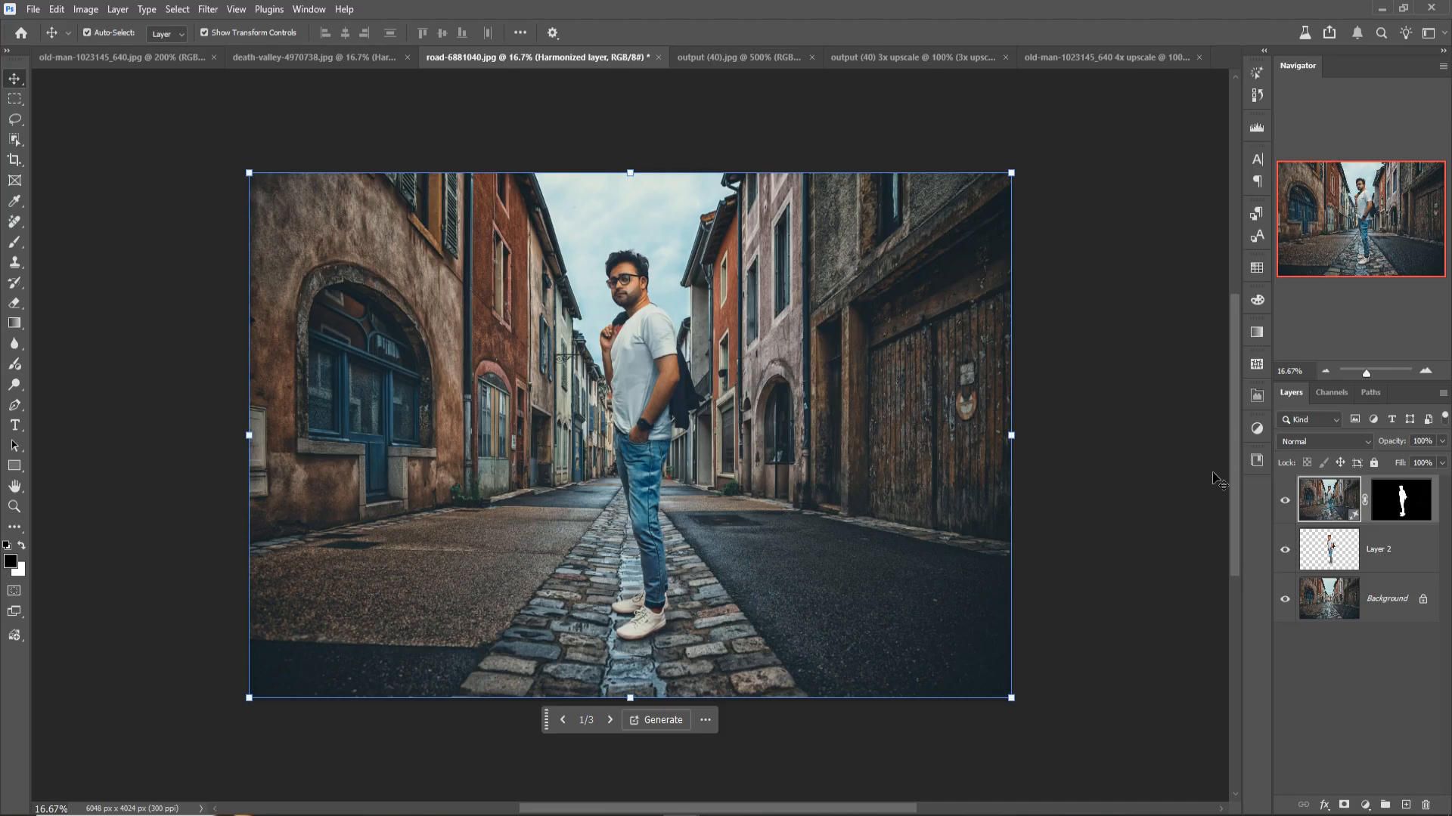
pyautogui.moveTo(663, 703)
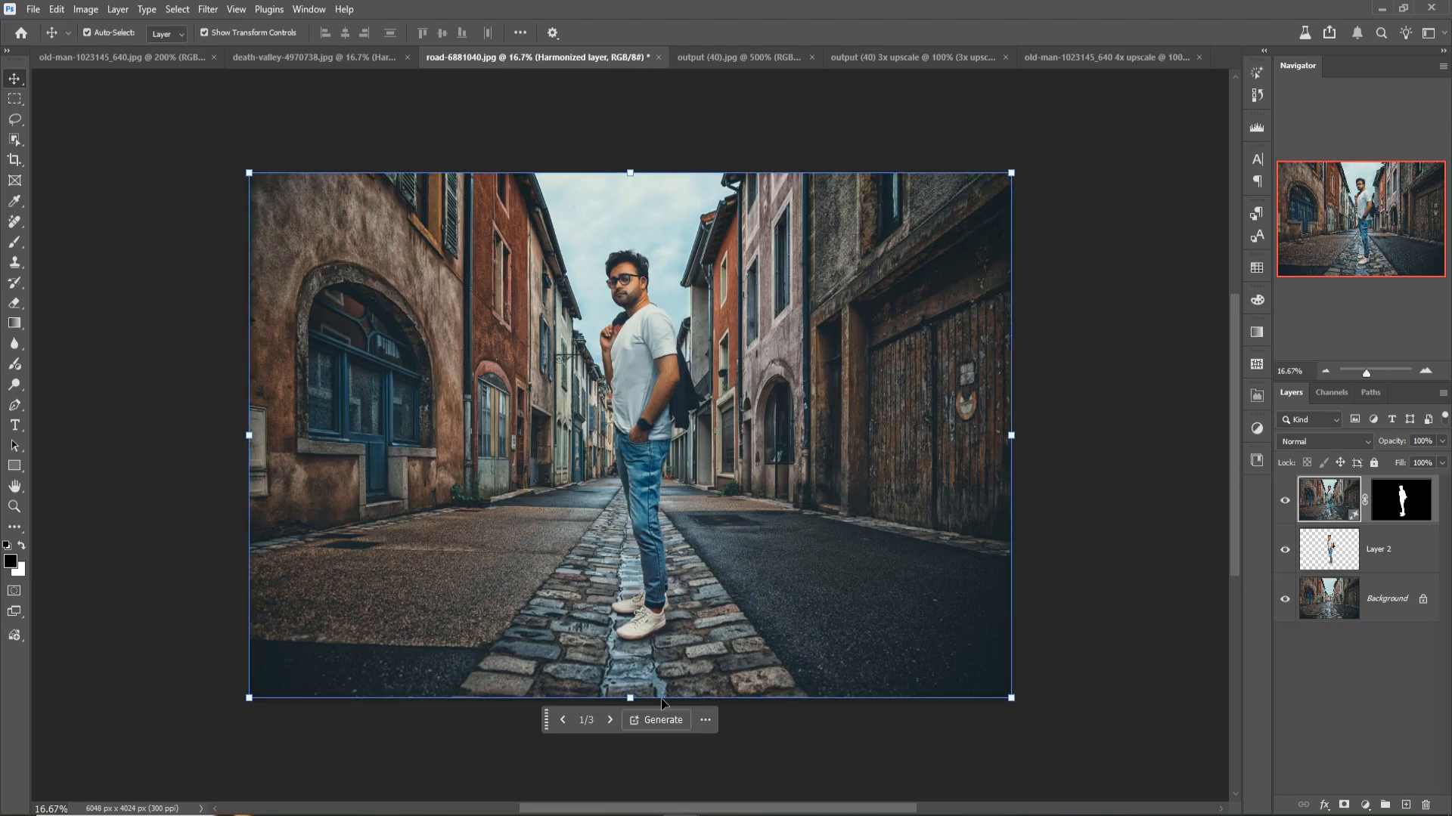